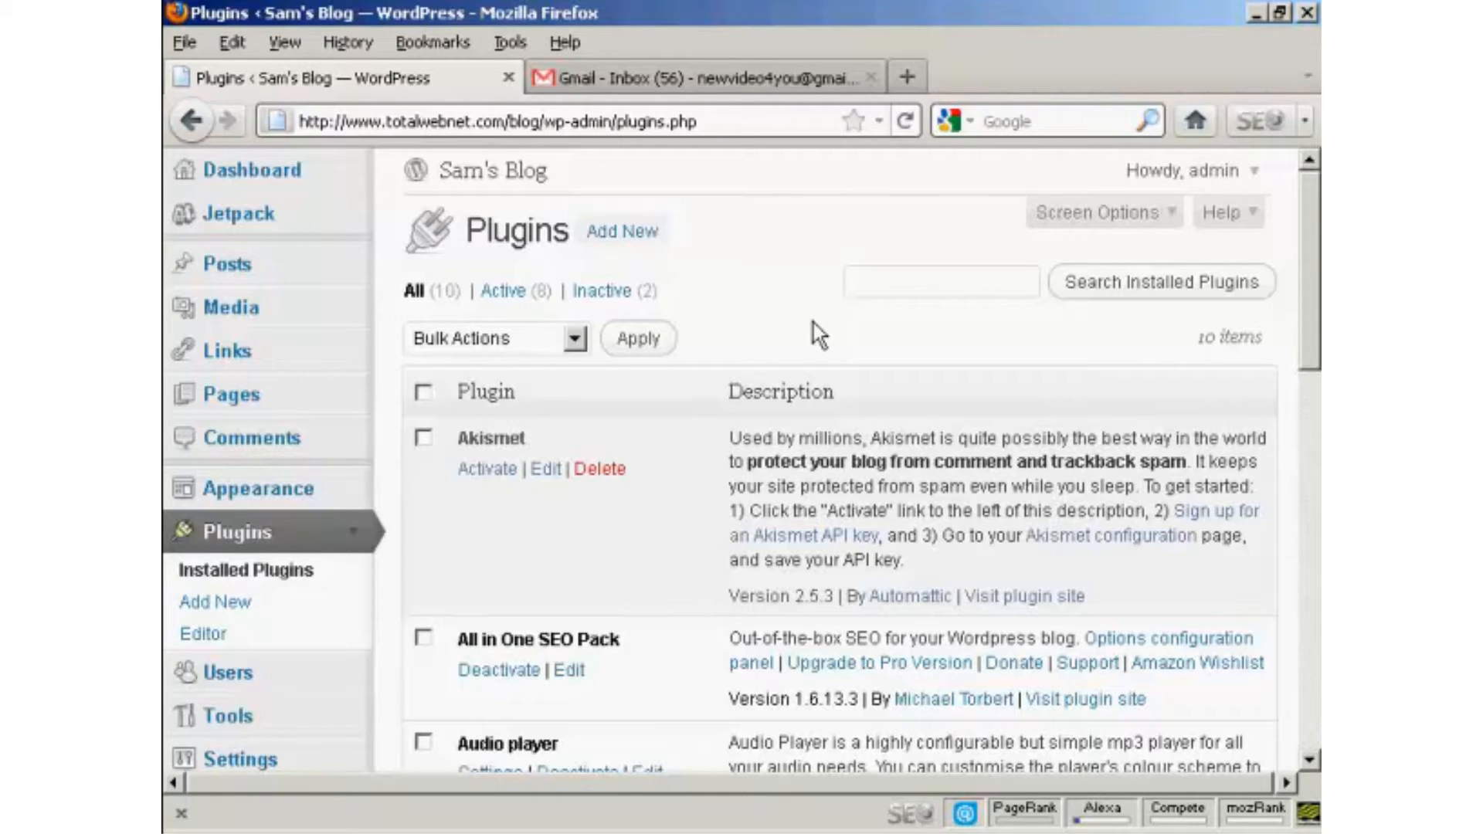
mouse_move(729, 295)
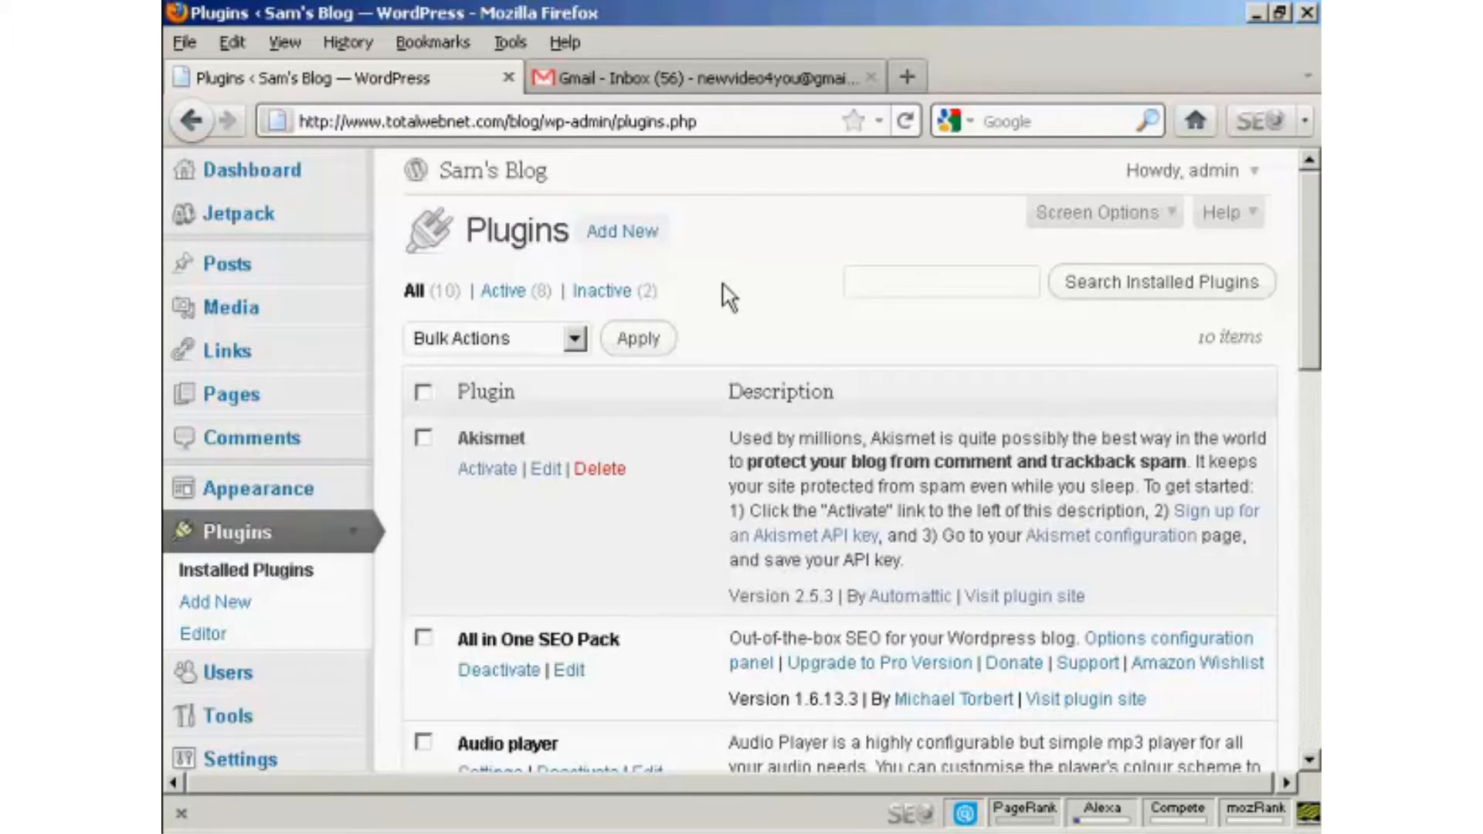
mouse_move(700, 435)
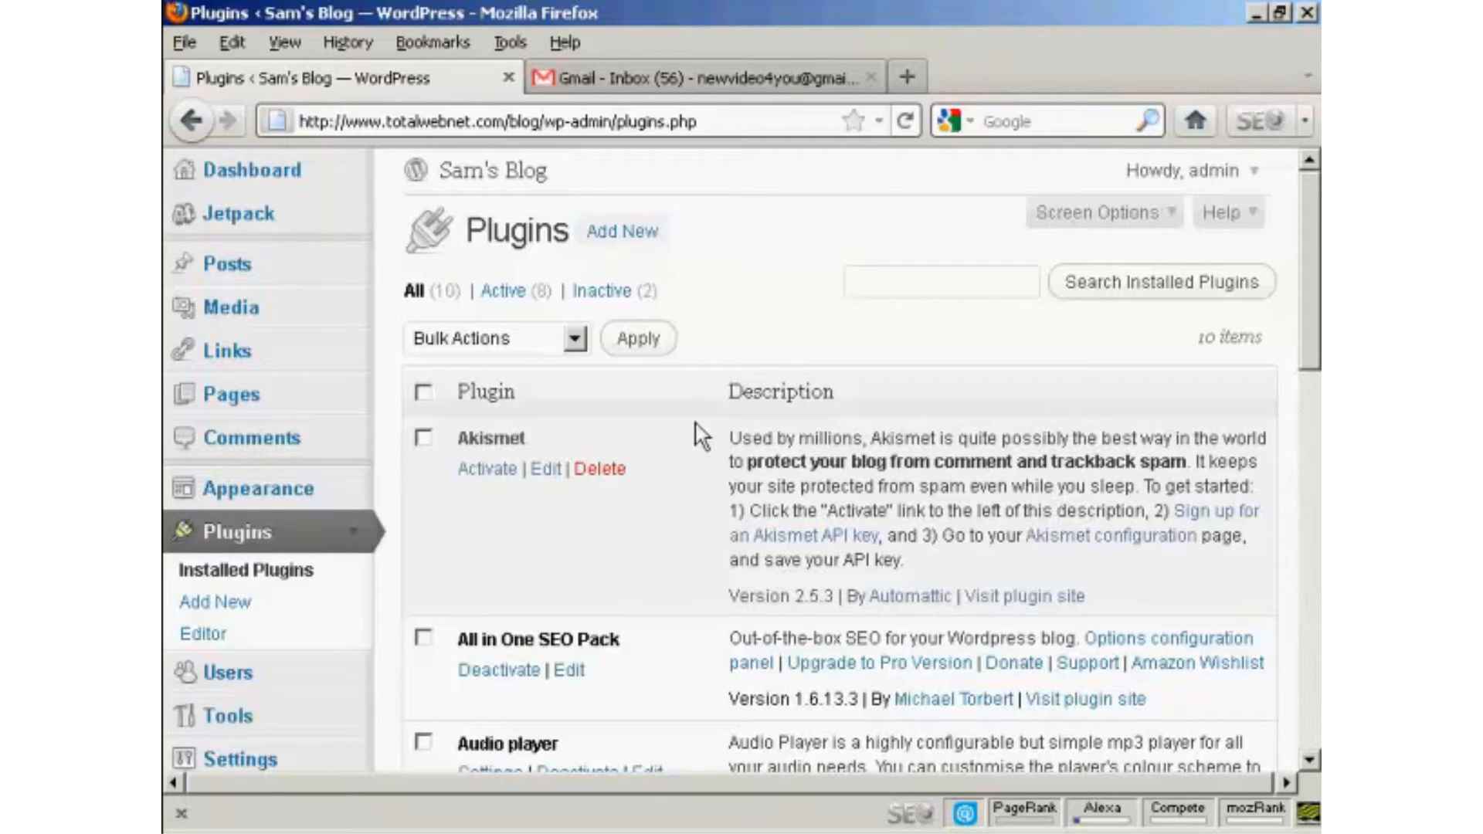
mouse_move(488, 468)
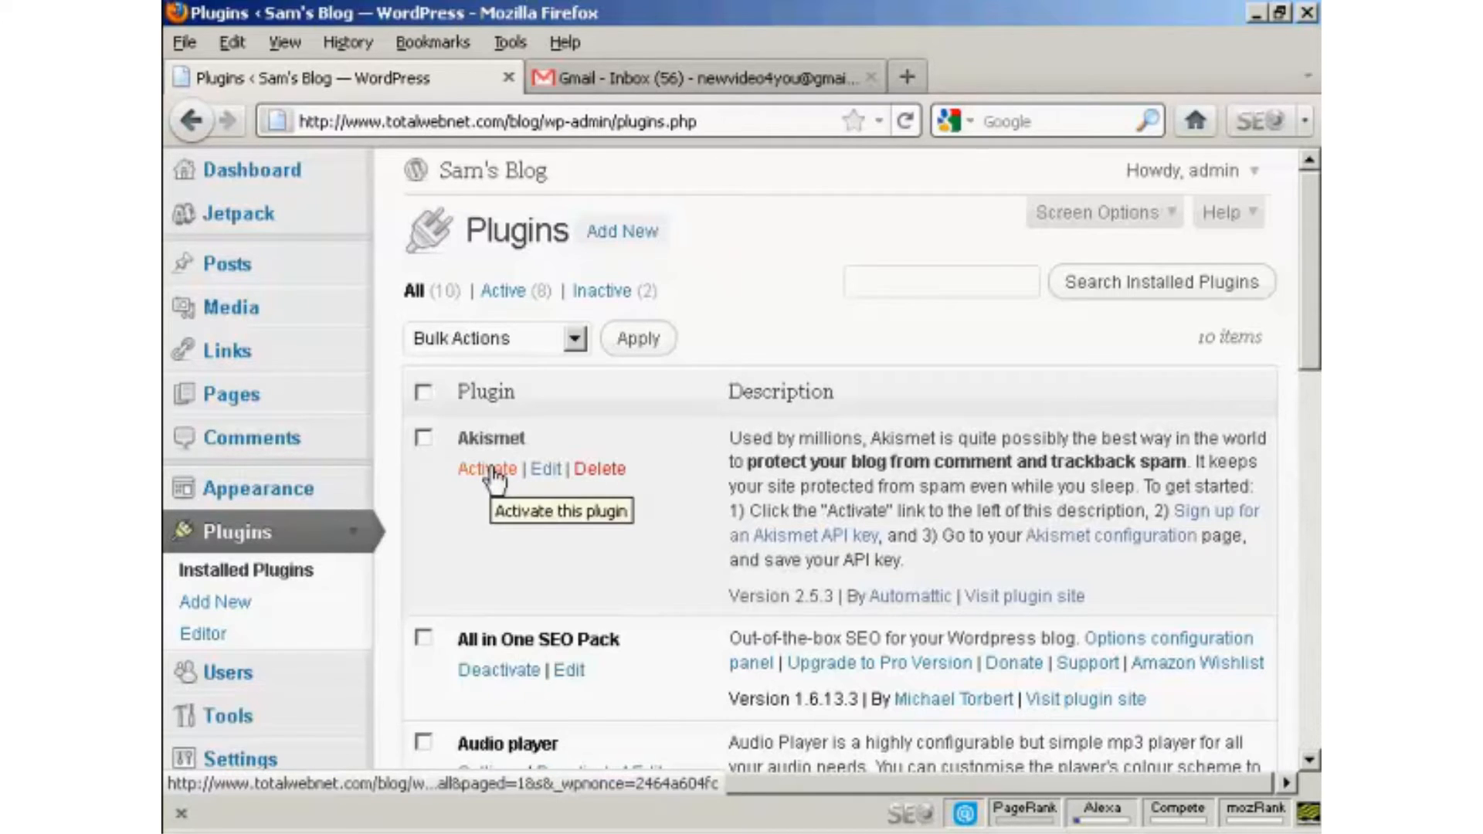
Activate the Akismet plugin from the Plugins page.
click(488, 468)
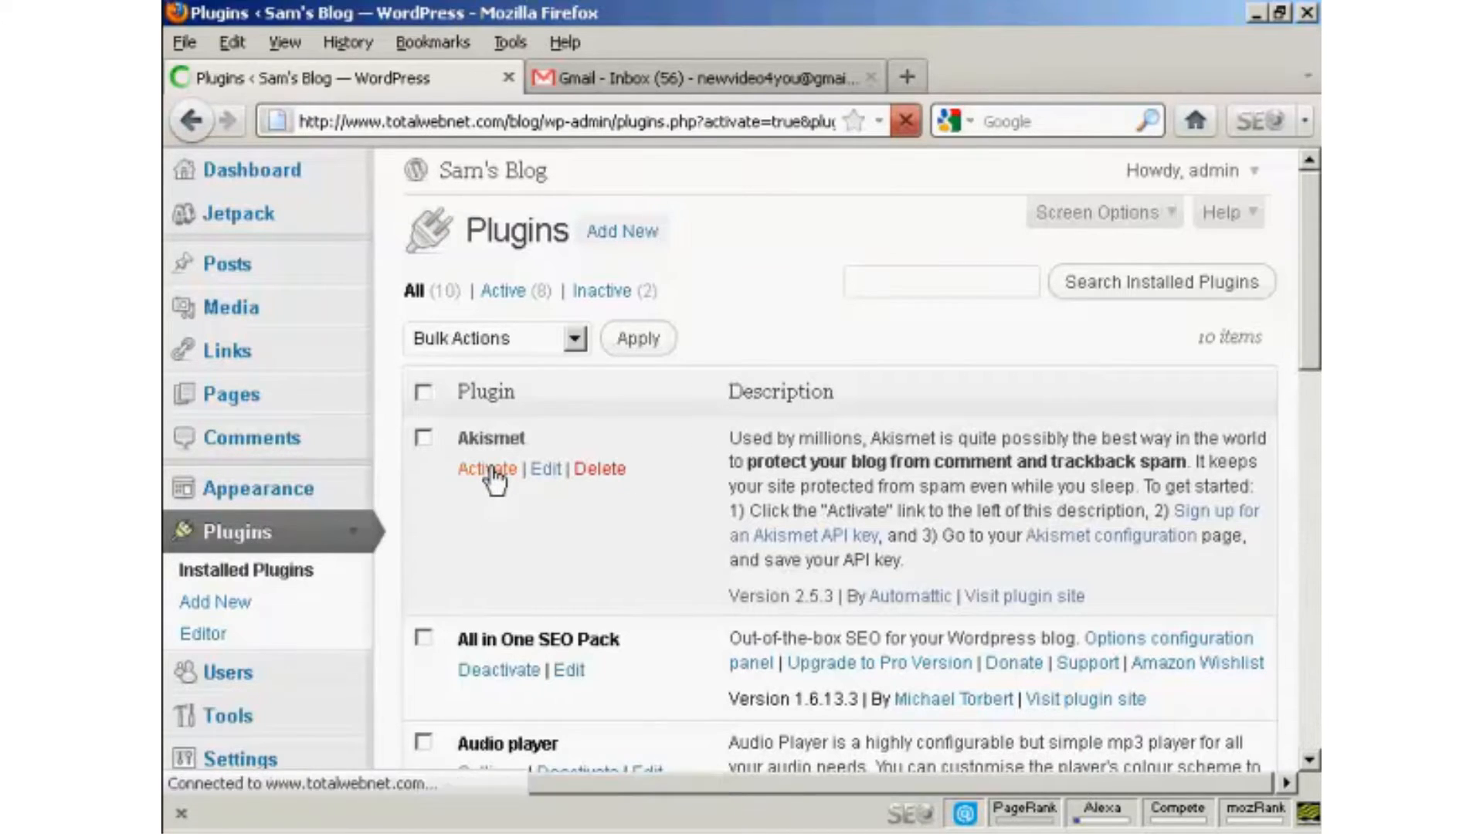
click(488, 469)
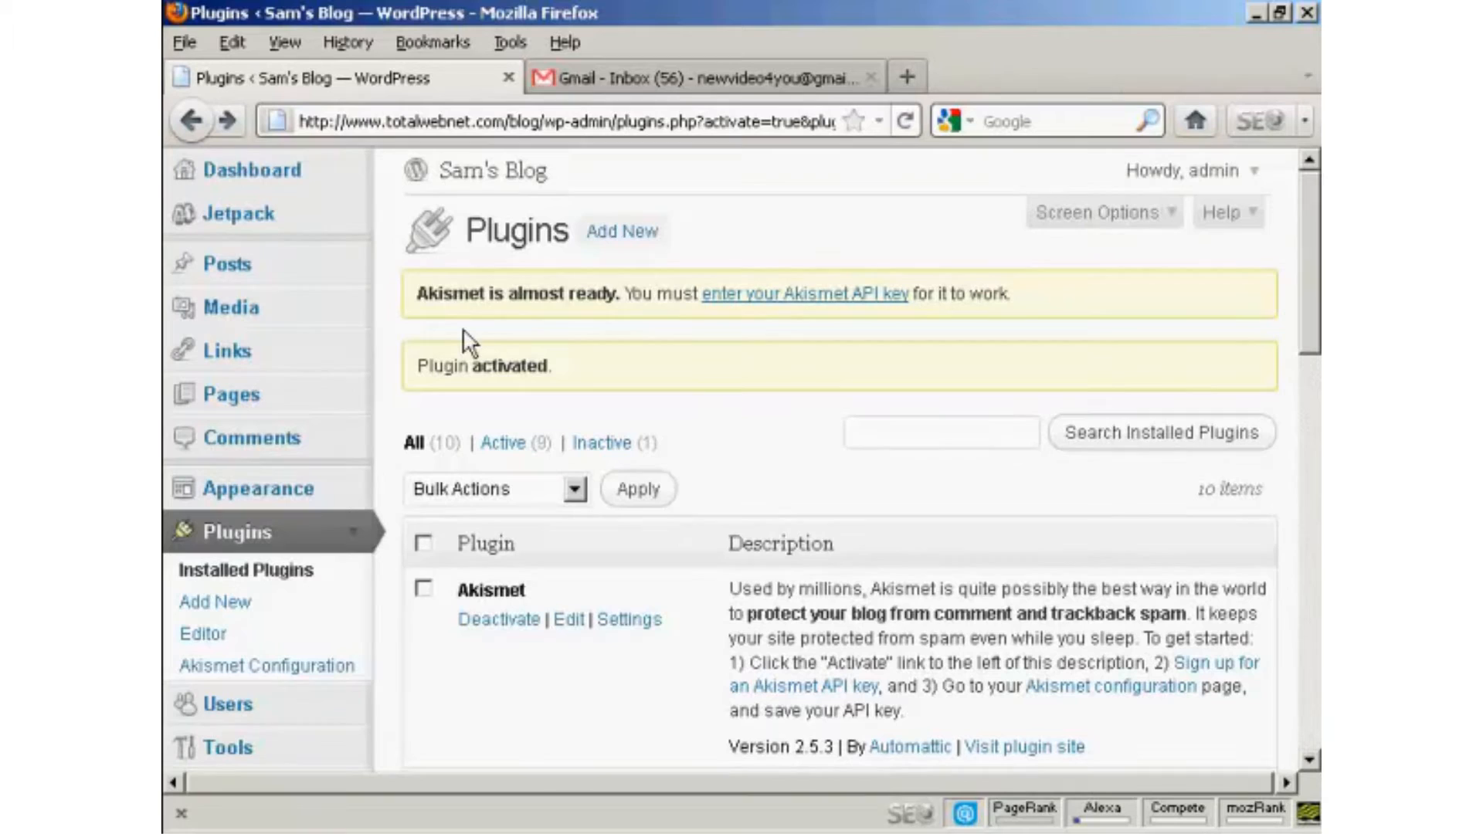
mouse_move(628, 337)
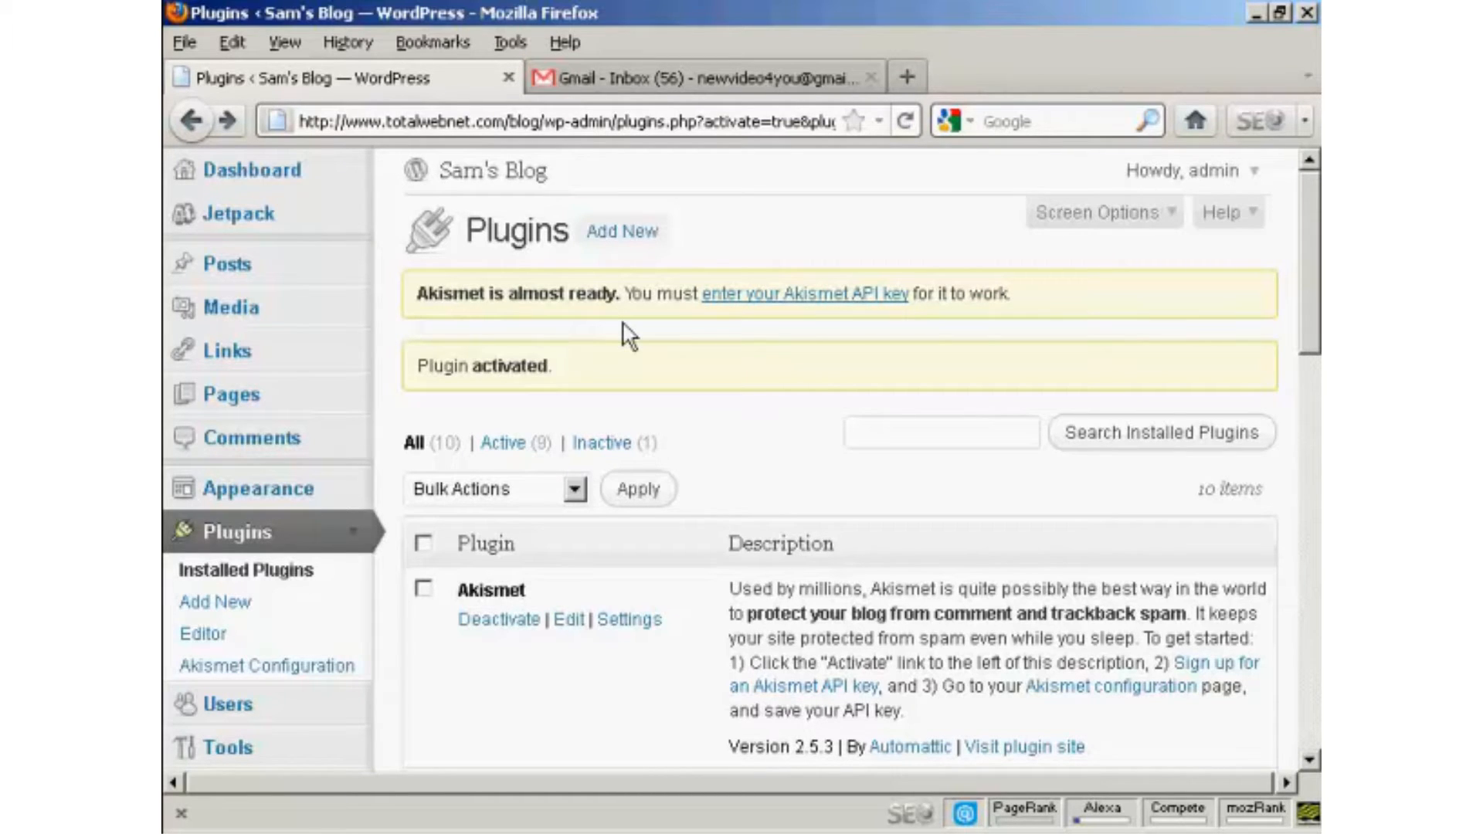
mouse_move(1040, 331)
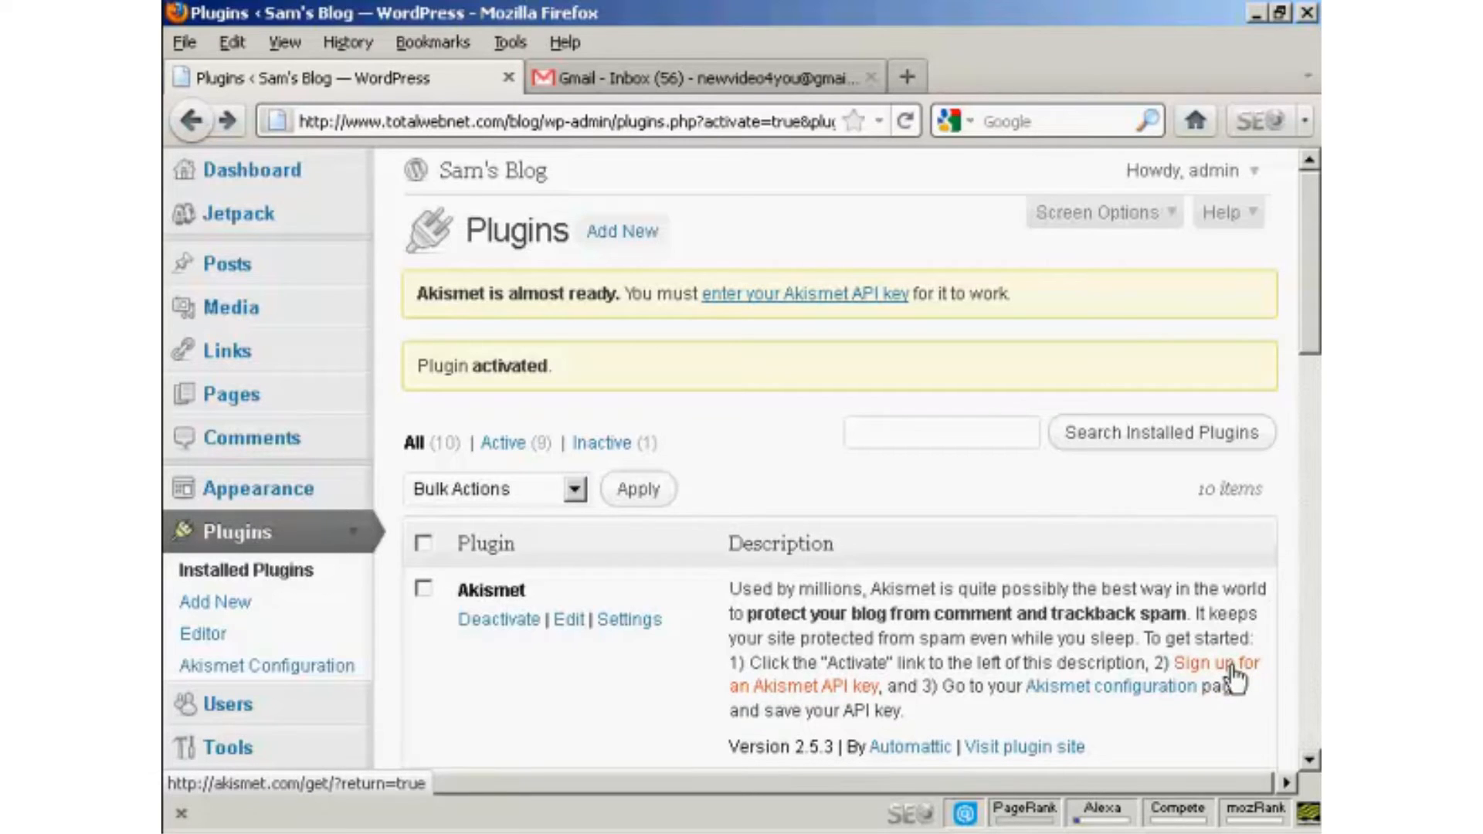
Follow Akismet's signup link and the 'Get an Akismet API key' button.
click(1217, 662)
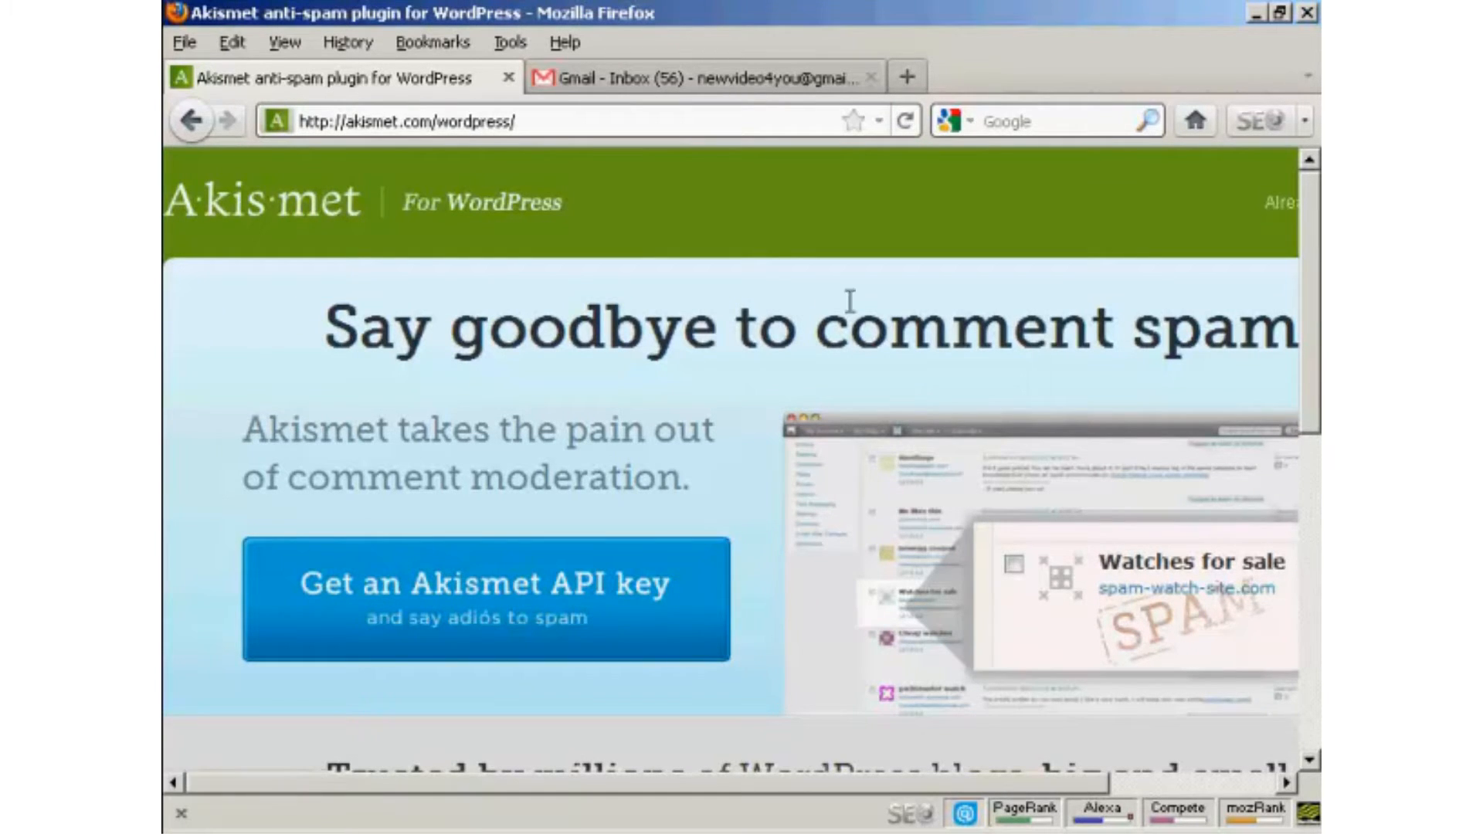
mouse_move(567, 615)
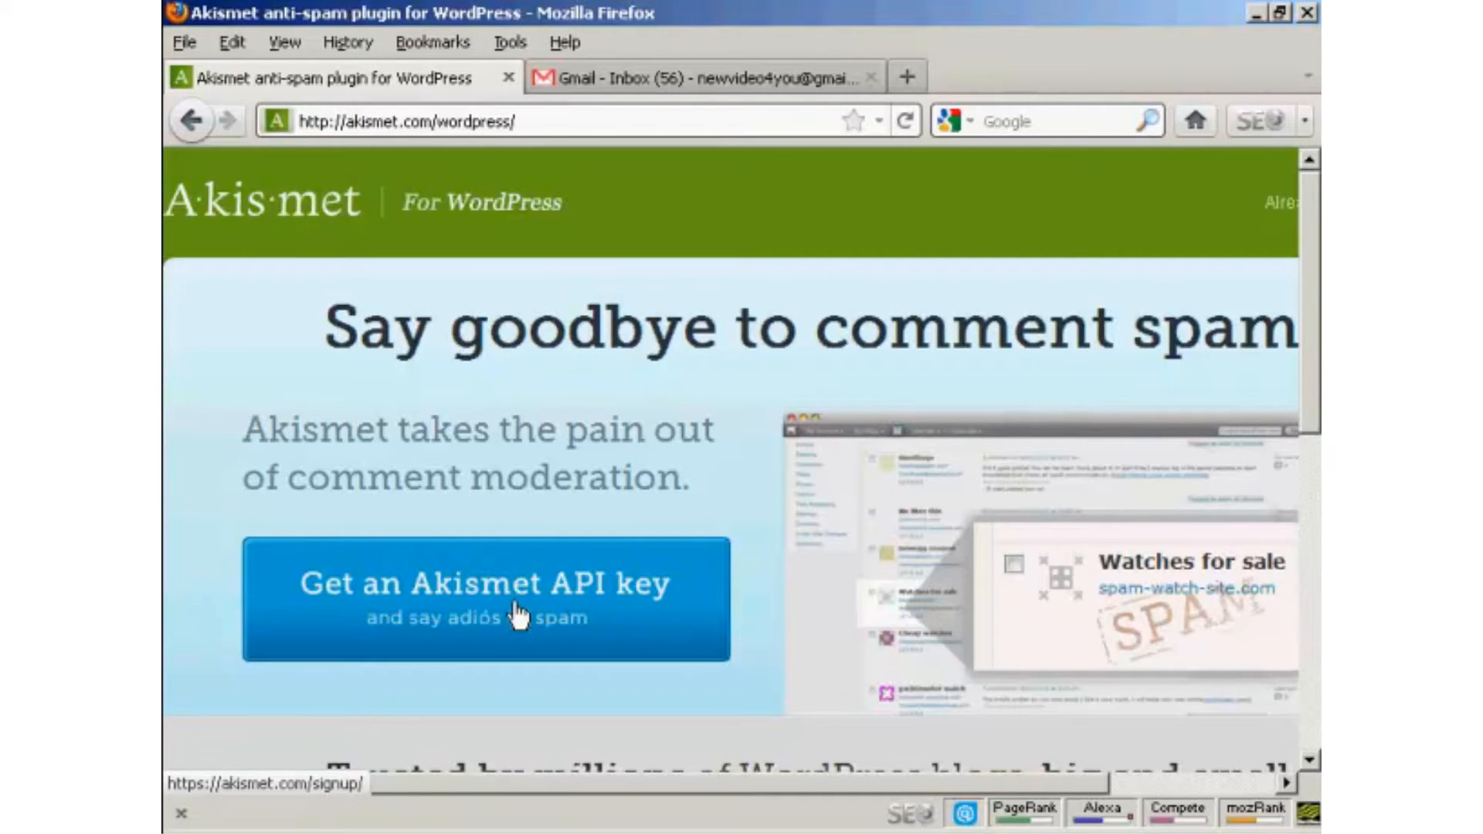
click(485, 598)
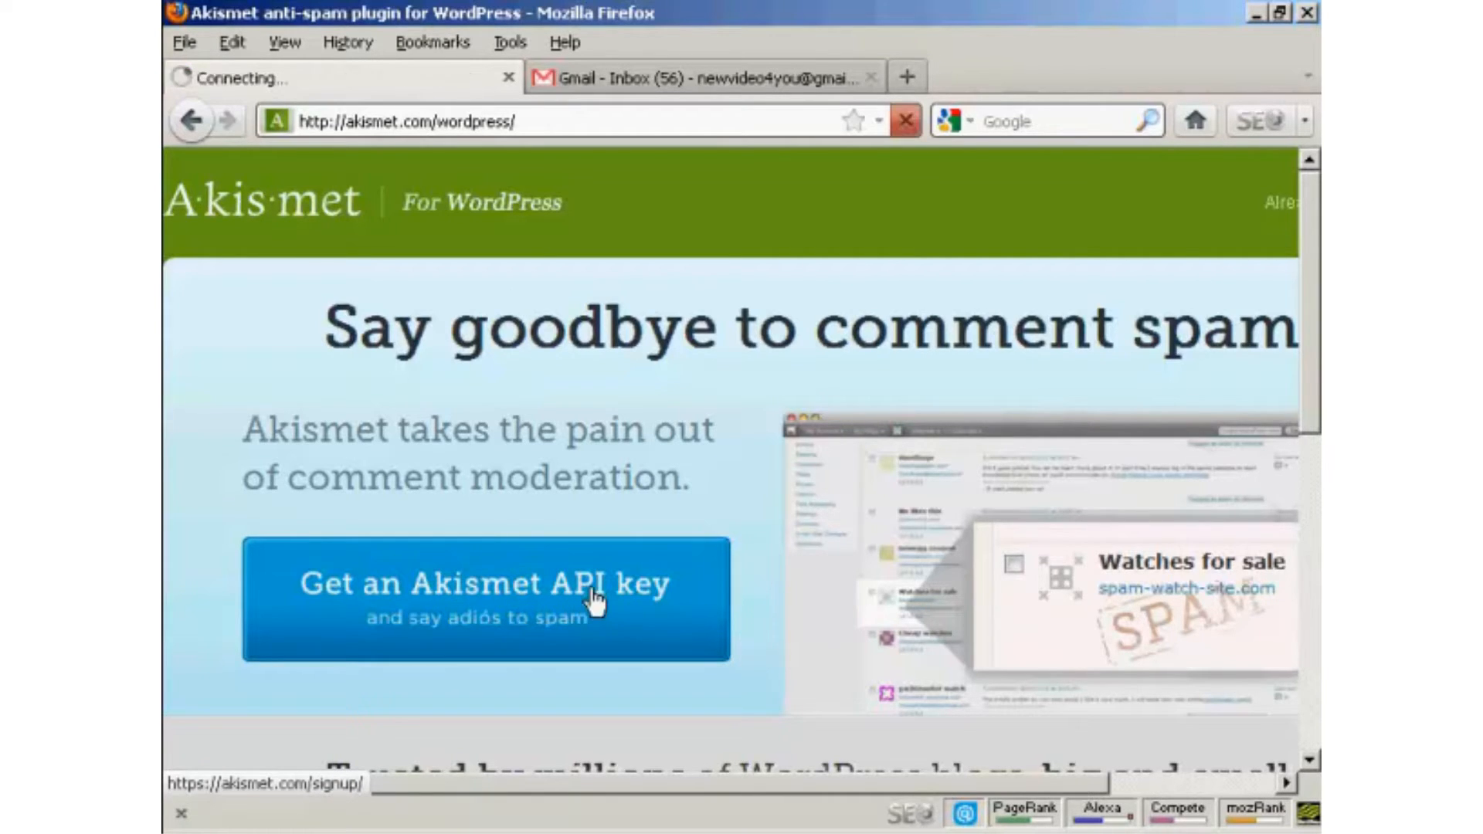
Load the API key signup page and scroll to the Enterprise, Pro and Personal plans.
click(485, 584)
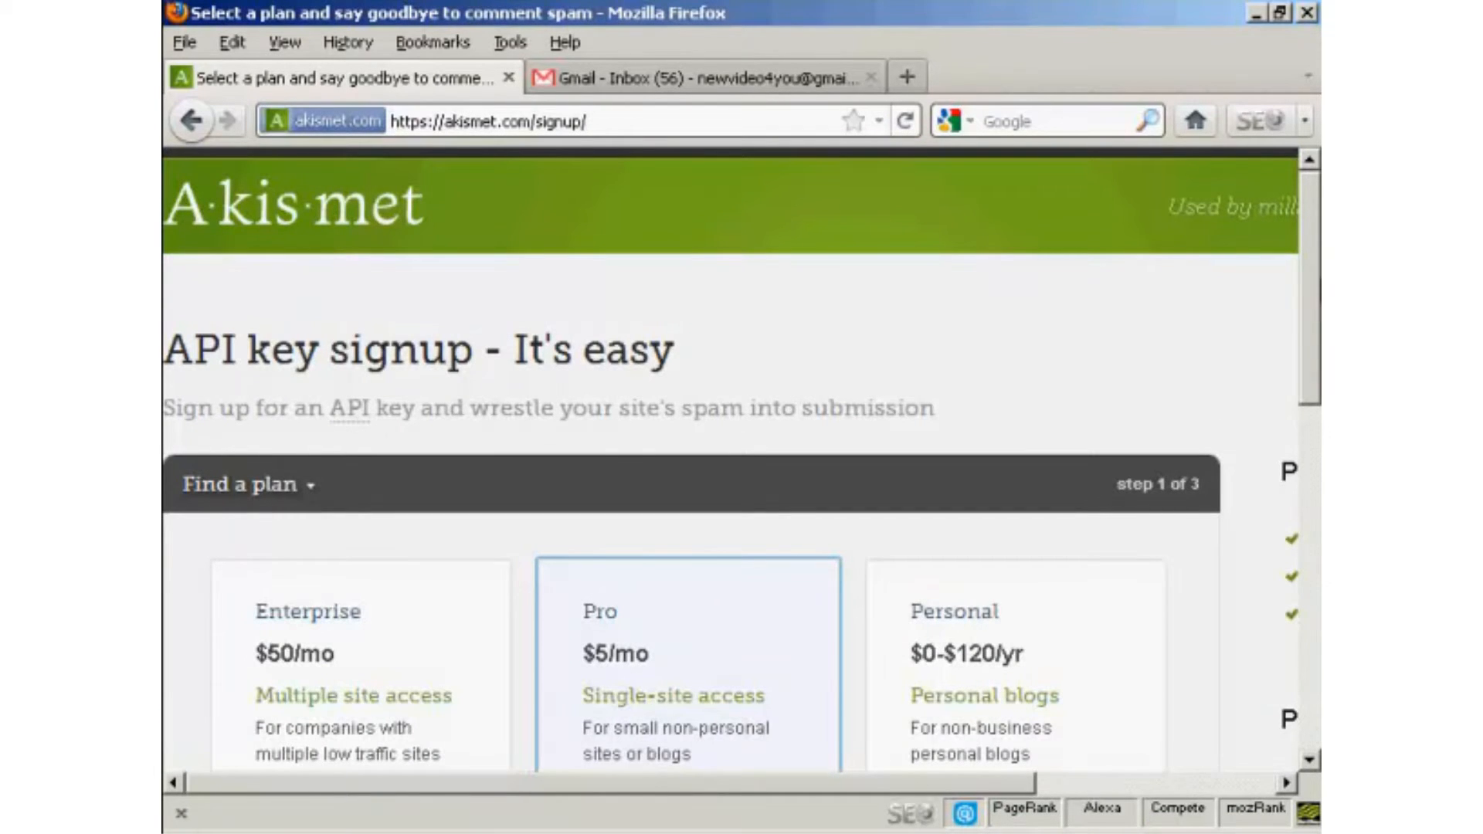
scroll(down, 3)
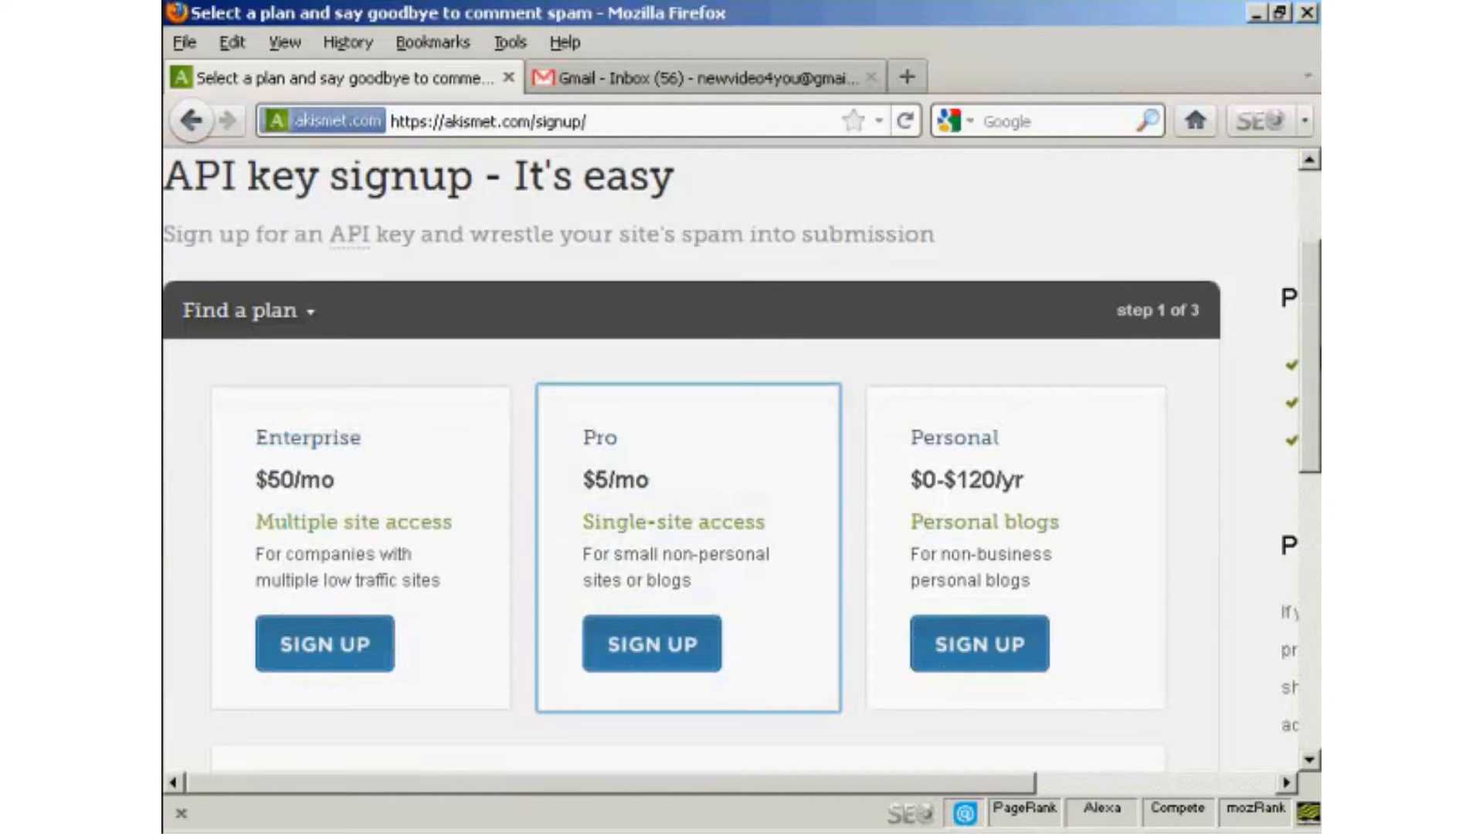
scroll(down, 3)
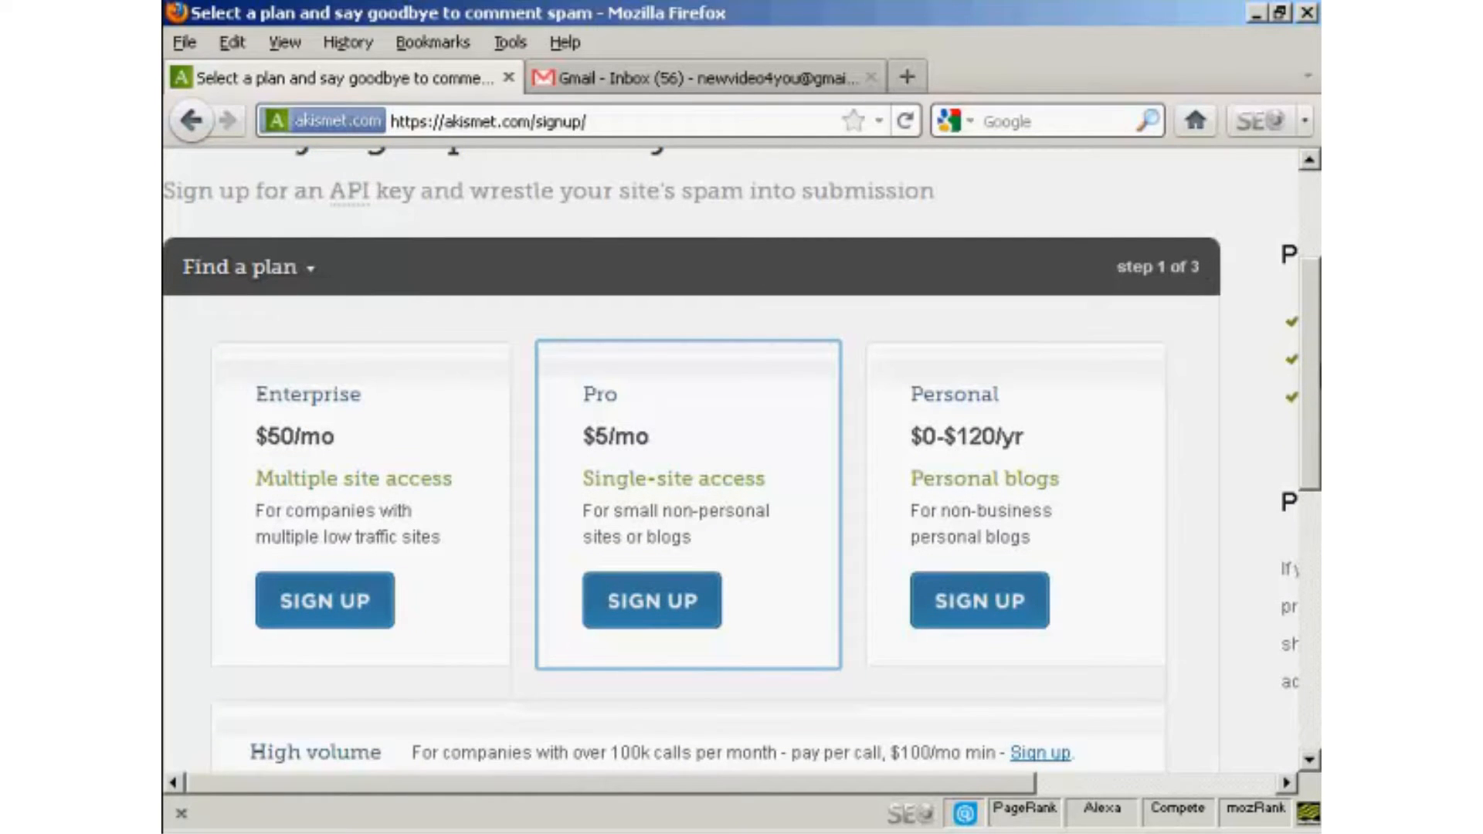
mouse_move(542, 342)
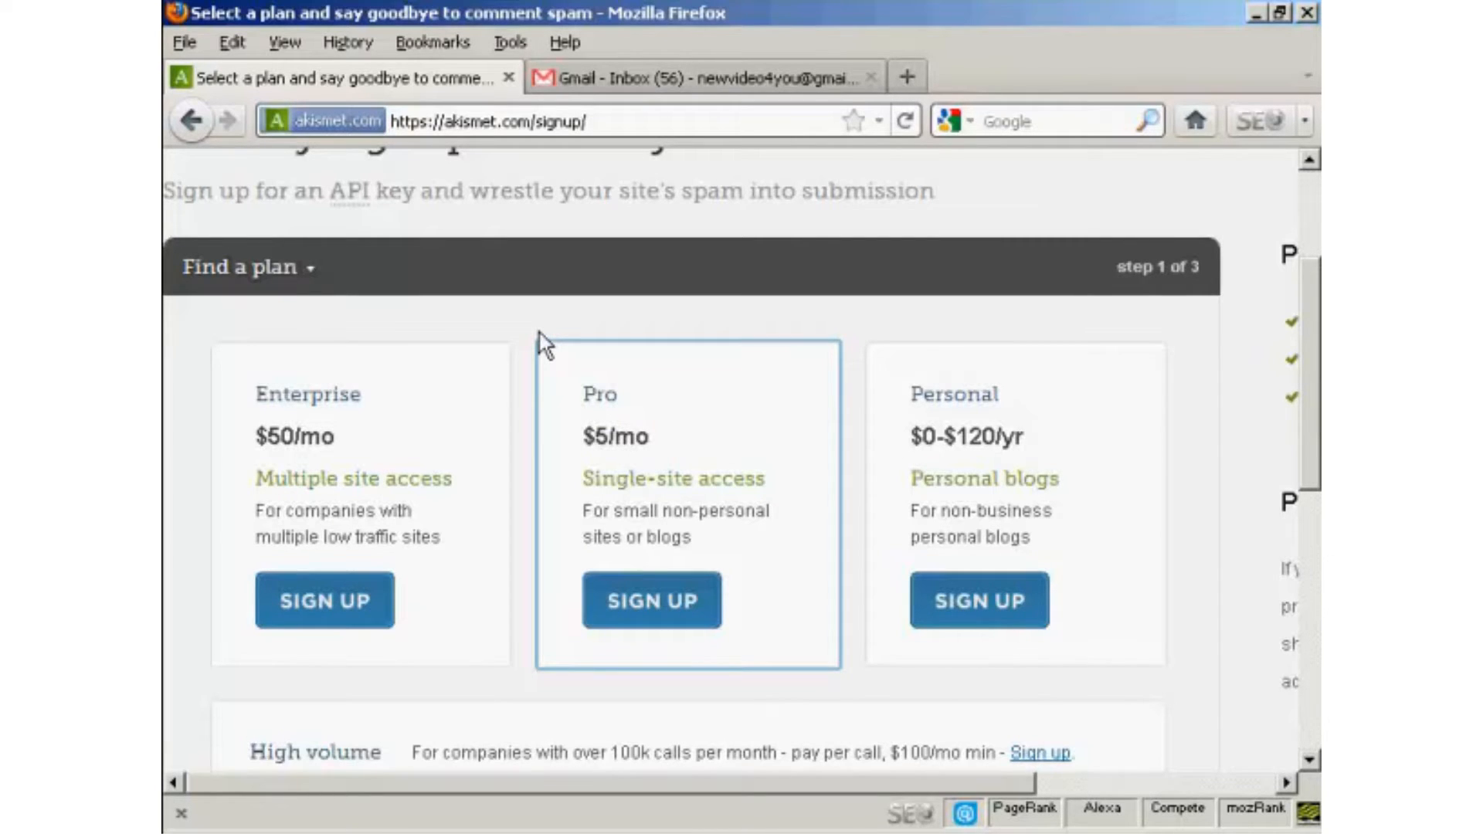
mouse_move(696, 298)
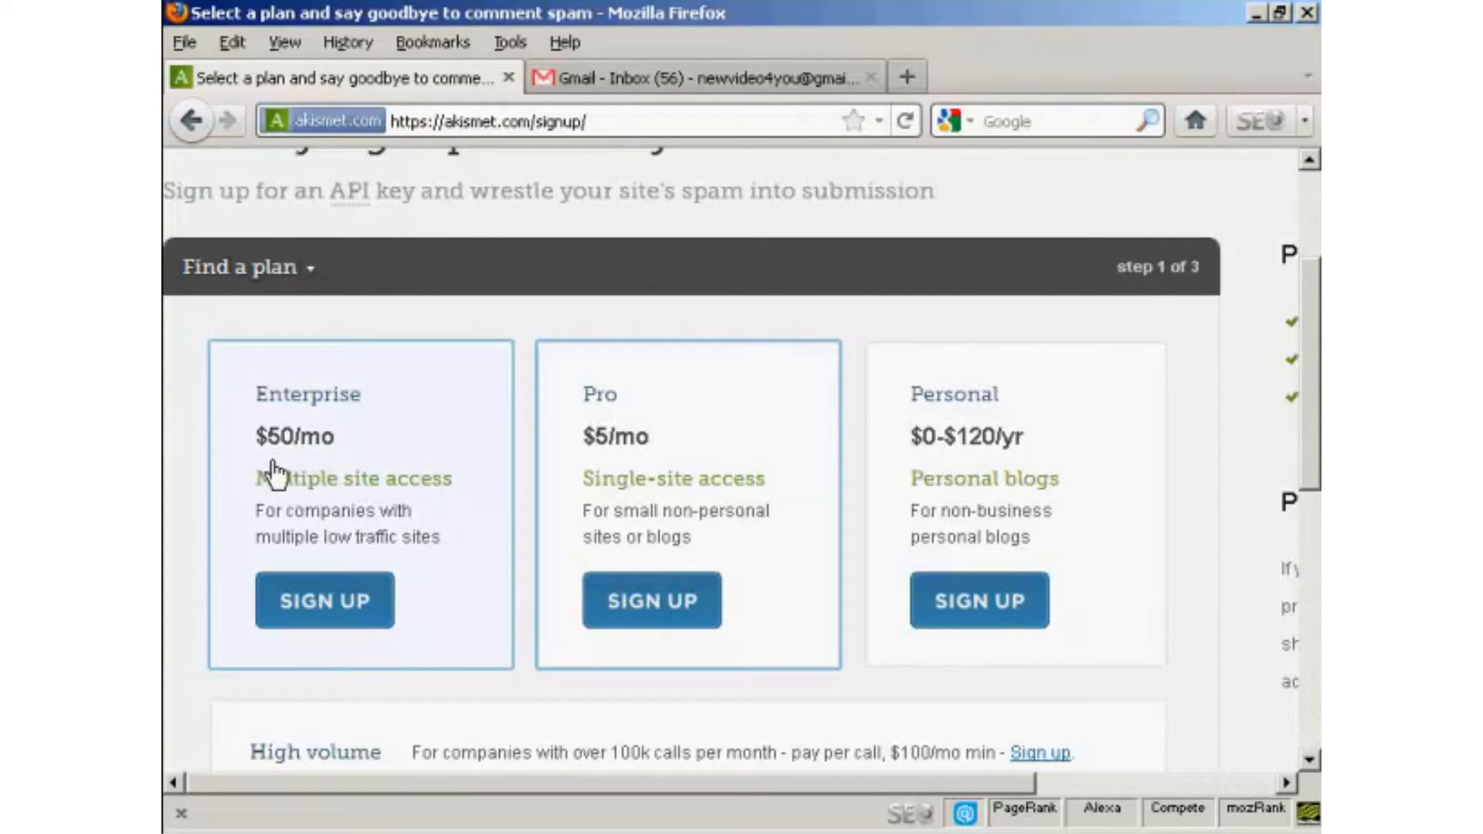
mouse_move(412, 464)
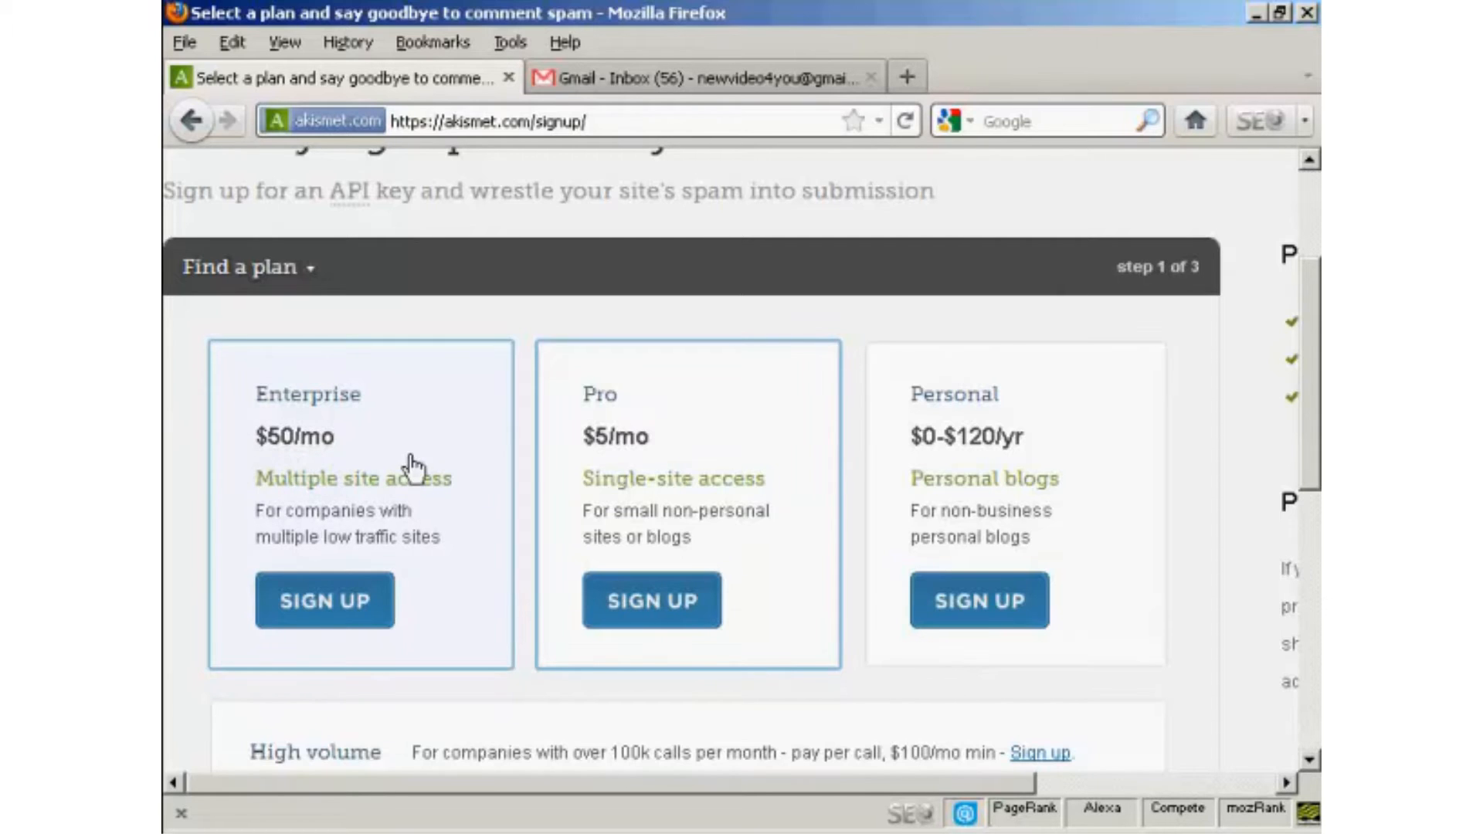
mouse_move(586, 506)
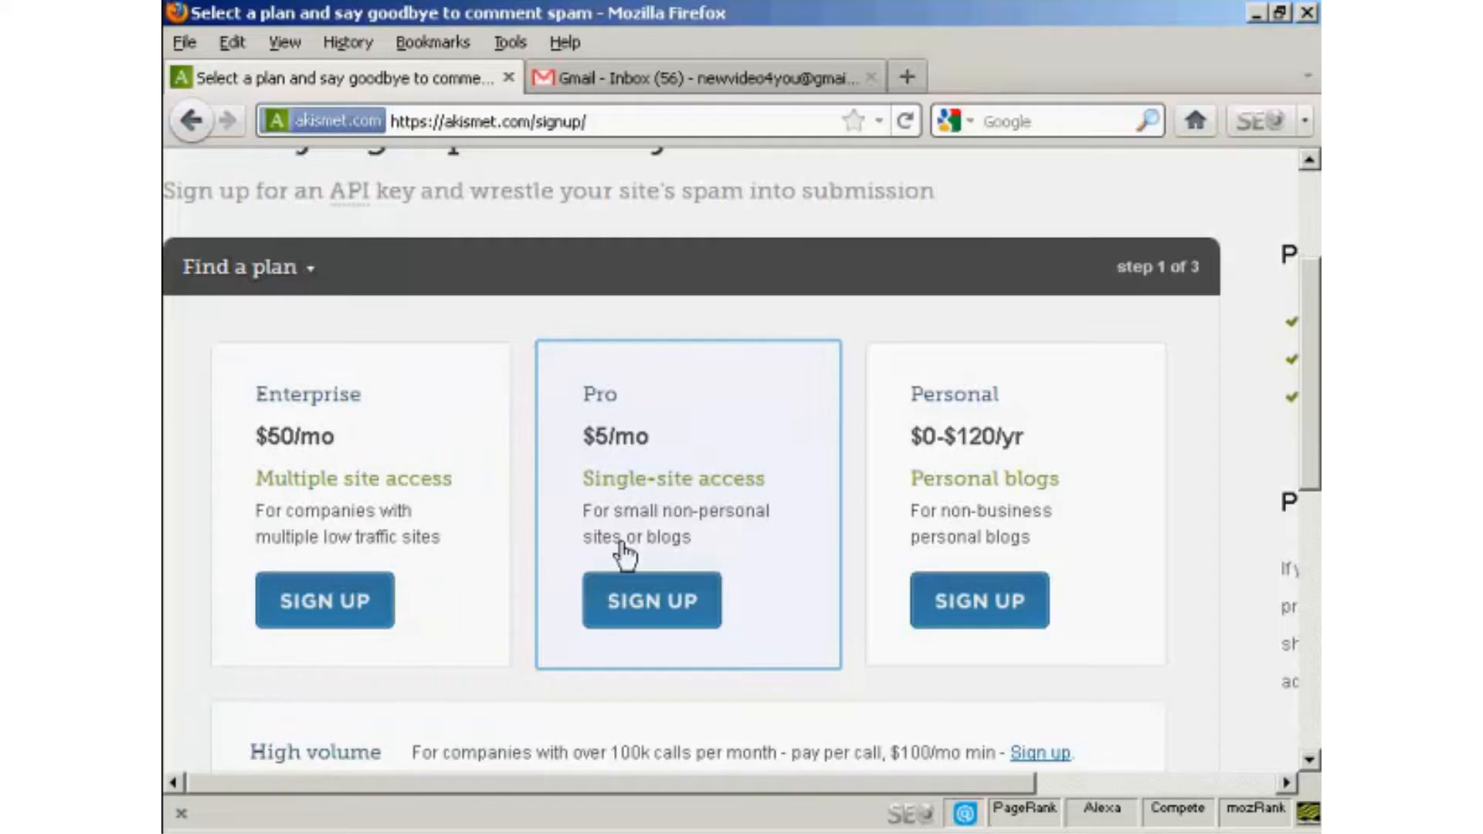
mouse_move(795, 501)
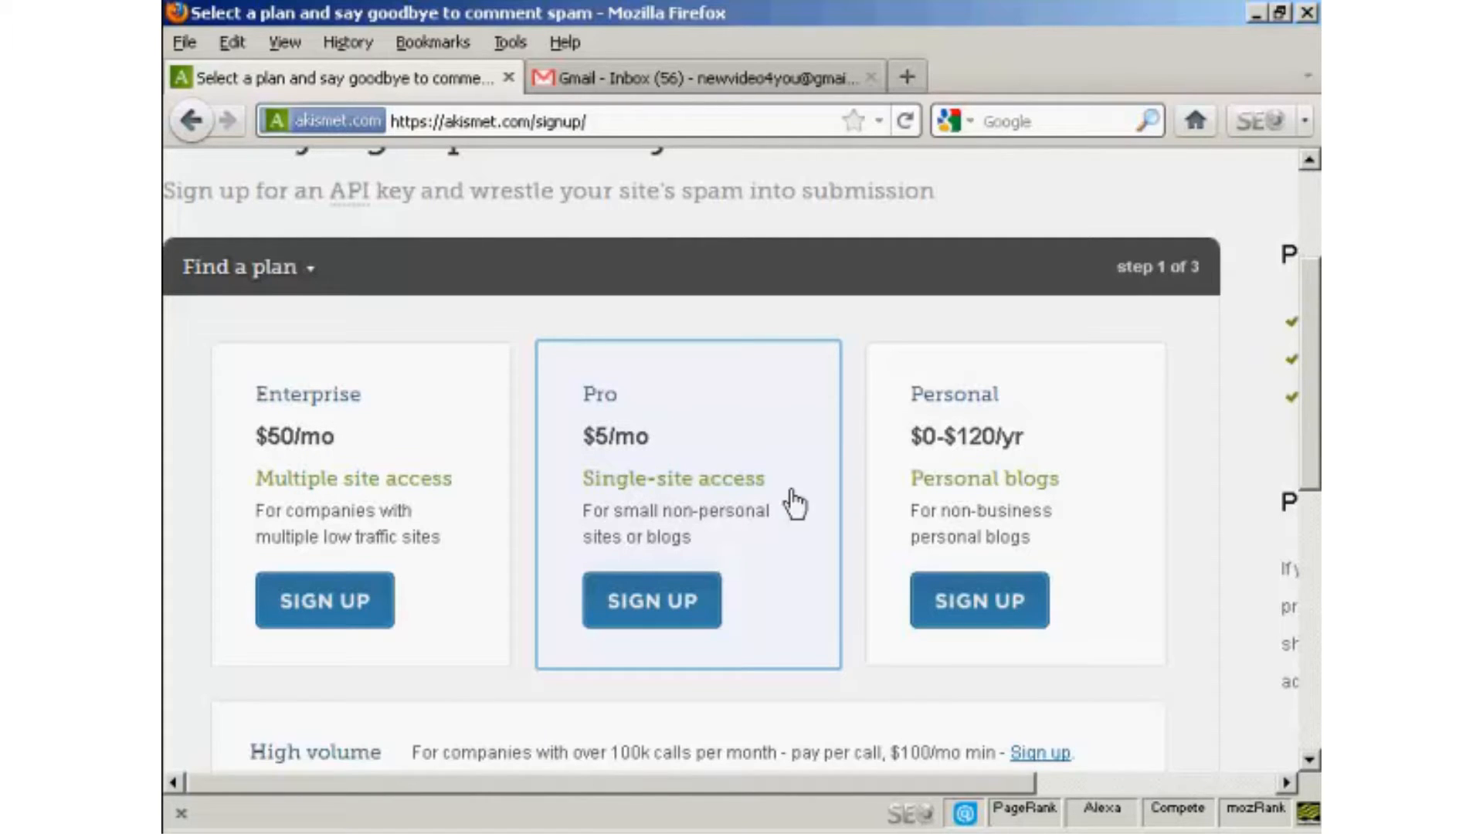
mouse_move(1132, 490)
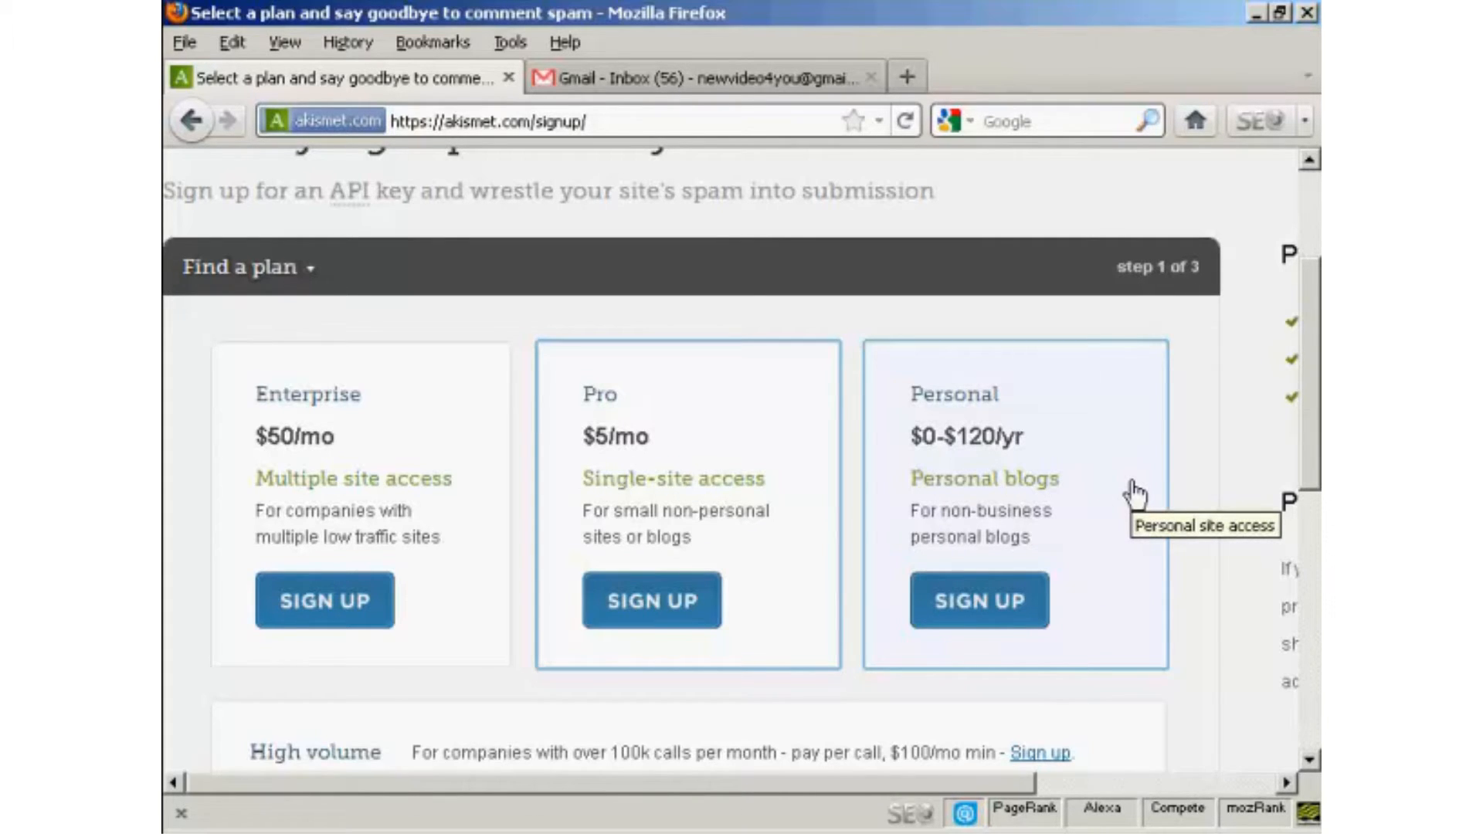
Choose the Personal plan and enter 'Sam' as the contact's first name.
click(979, 601)
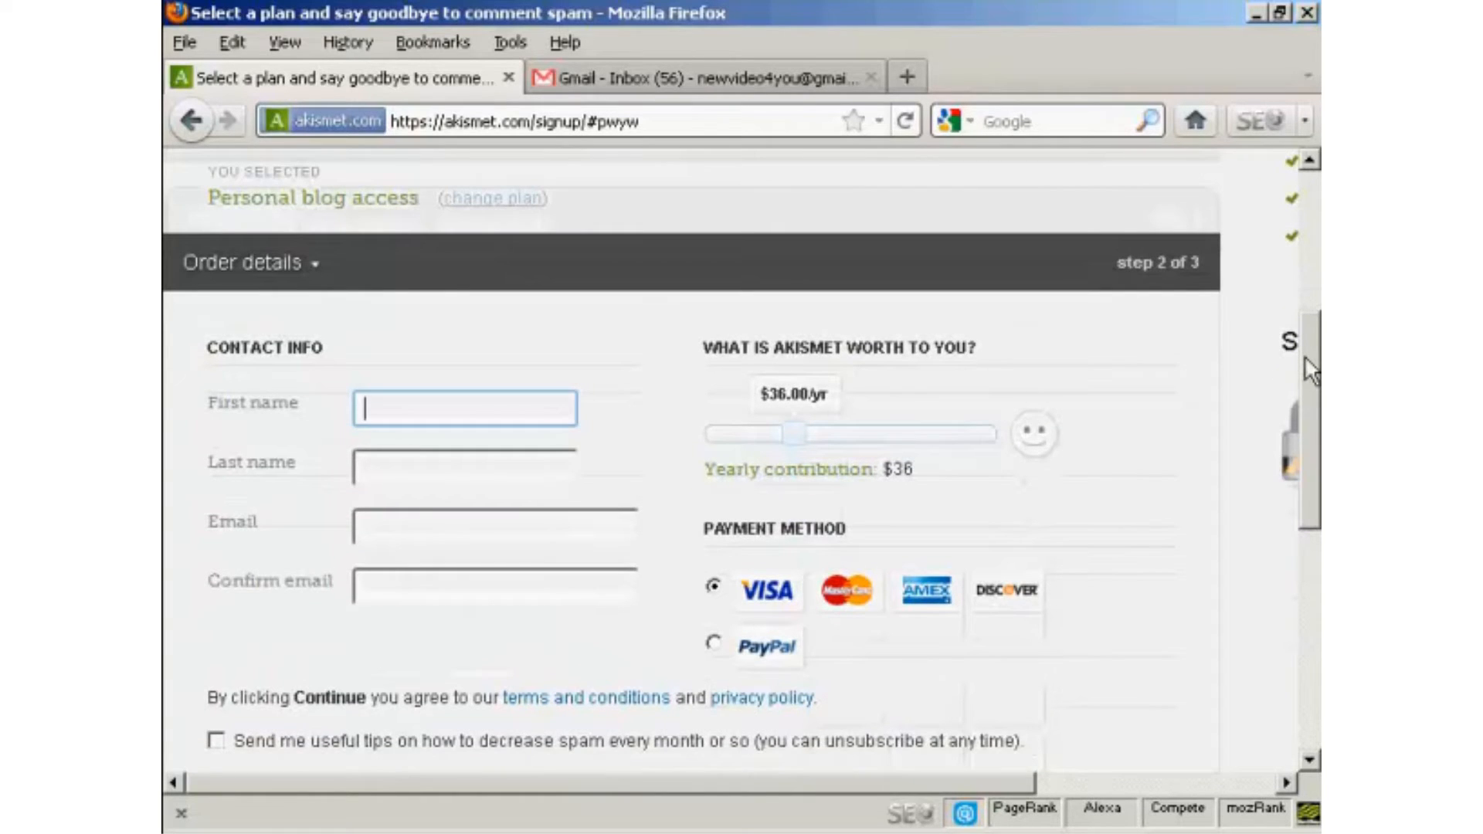
mouse_move(1088, 381)
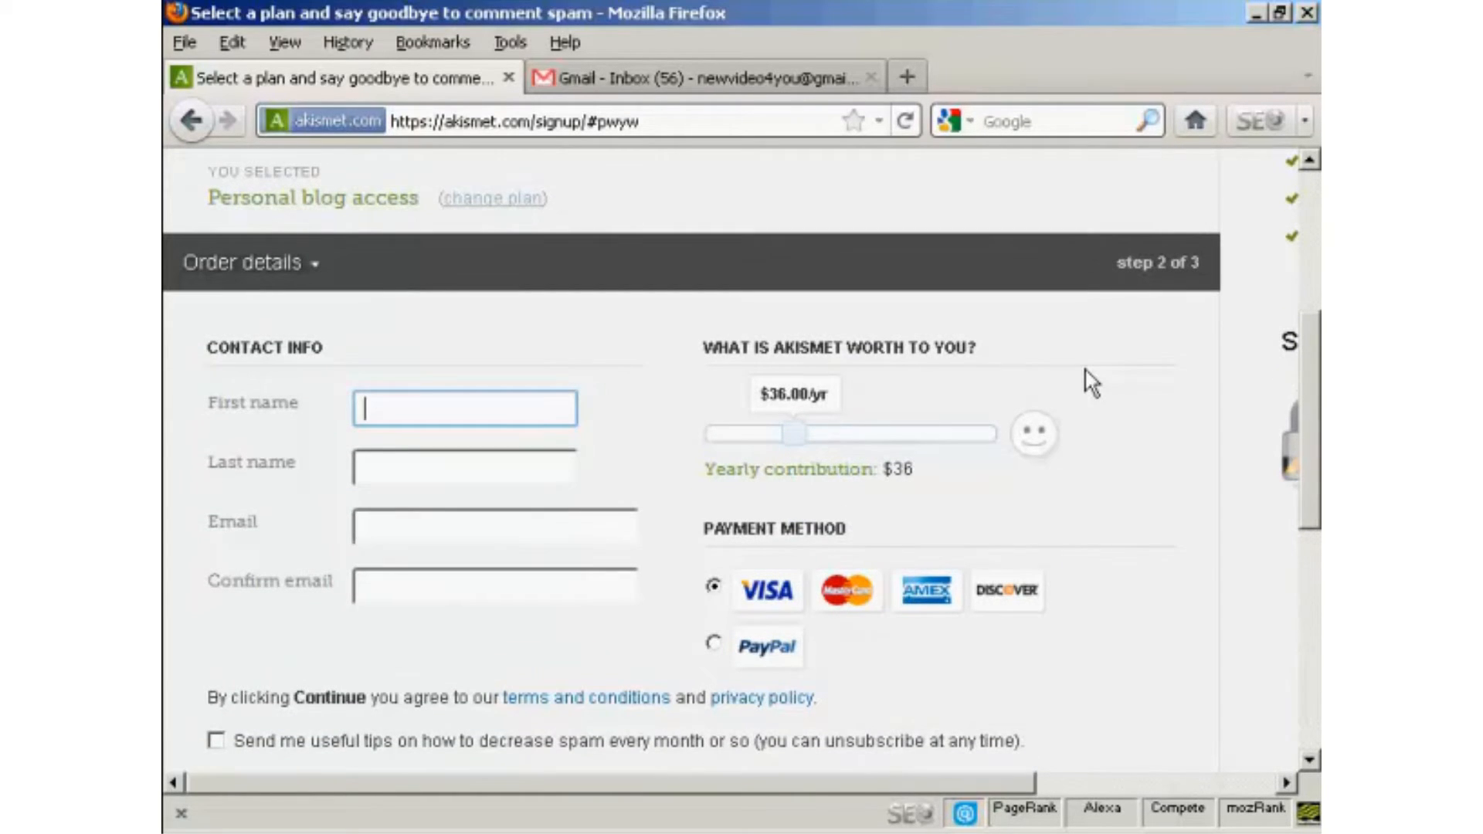
mouse_move(289, 442)
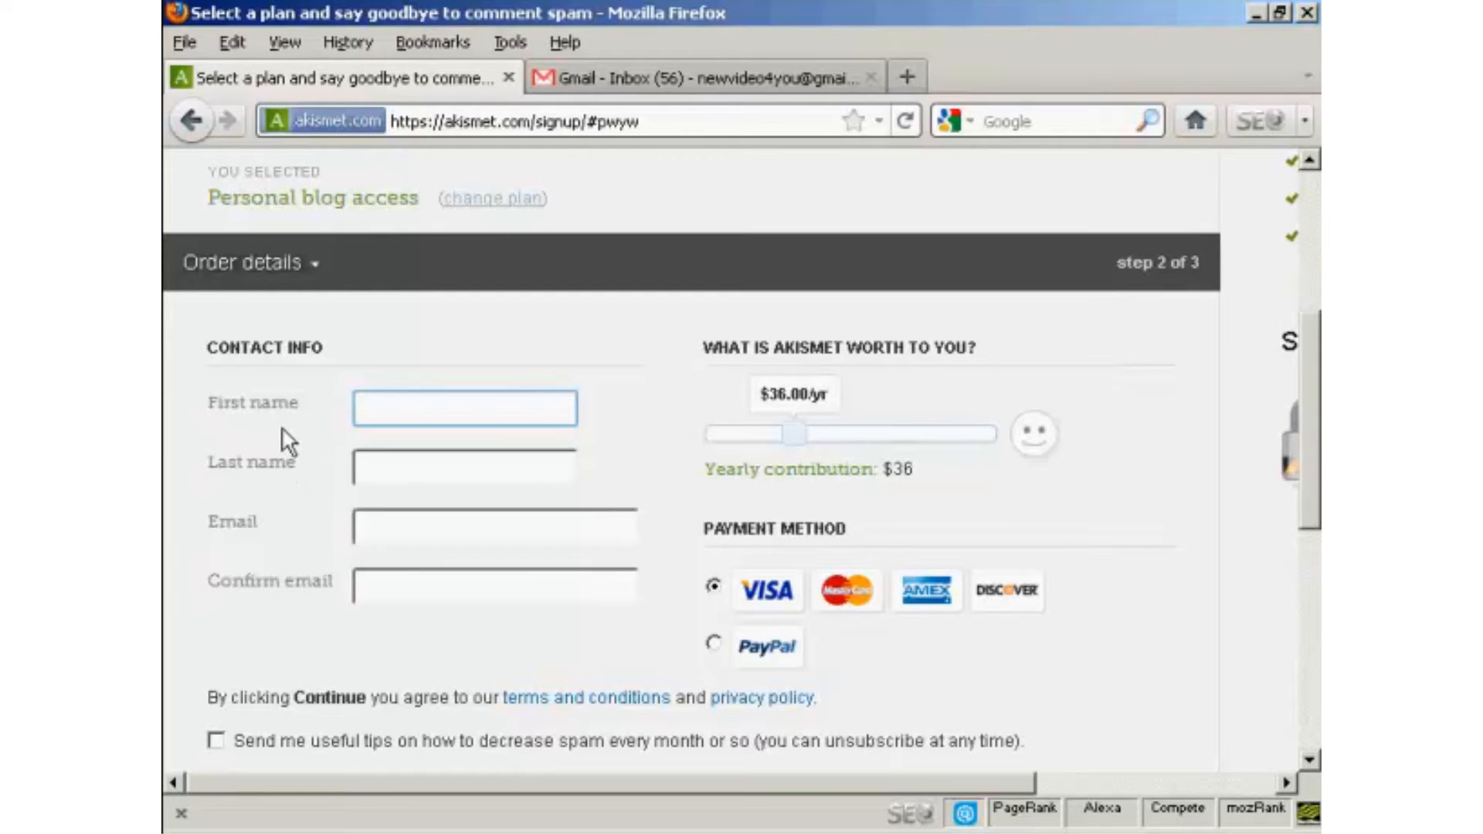
mouse_move(277, 606)
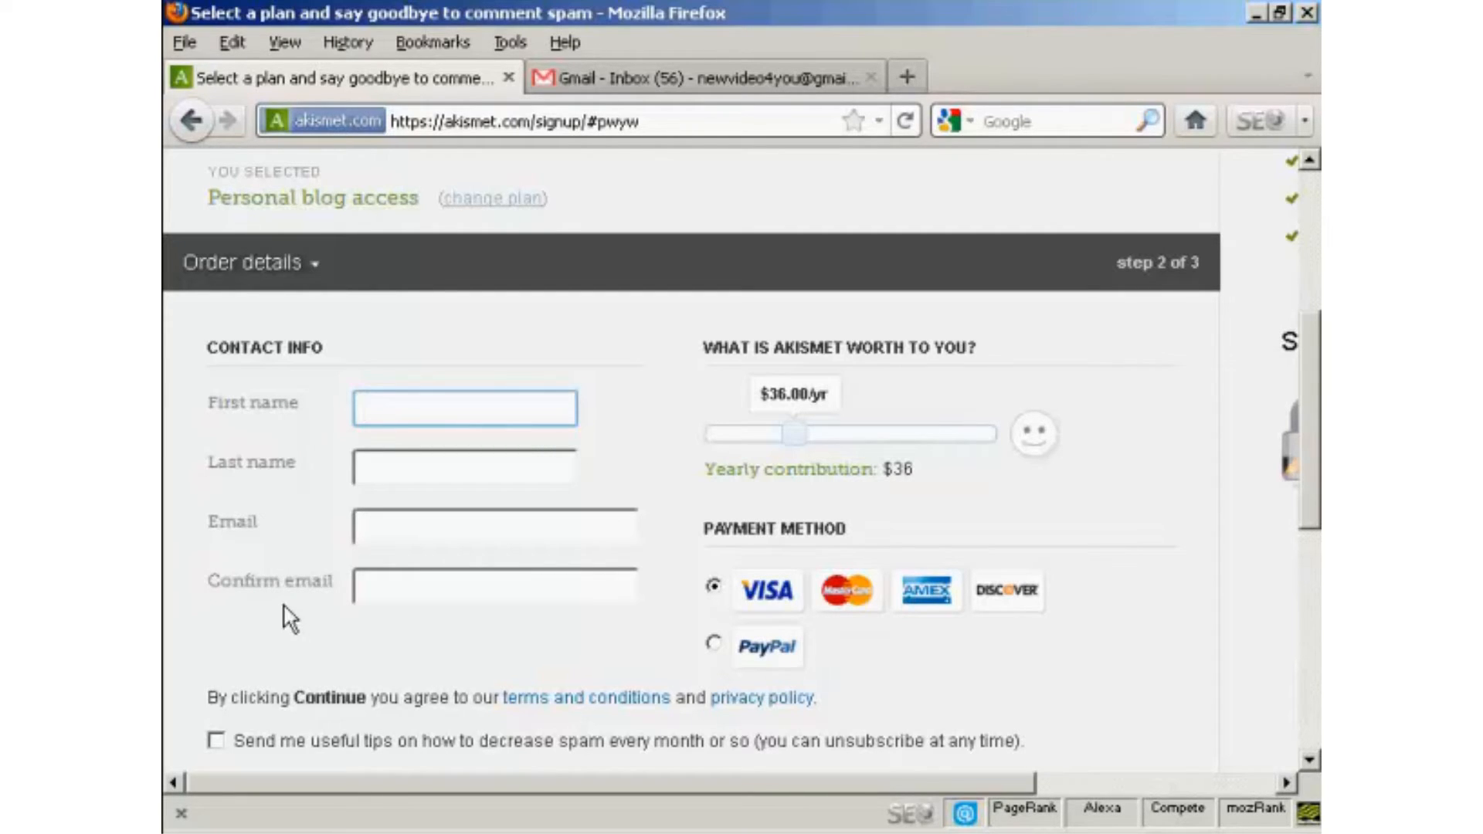
click(464, 408)
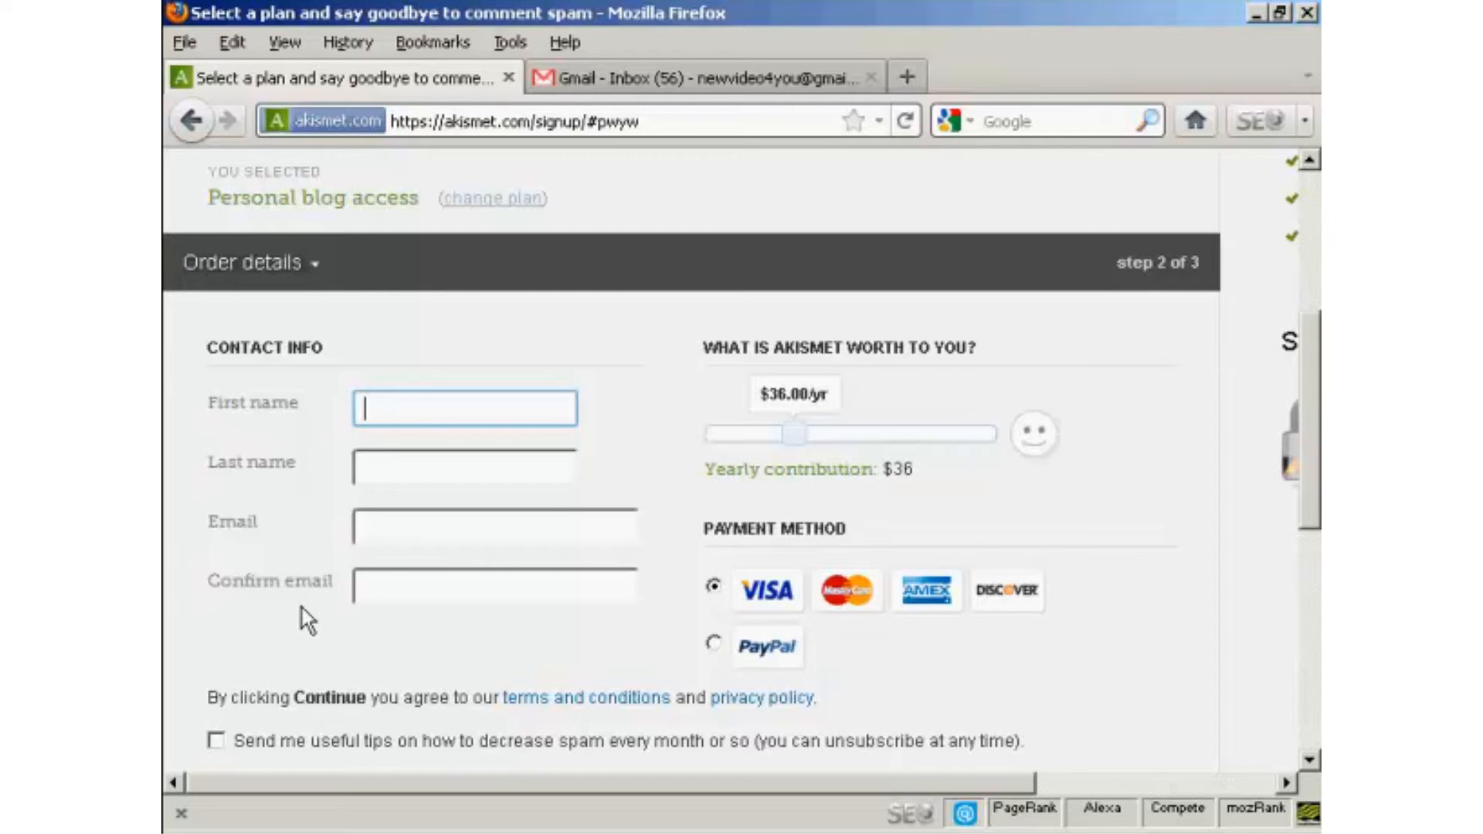
text(Sam)
click(464, 466)
text(Owen)
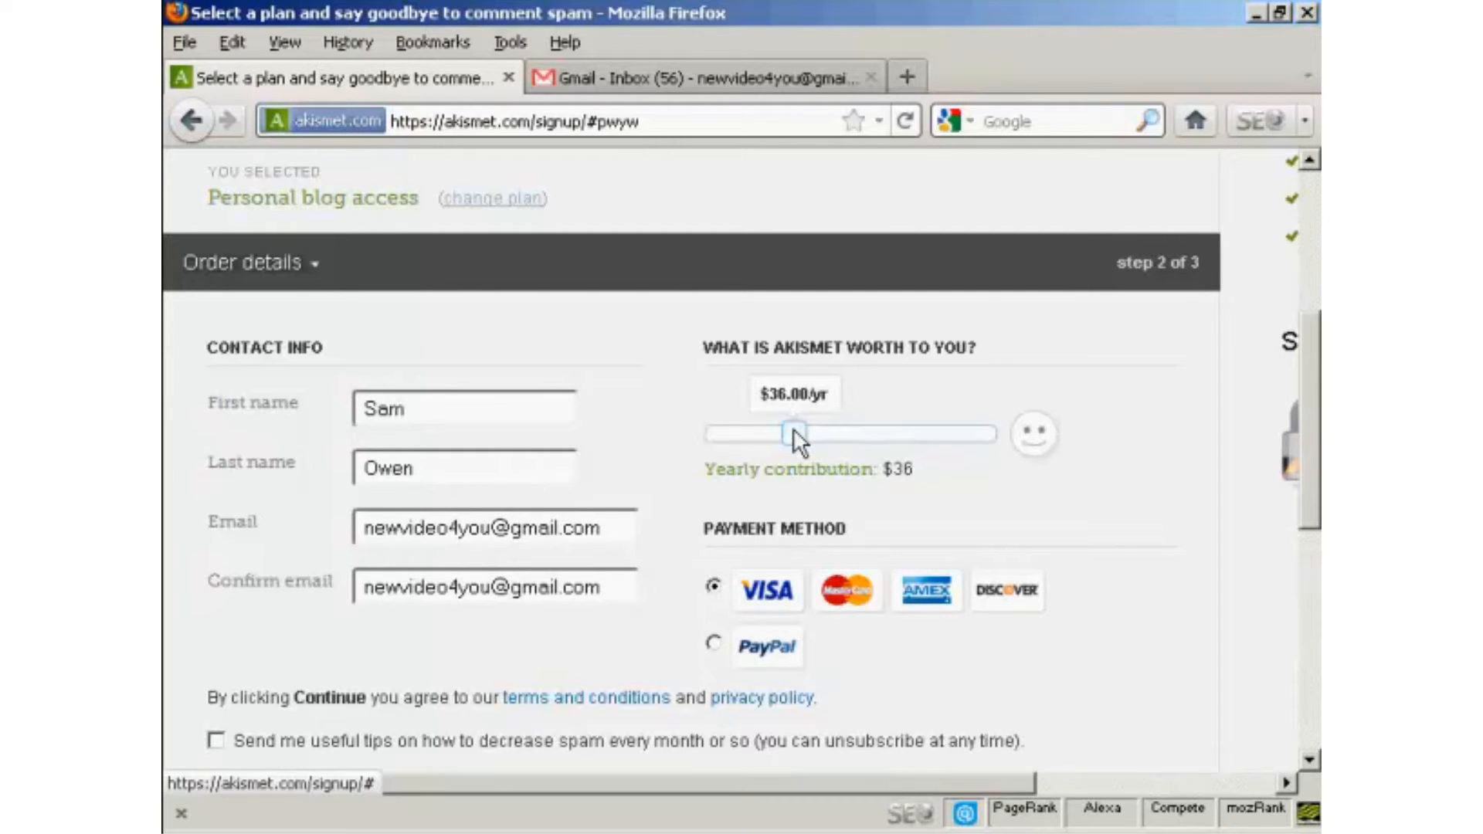
Drag the 'What is Akismet worth to you?' slider down to $0/yr.
drag(792, 433, 863, 434)
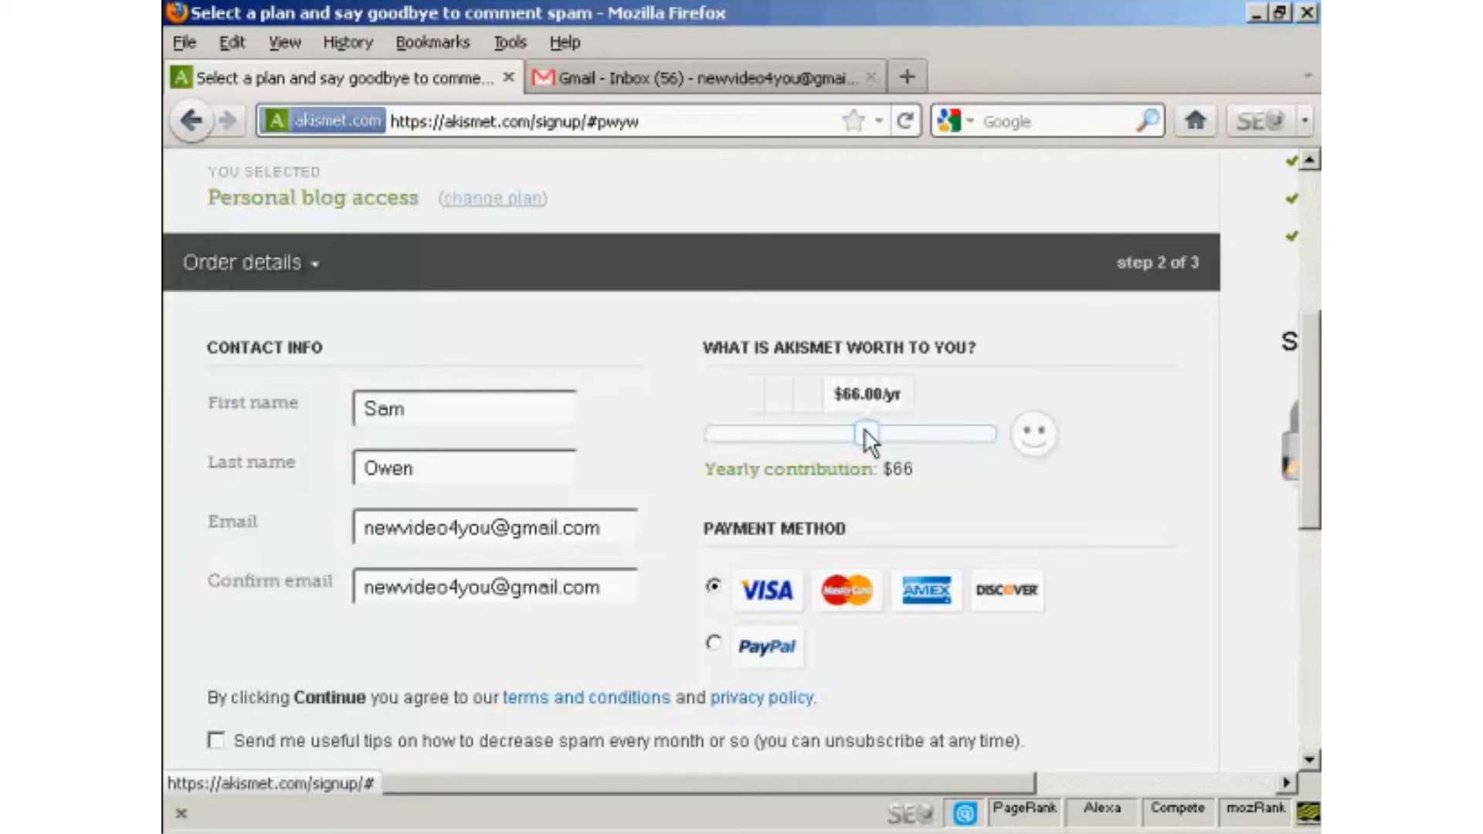
drag(868, 434, 822, 433)
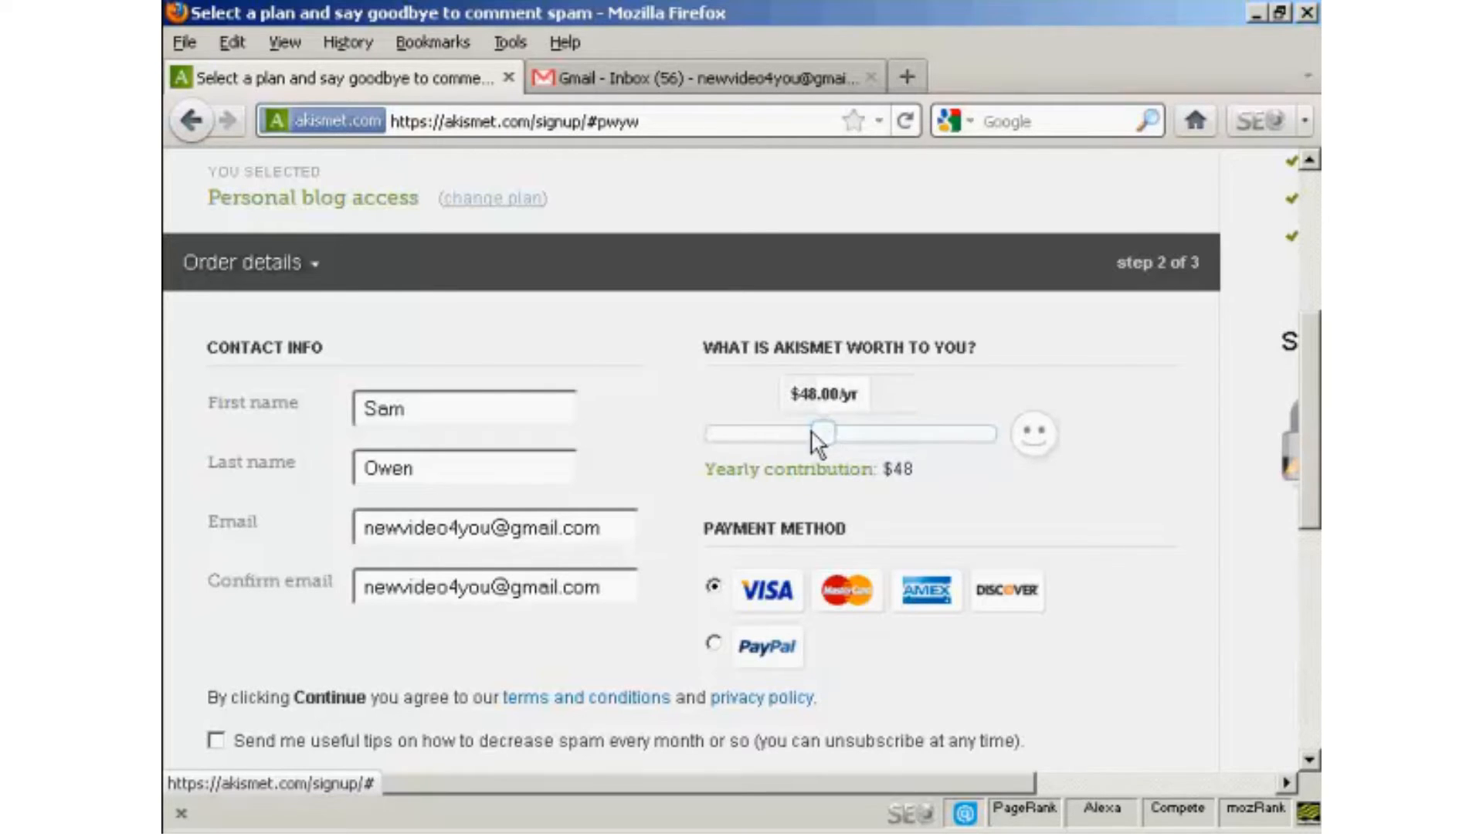
drag(821, 433, 793, 433)
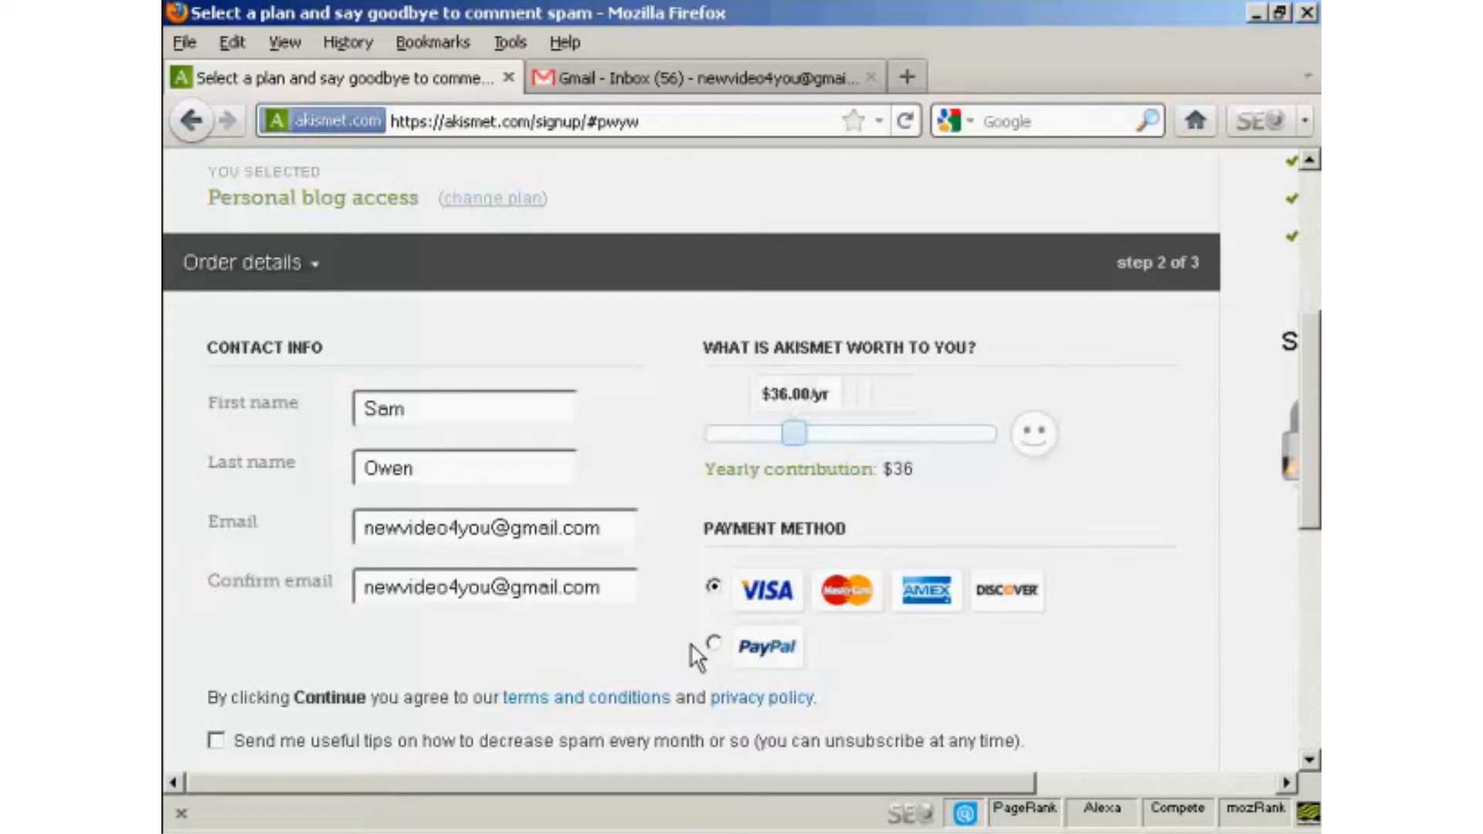
mouse_move(764, 519)
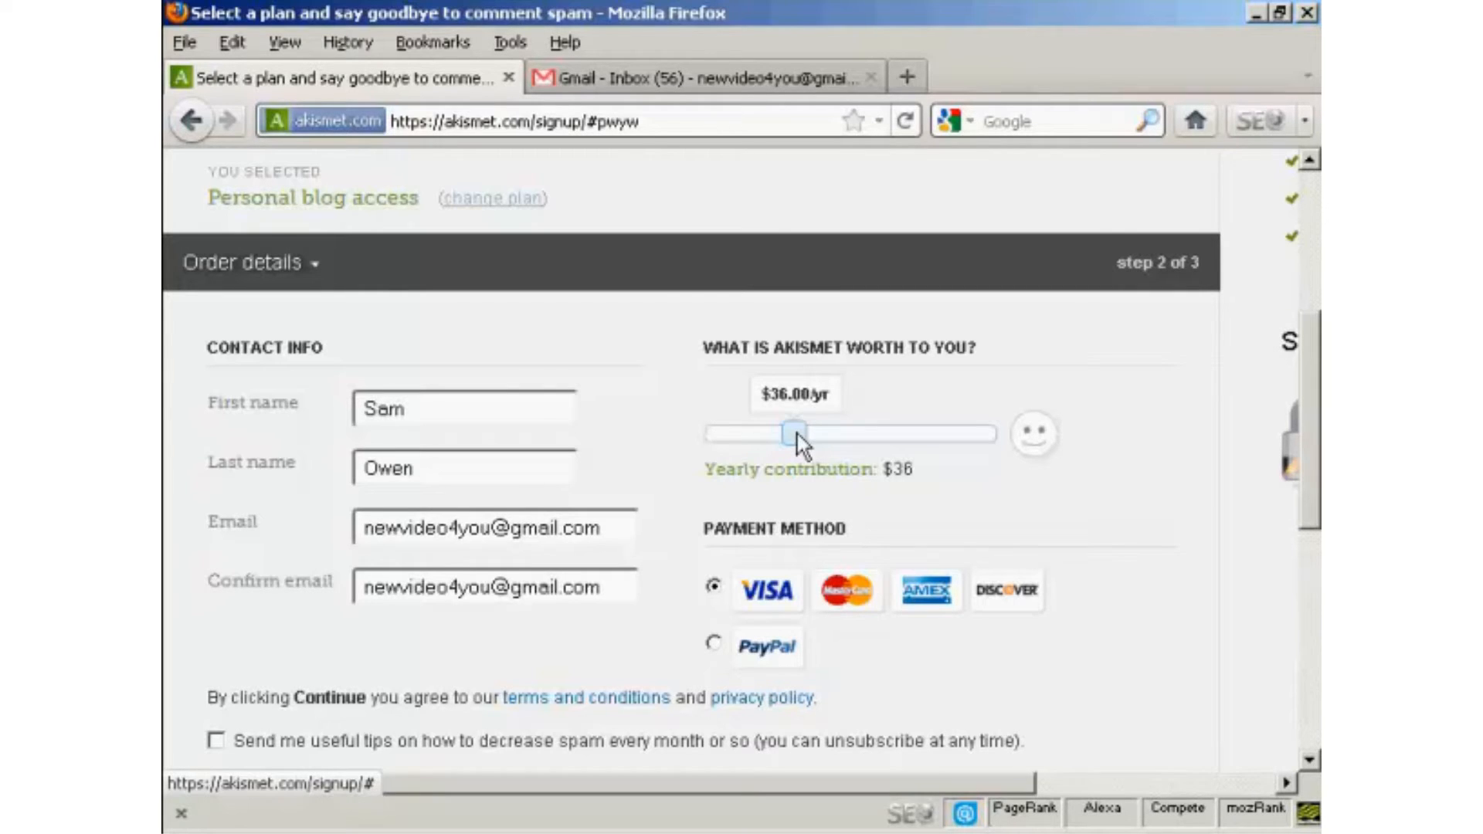
drag(792, 434, 705, 433)
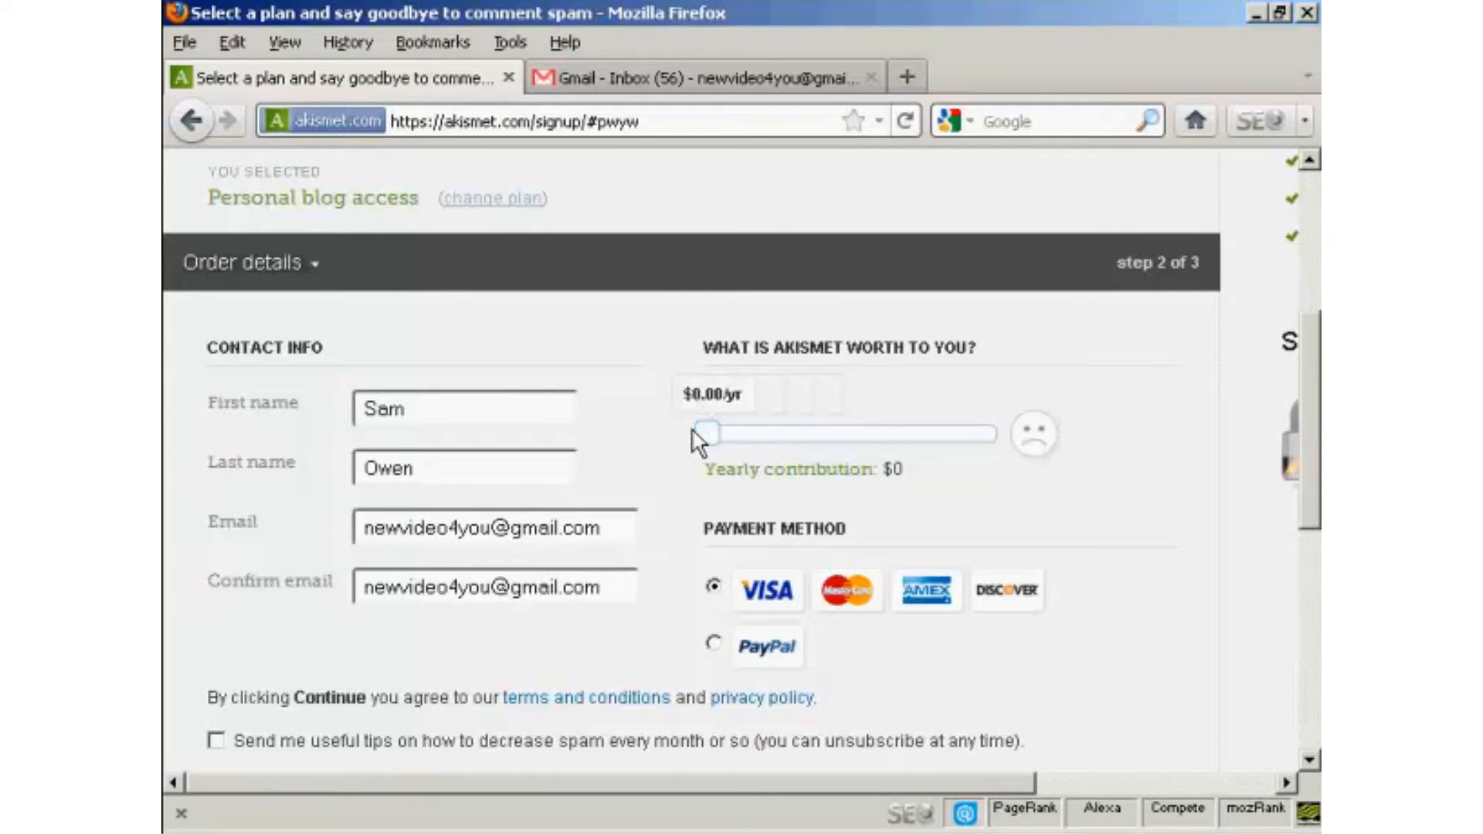
click(703, 433)
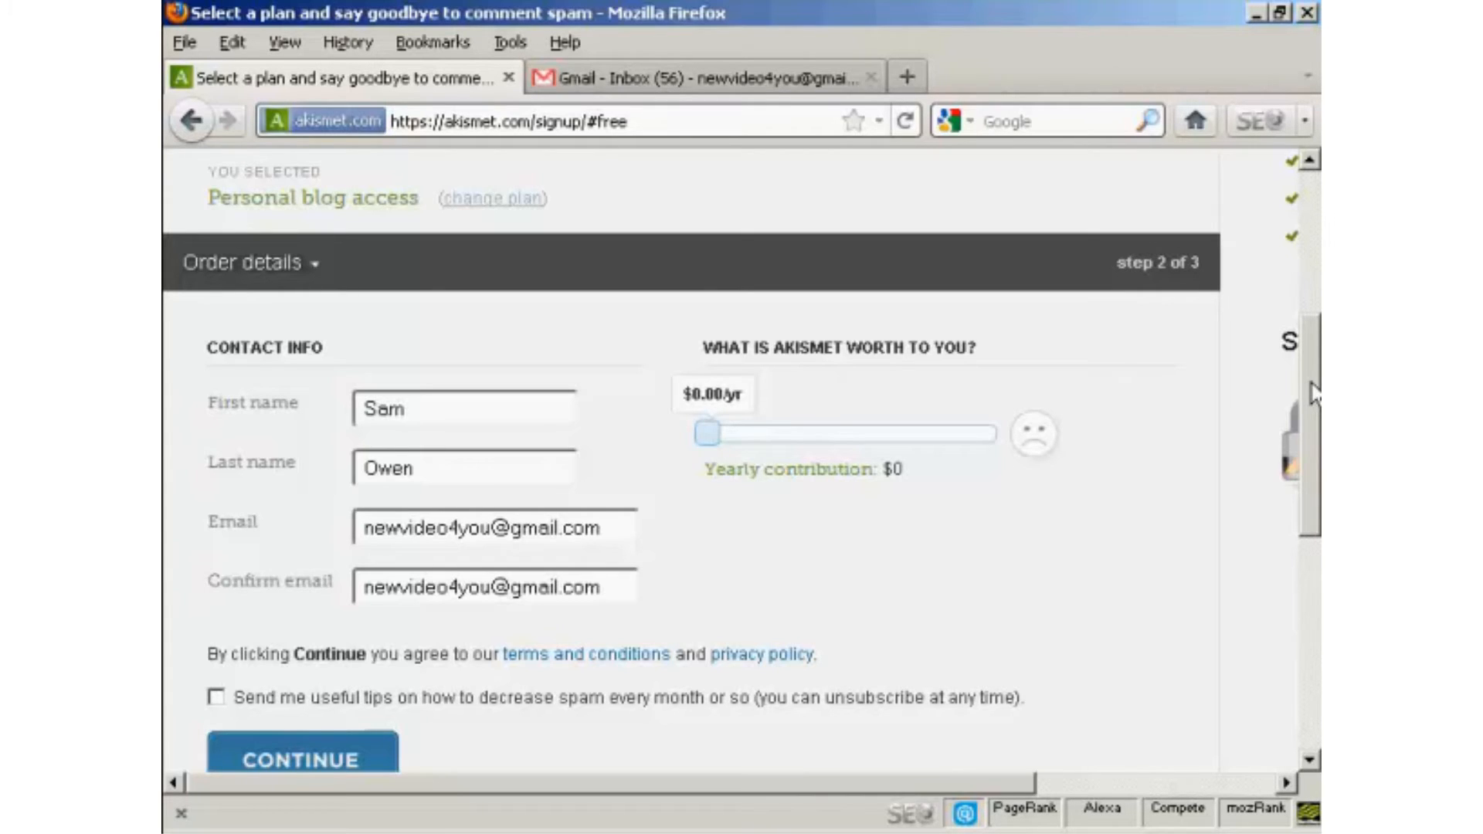
Submit the free $0 Personal plan signup with Continue.
scroll(down, 3)
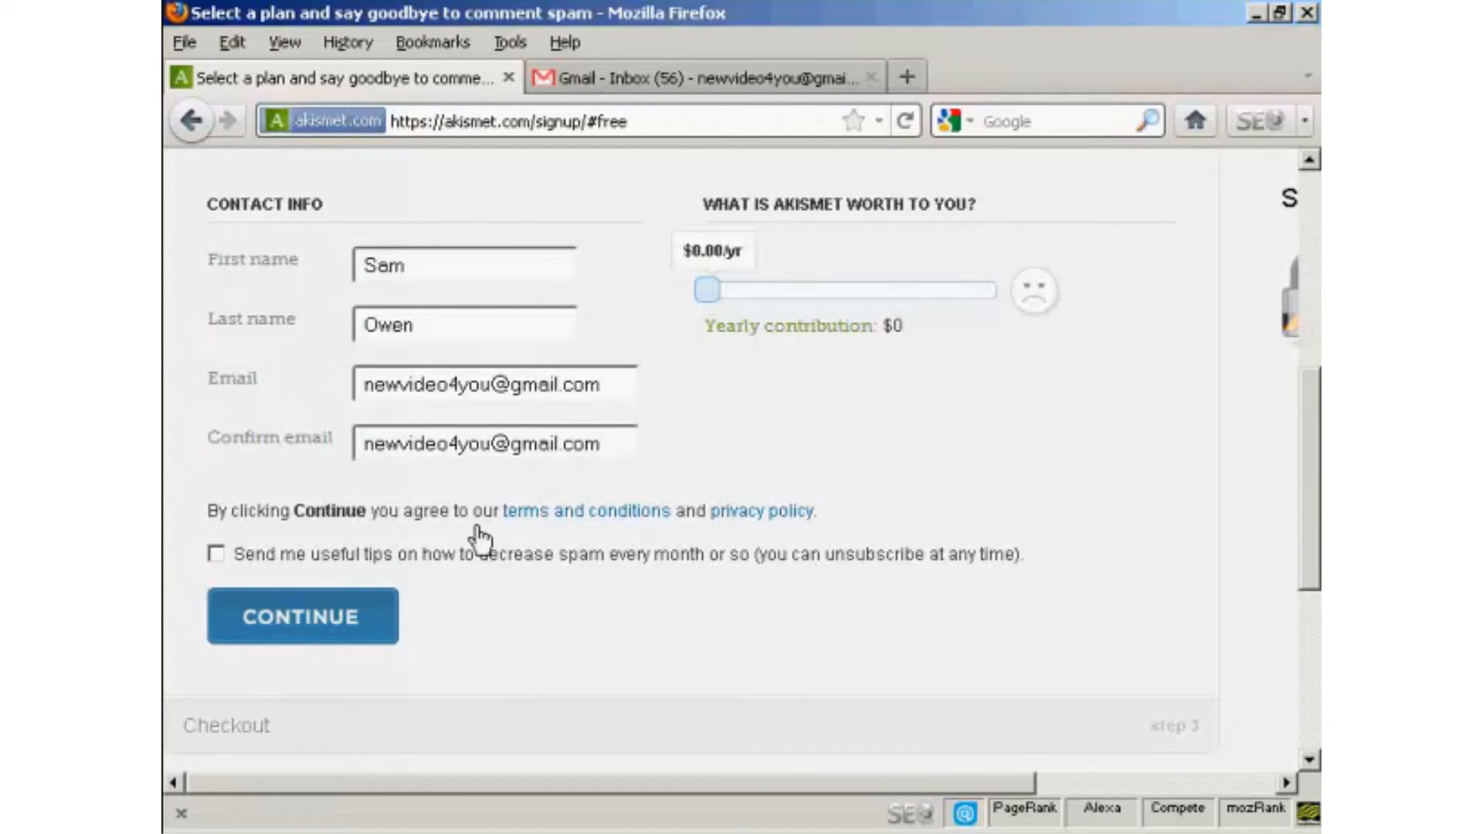
mouse_move(776, 515)
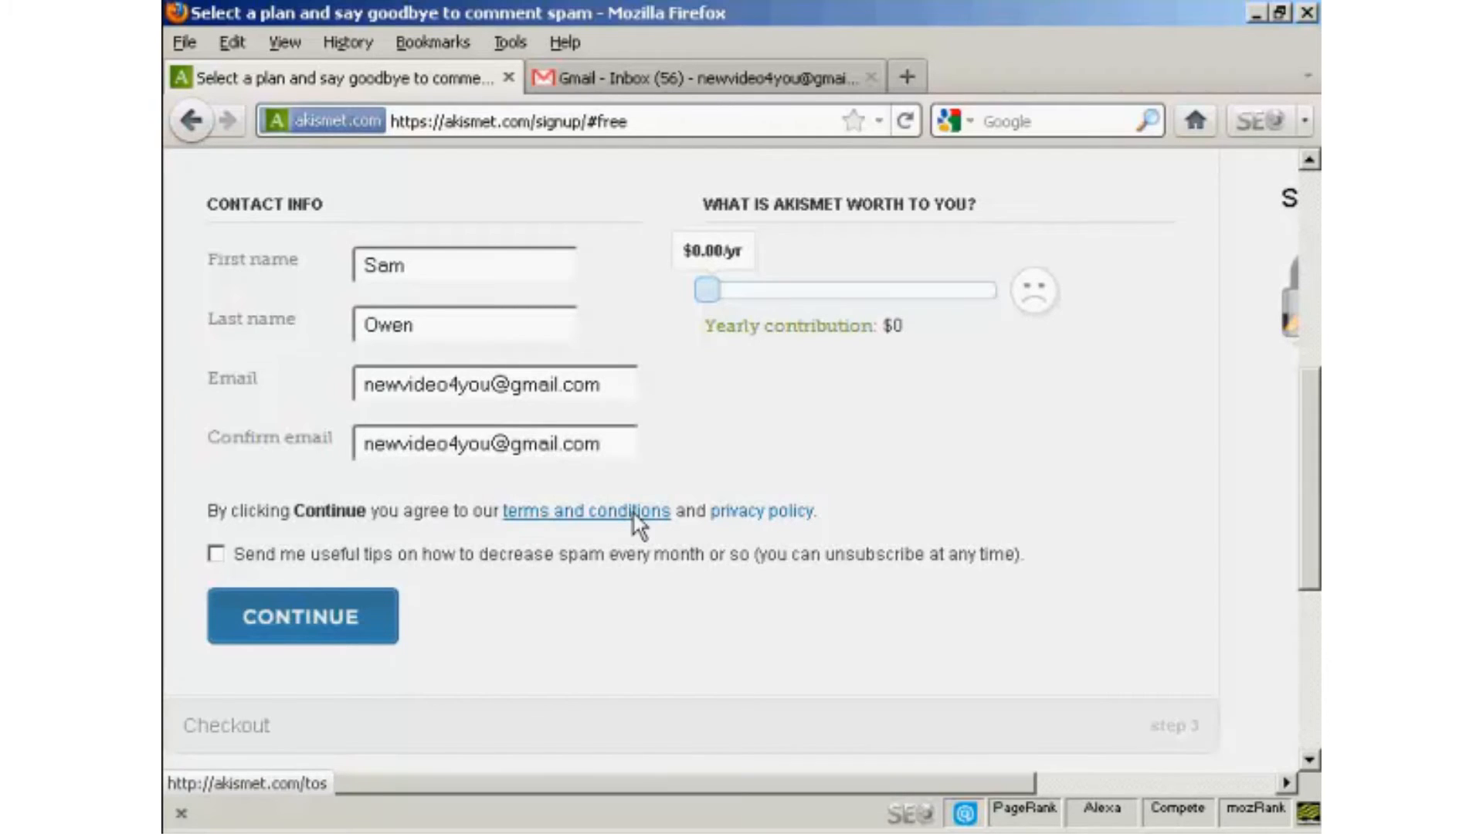
mouse_move(652, 515)
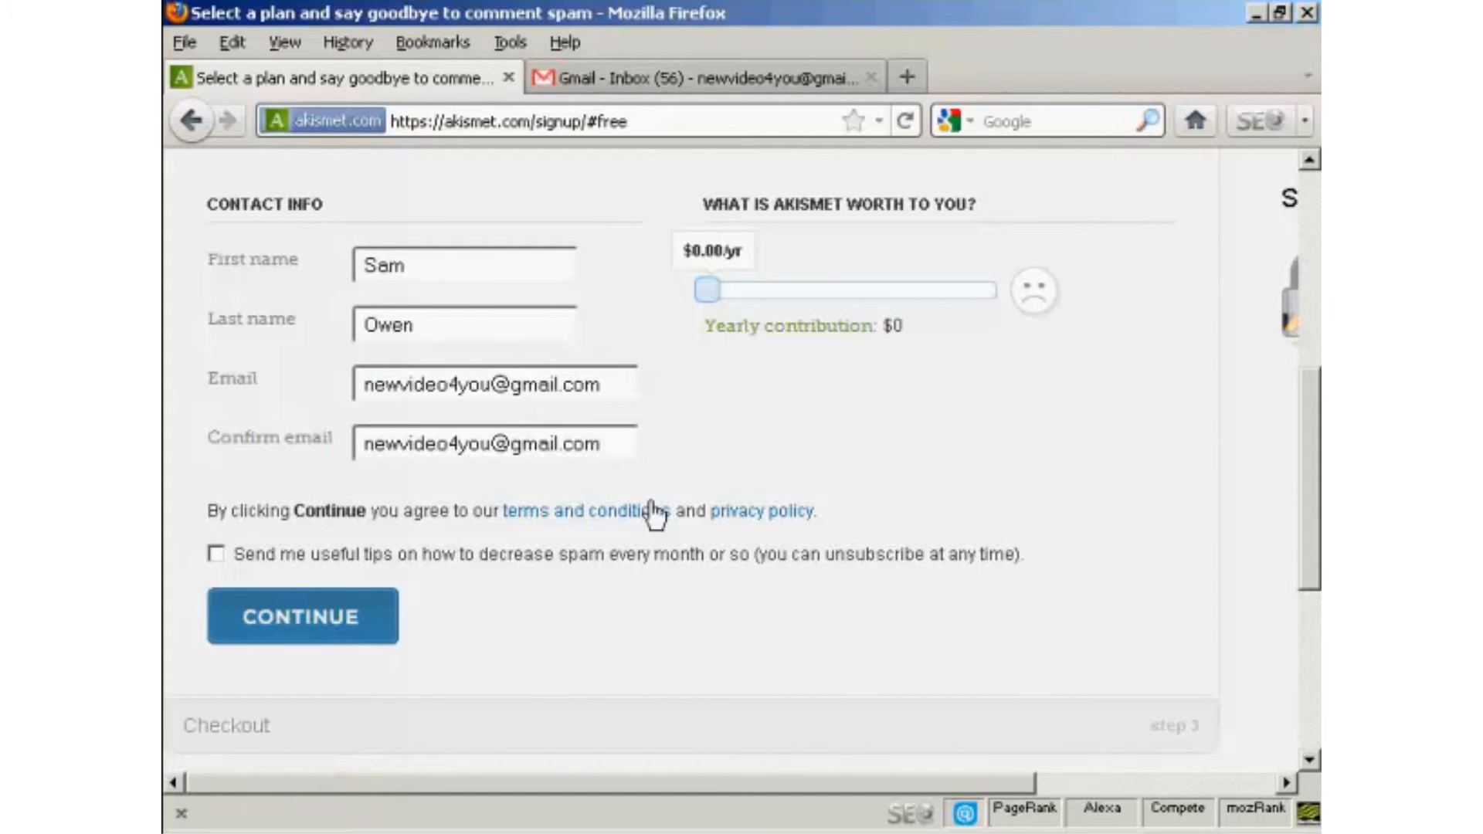
click(302, 615)
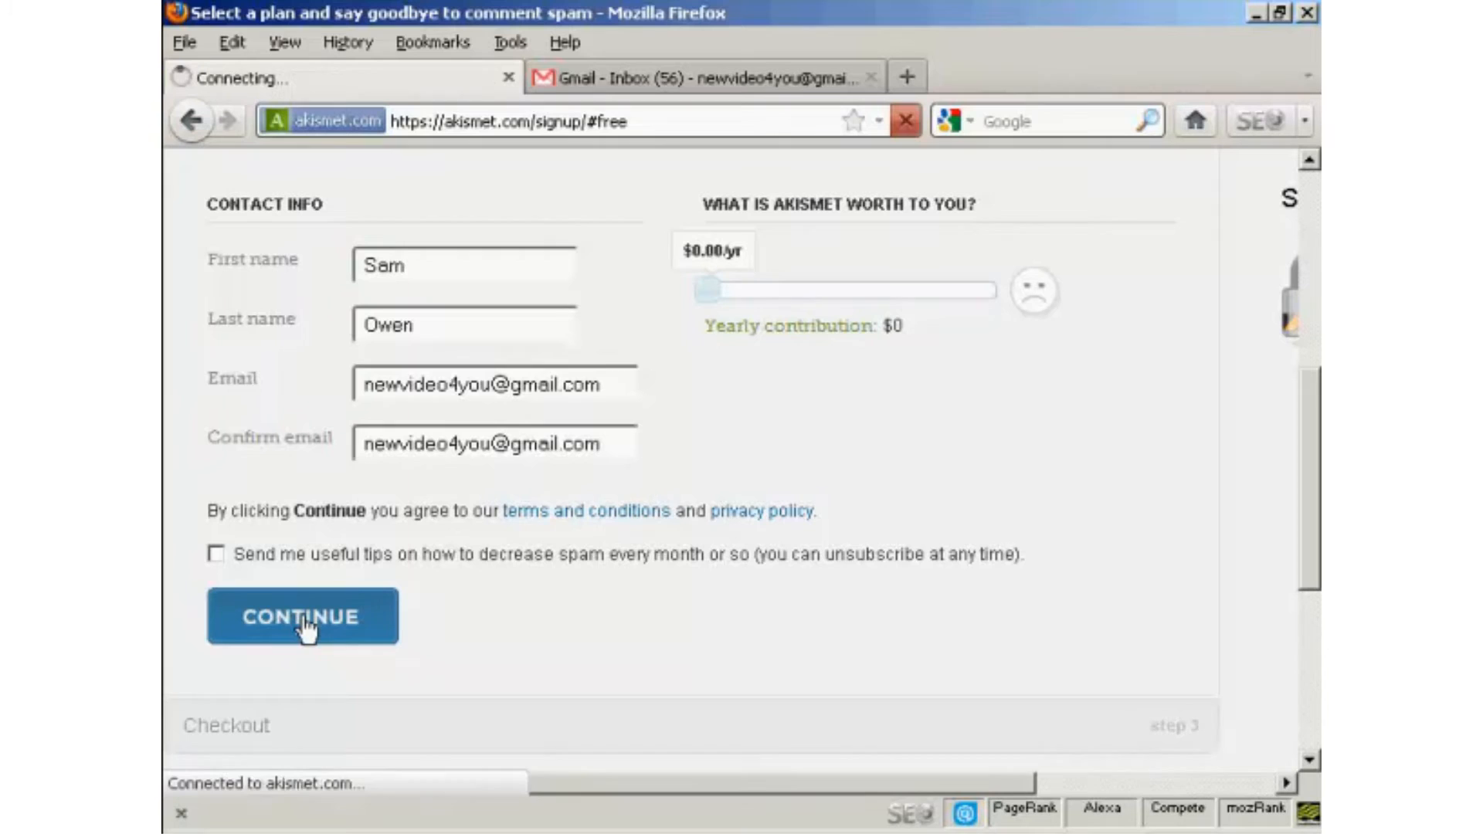
click(302, 616)
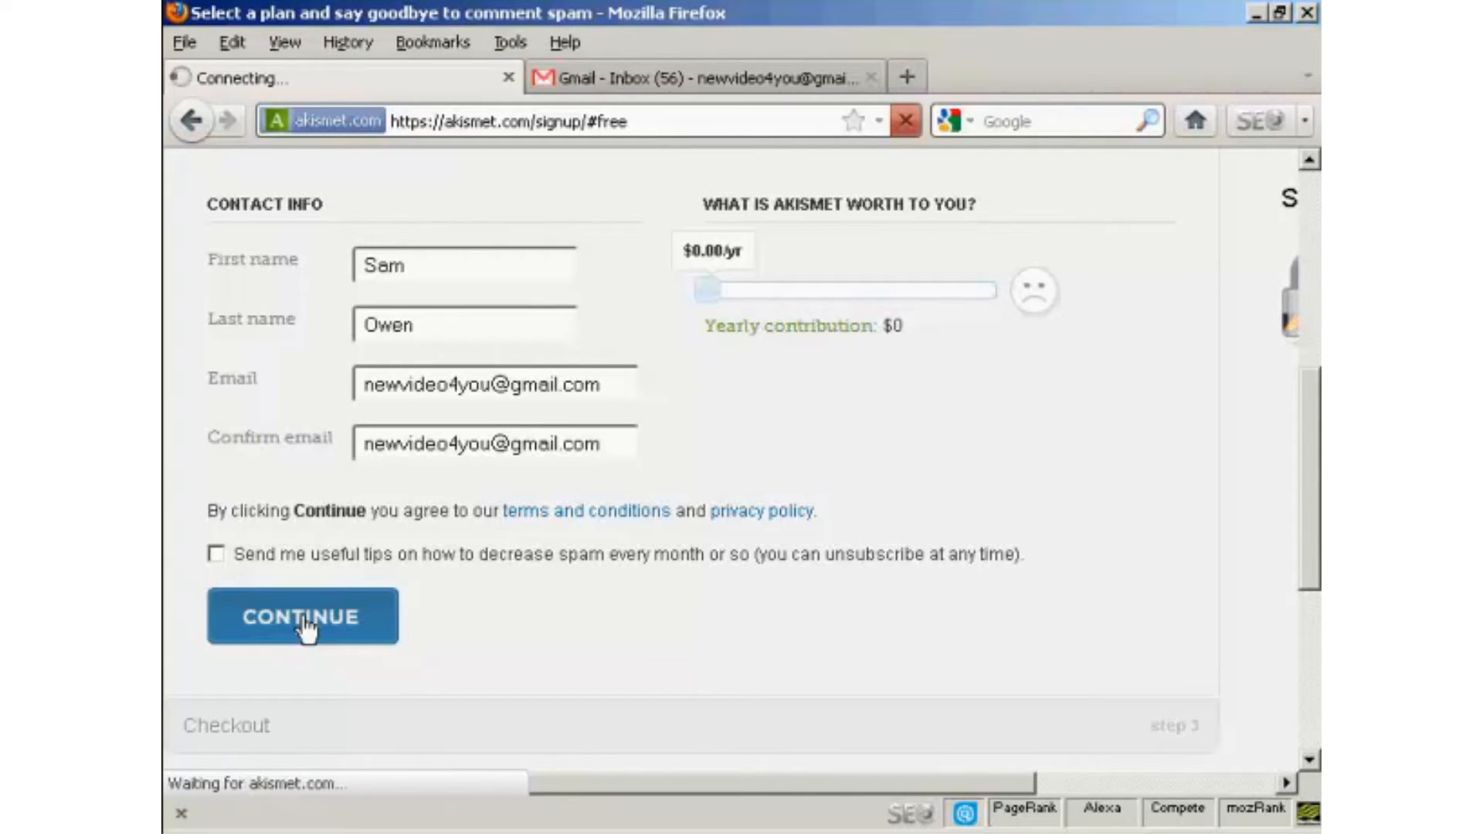
click(302, 616)
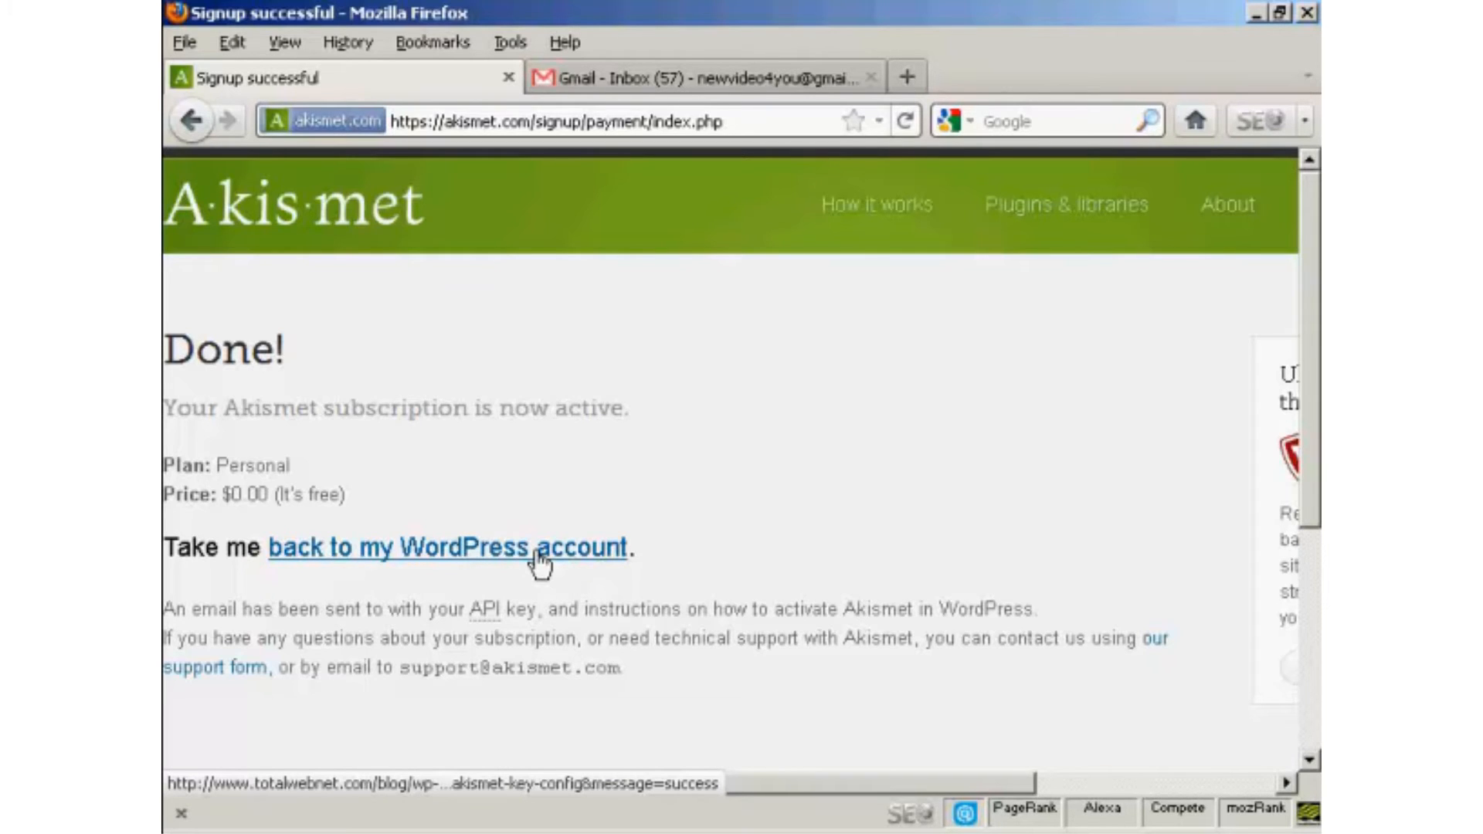
Return to WordPress's Akismet Configuration and check Gmail for the API key email.
click(447, 547)
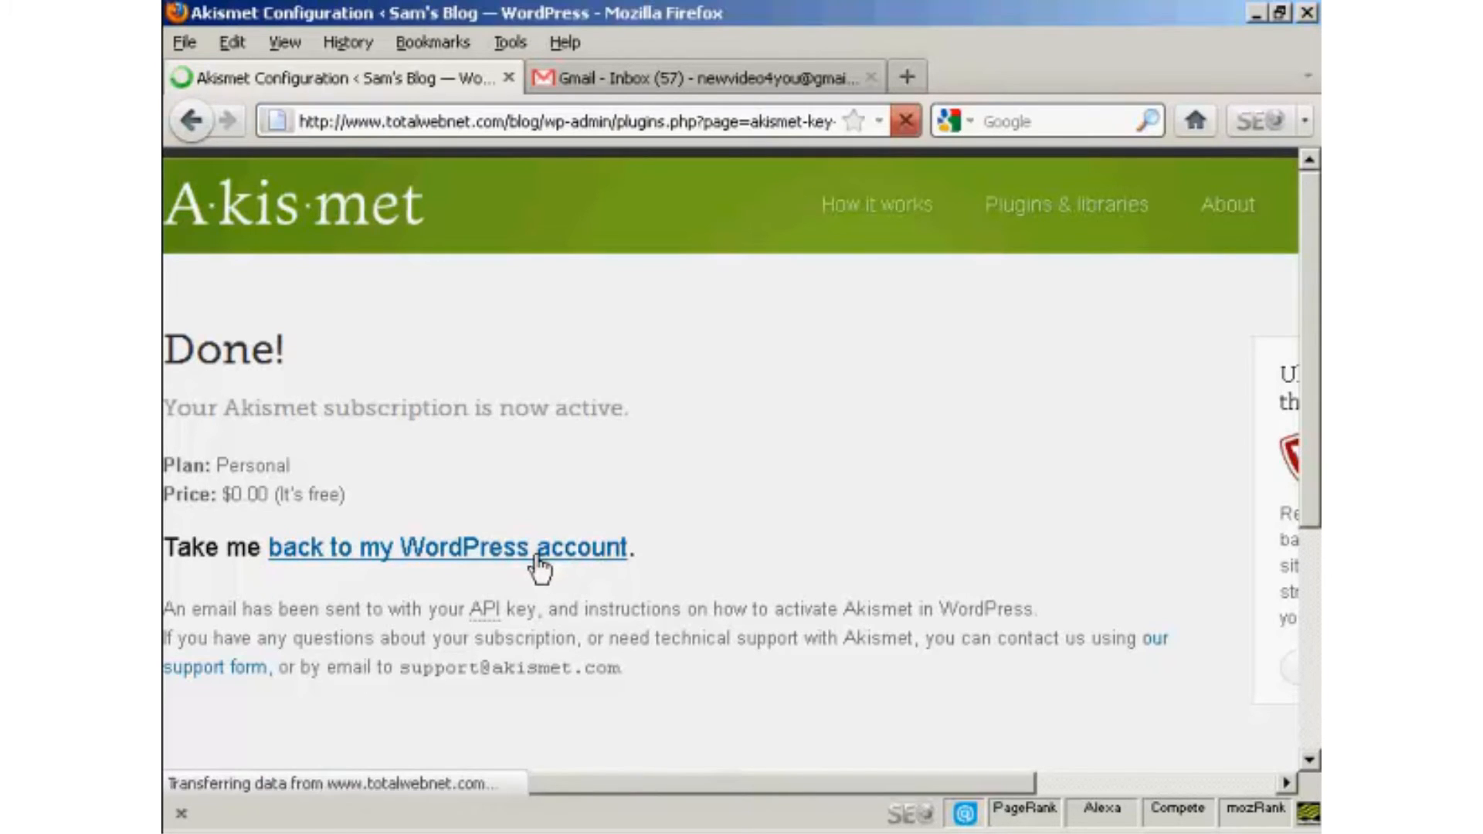
click(448, 547)
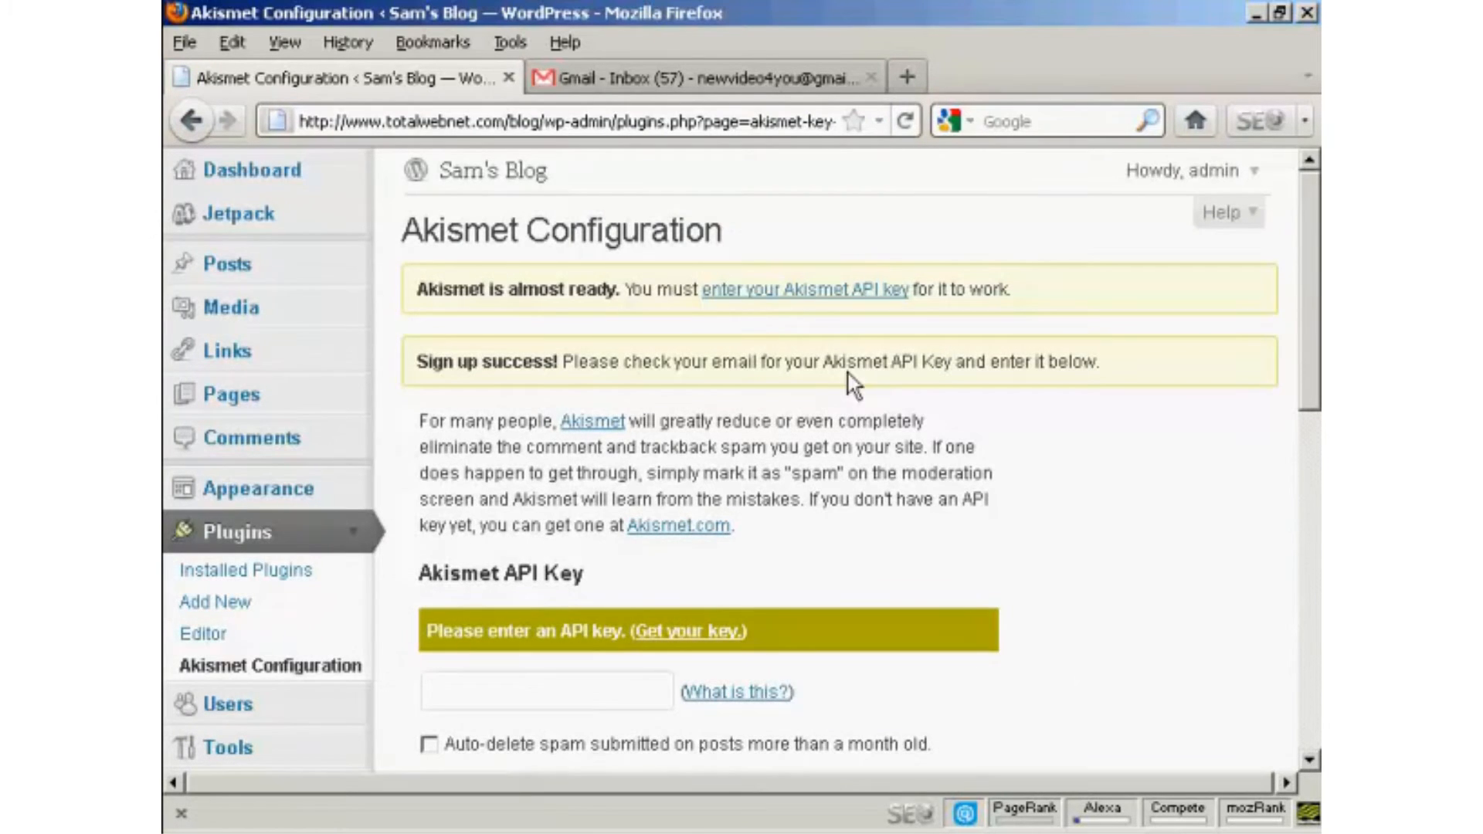
mouse_move(842, 90)
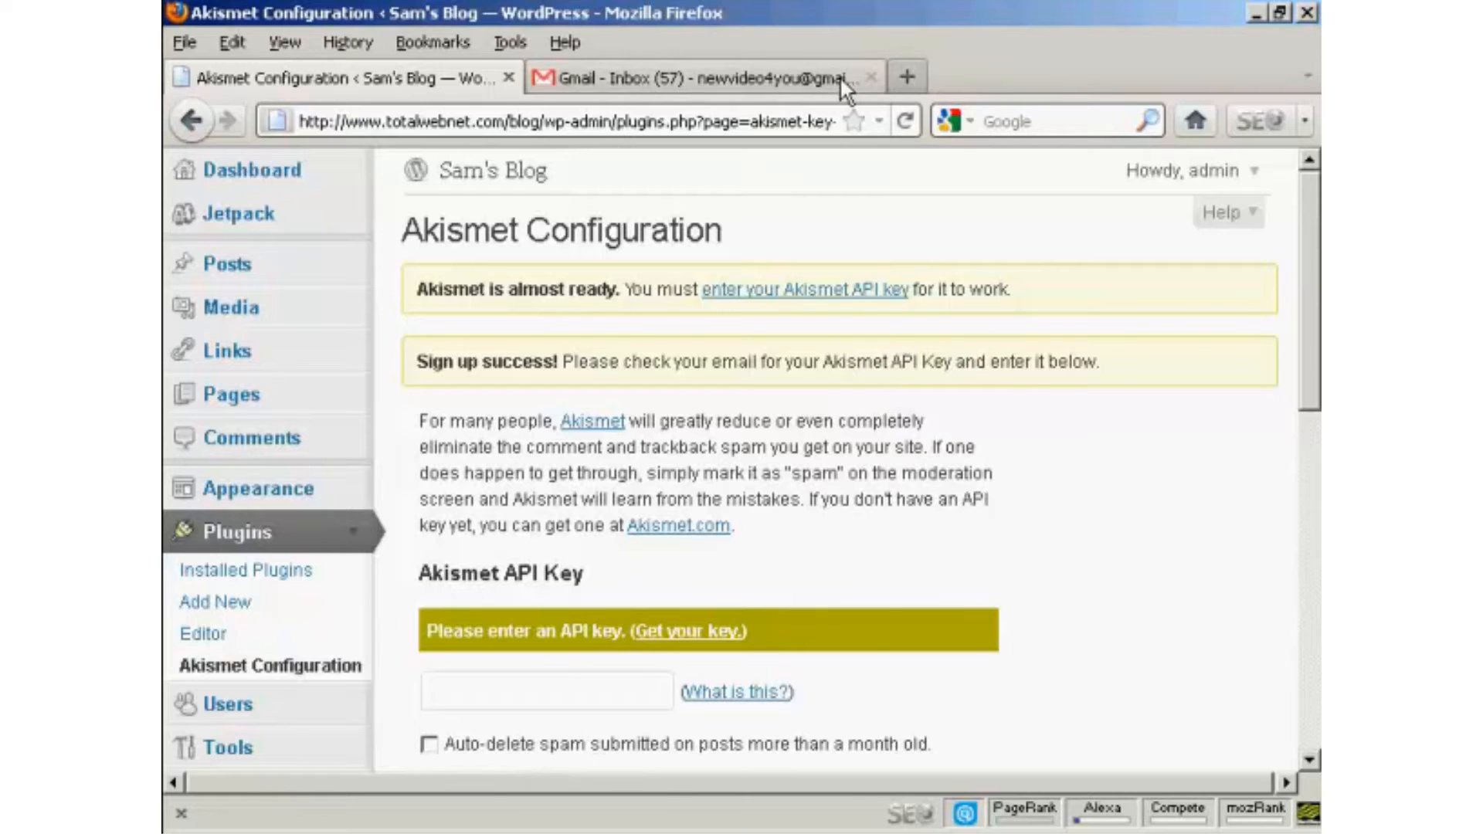
click(704, 76)
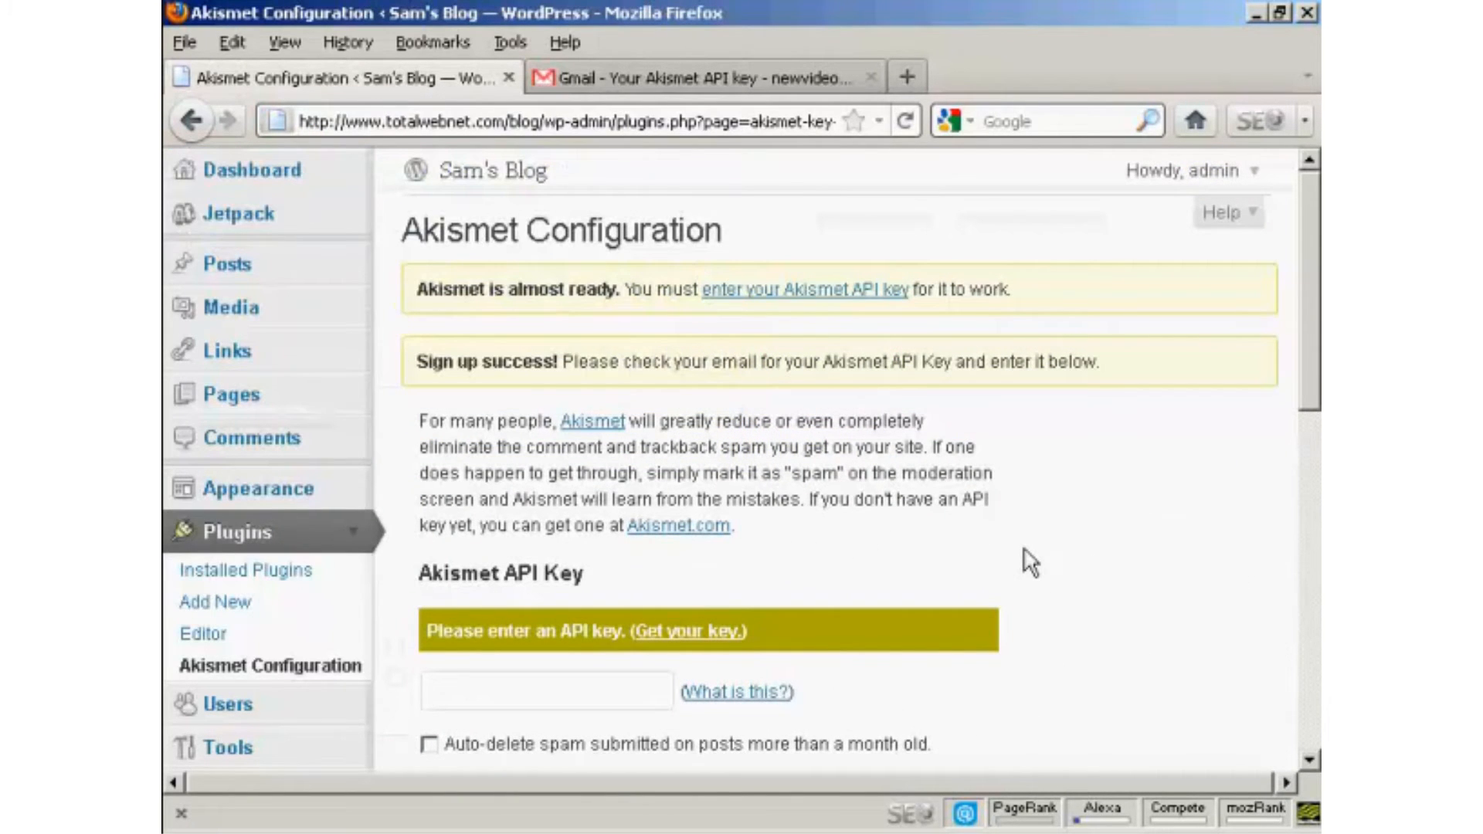
mouse_move(803, 289)
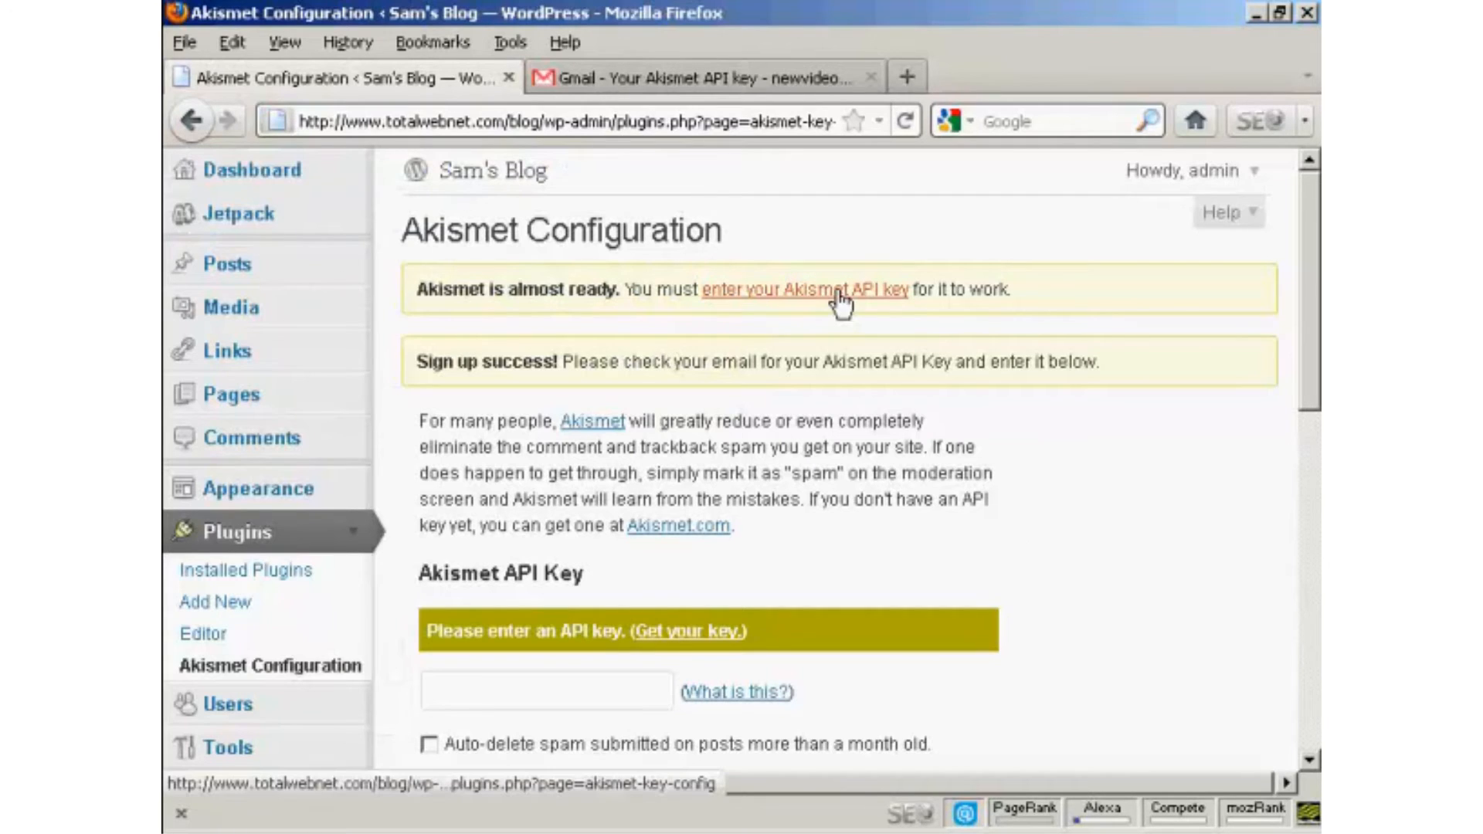
Enter the Akismet API key and save it with Update options.
scroll(down, 3)
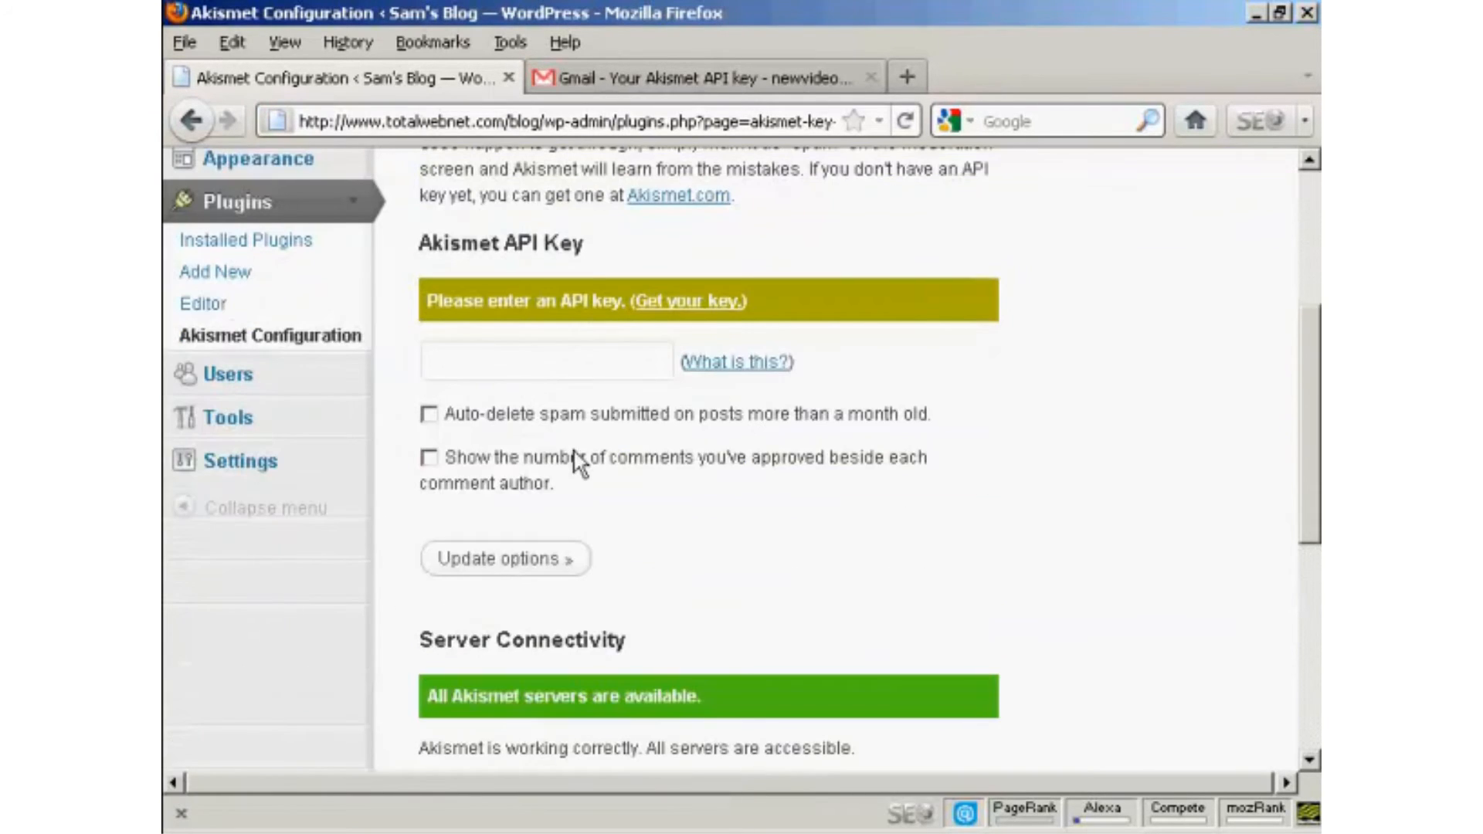
click(547, 361)
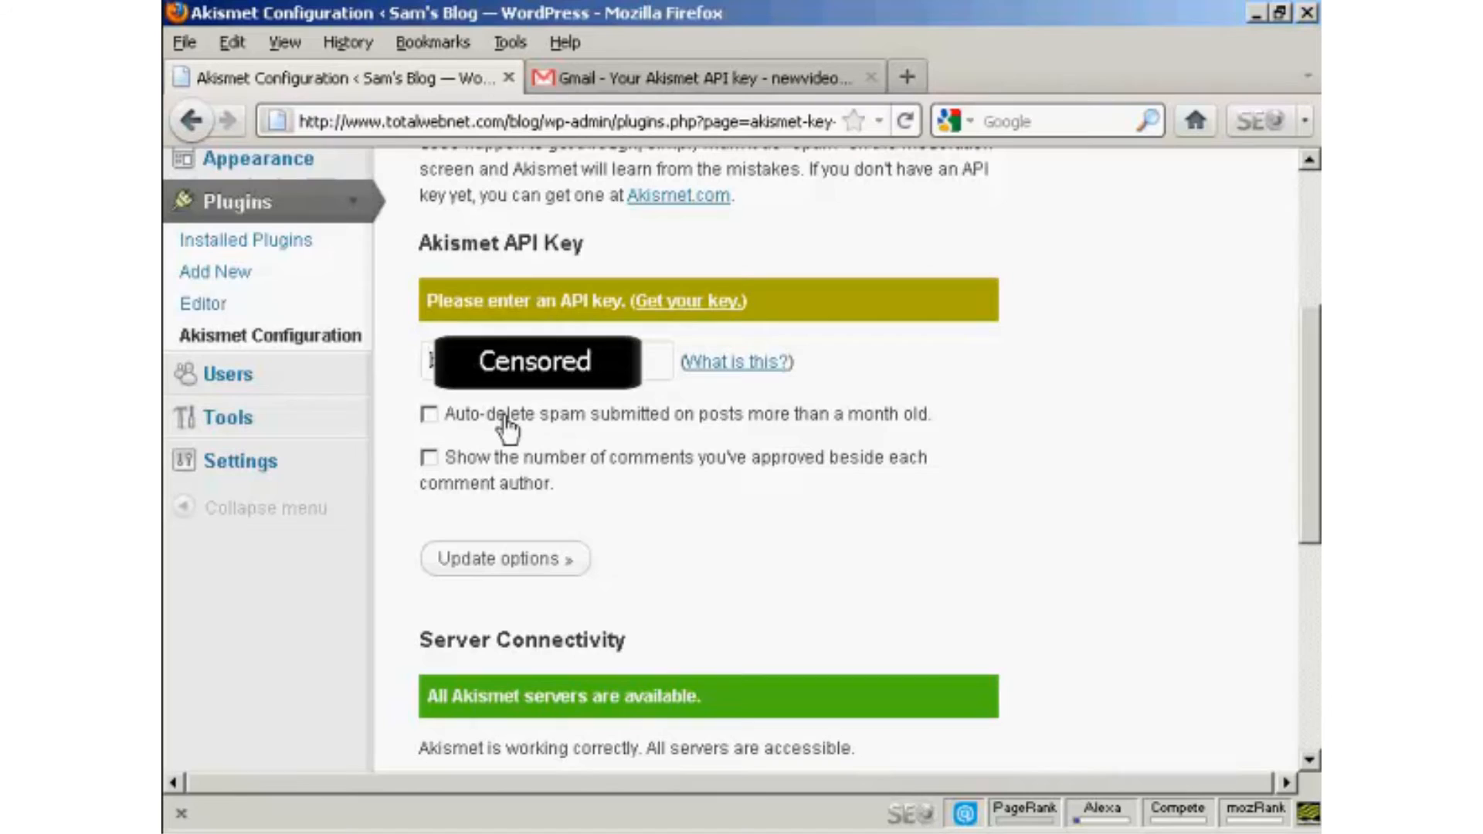
mouse_move(499, 477)
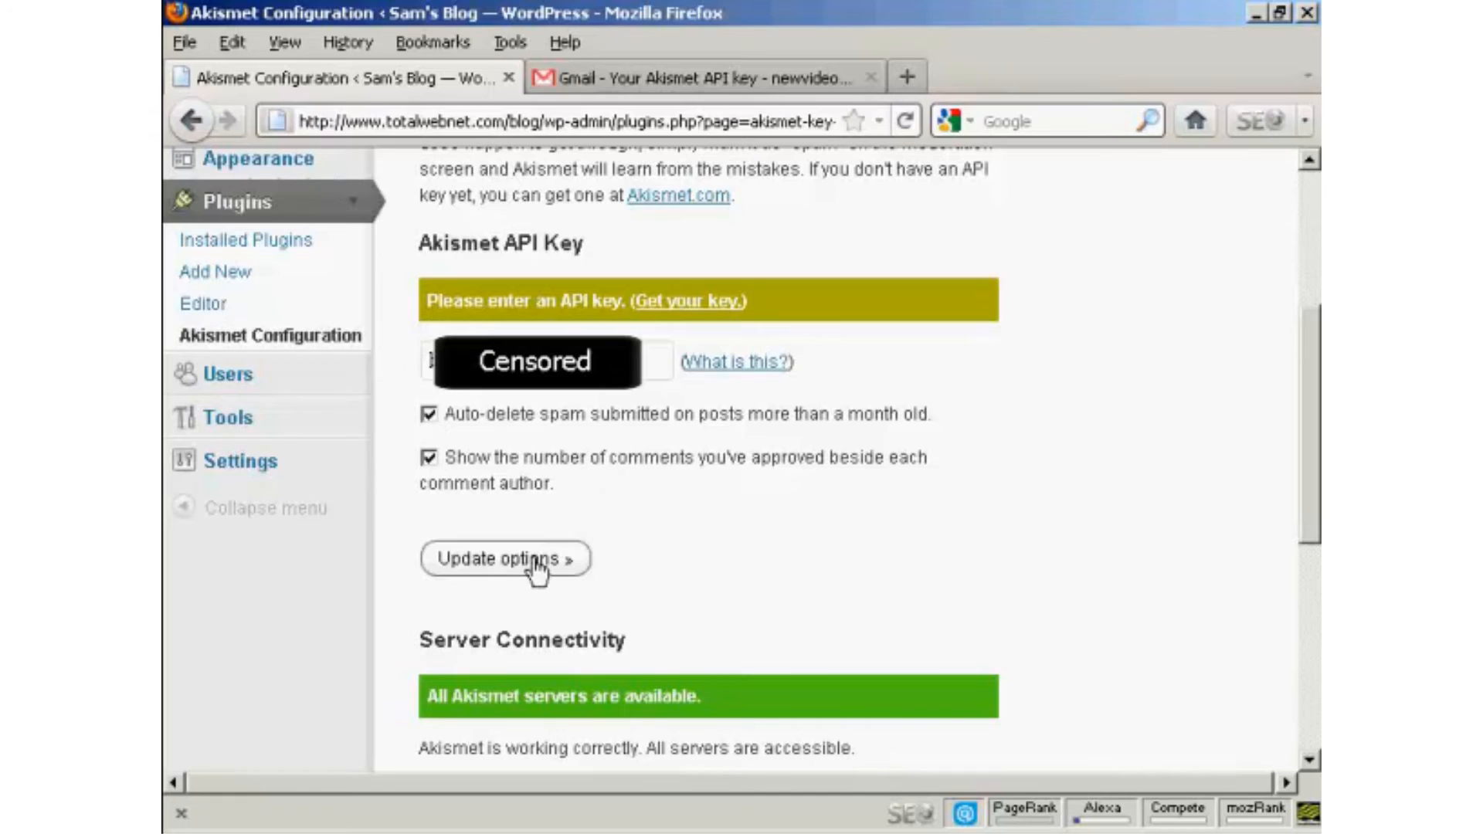
click(505, 558)
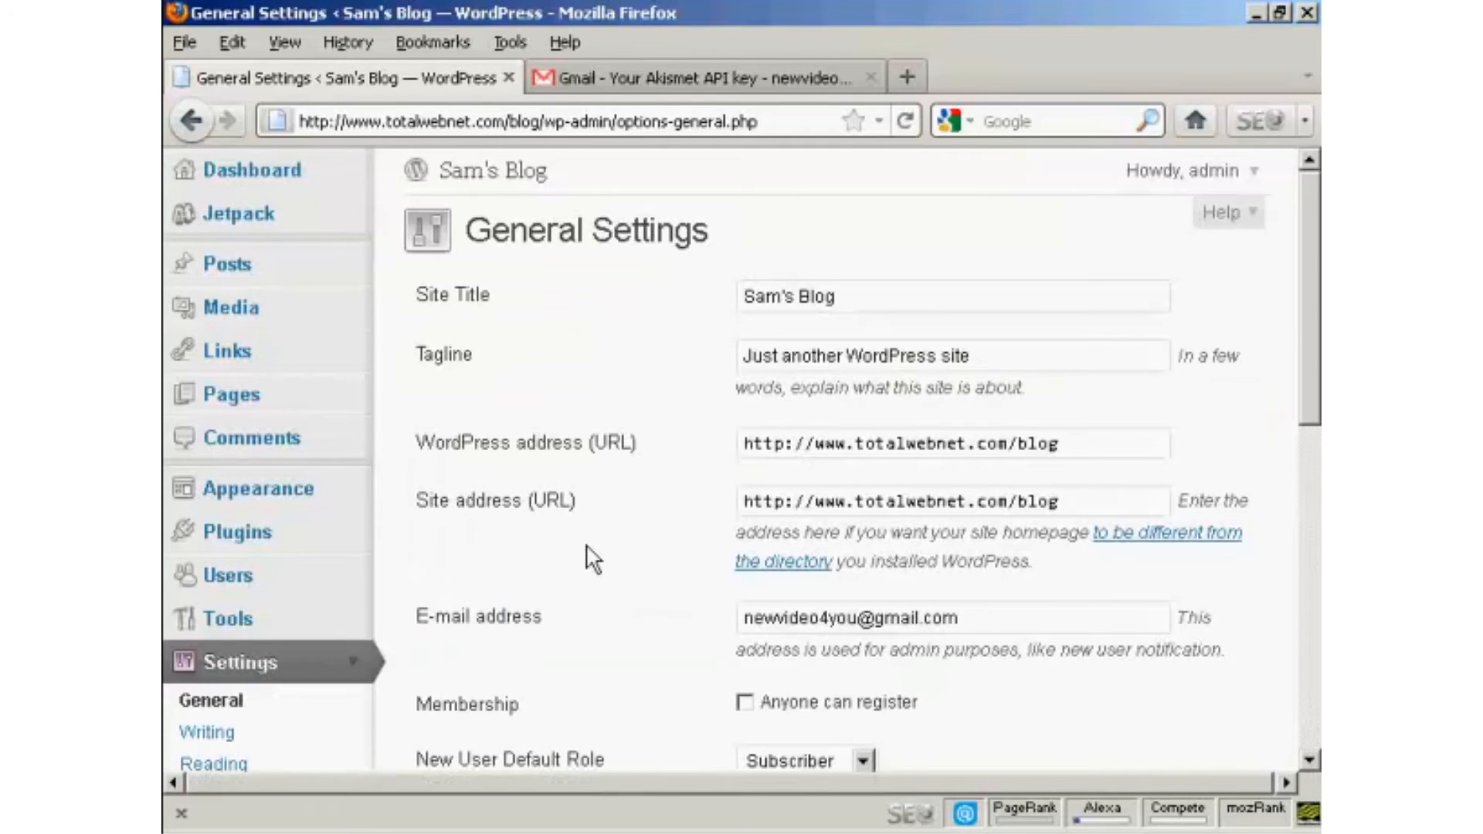
Go to Settings > Discussion in the left sidebar.
scroll(down, 3)
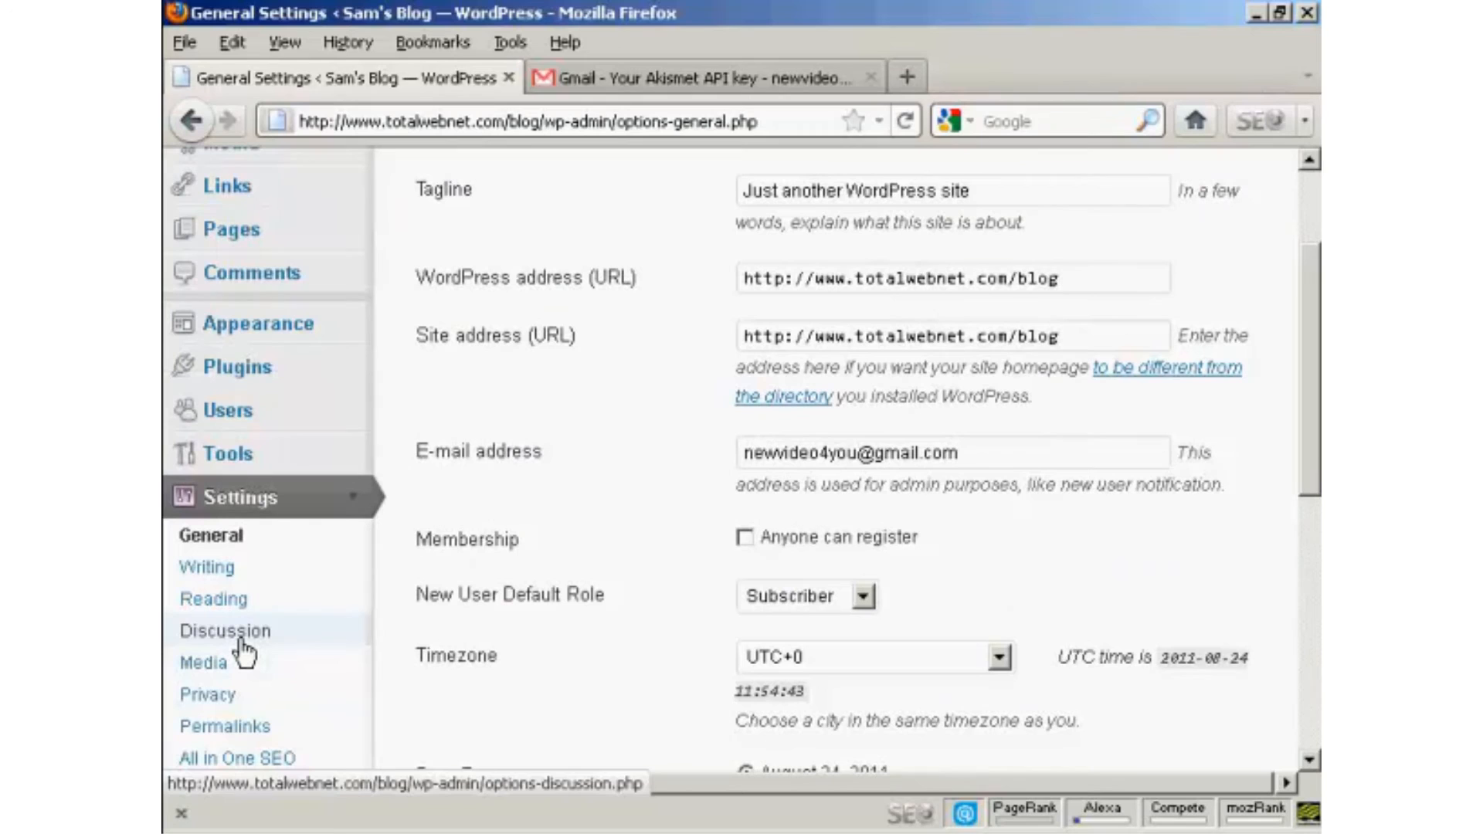
click(225, 631)
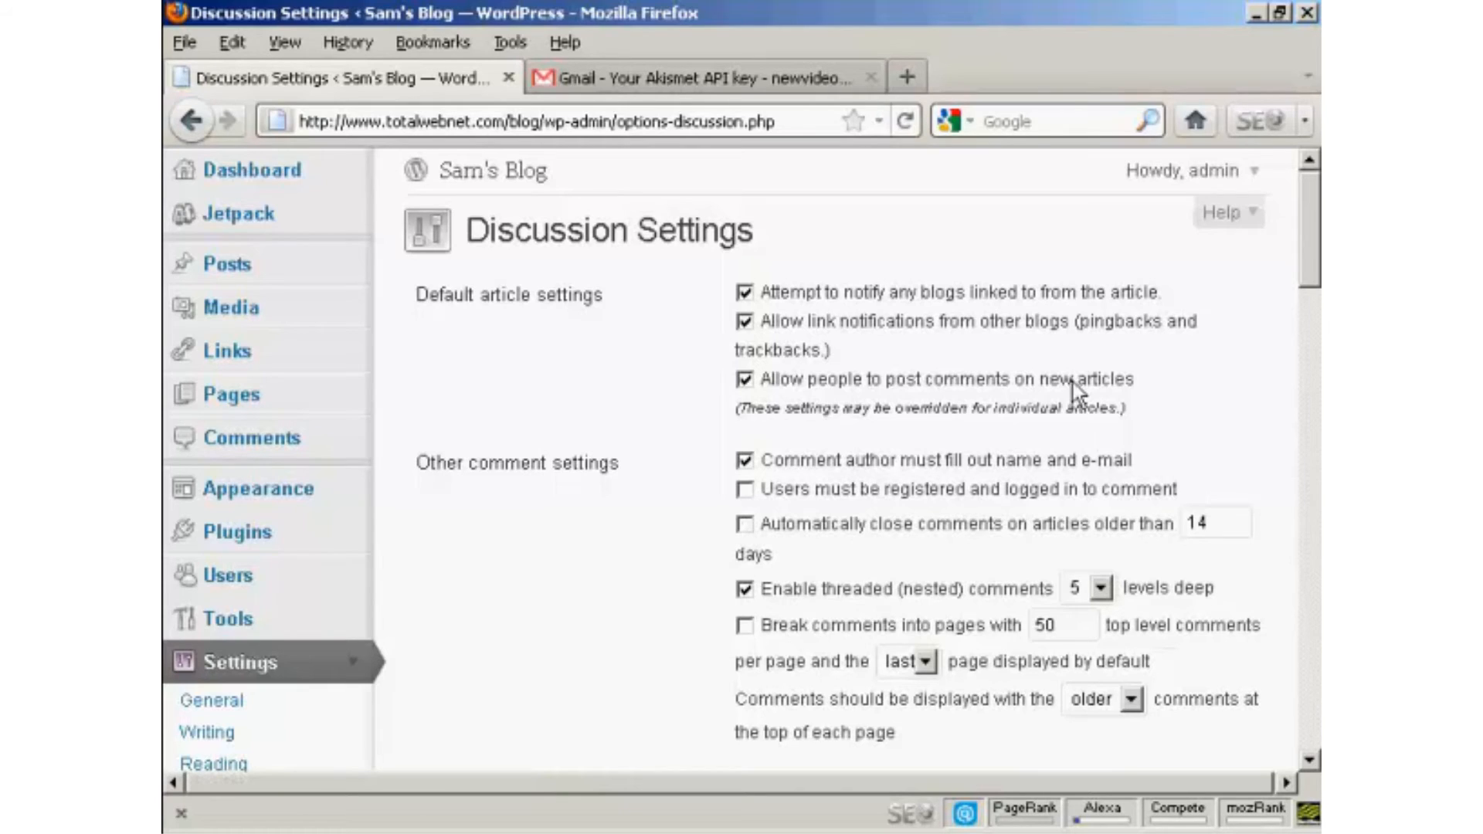
mouse_move(1314, 253)
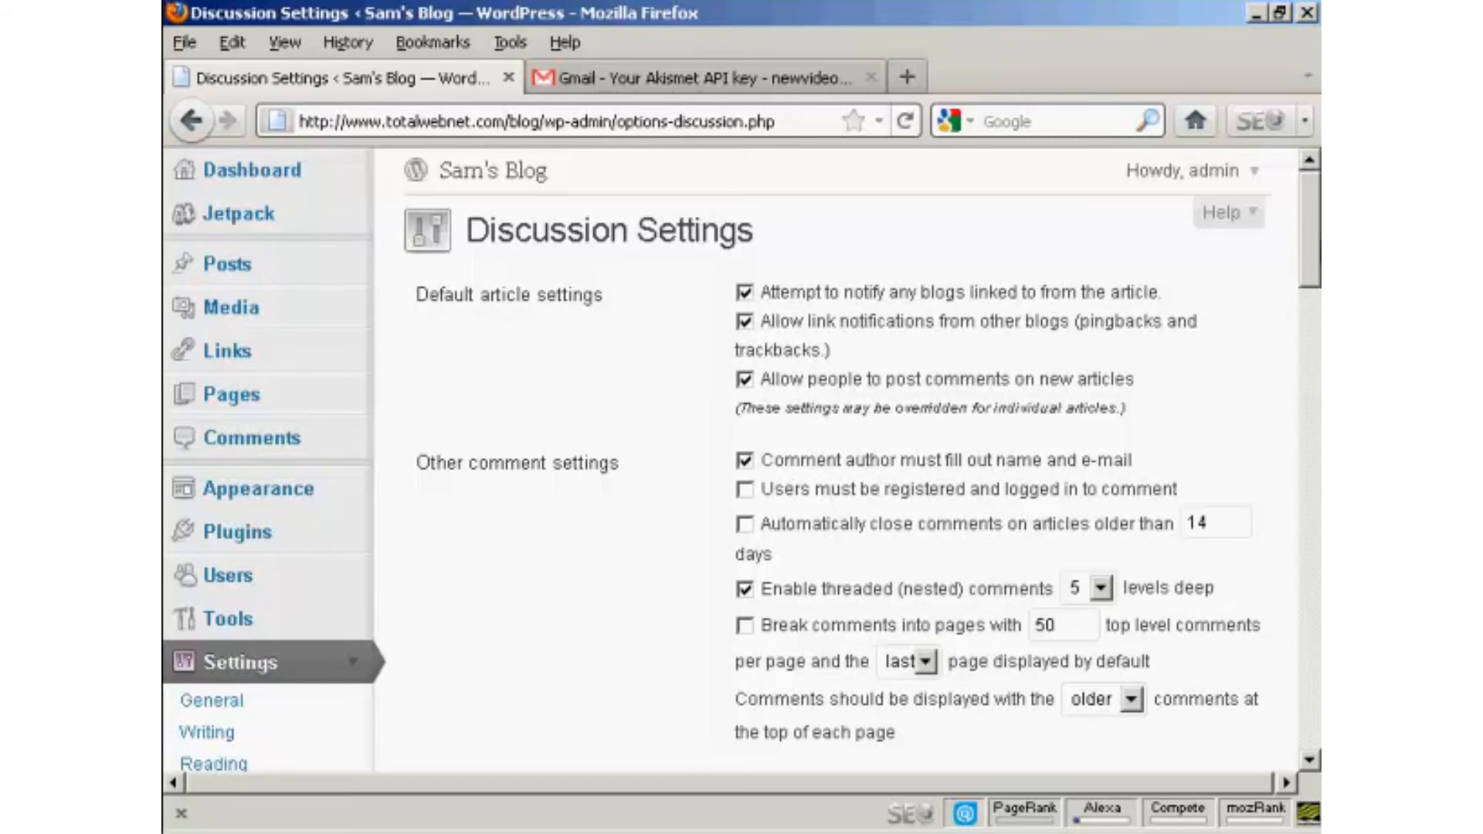
mouse_move(1315, 230)
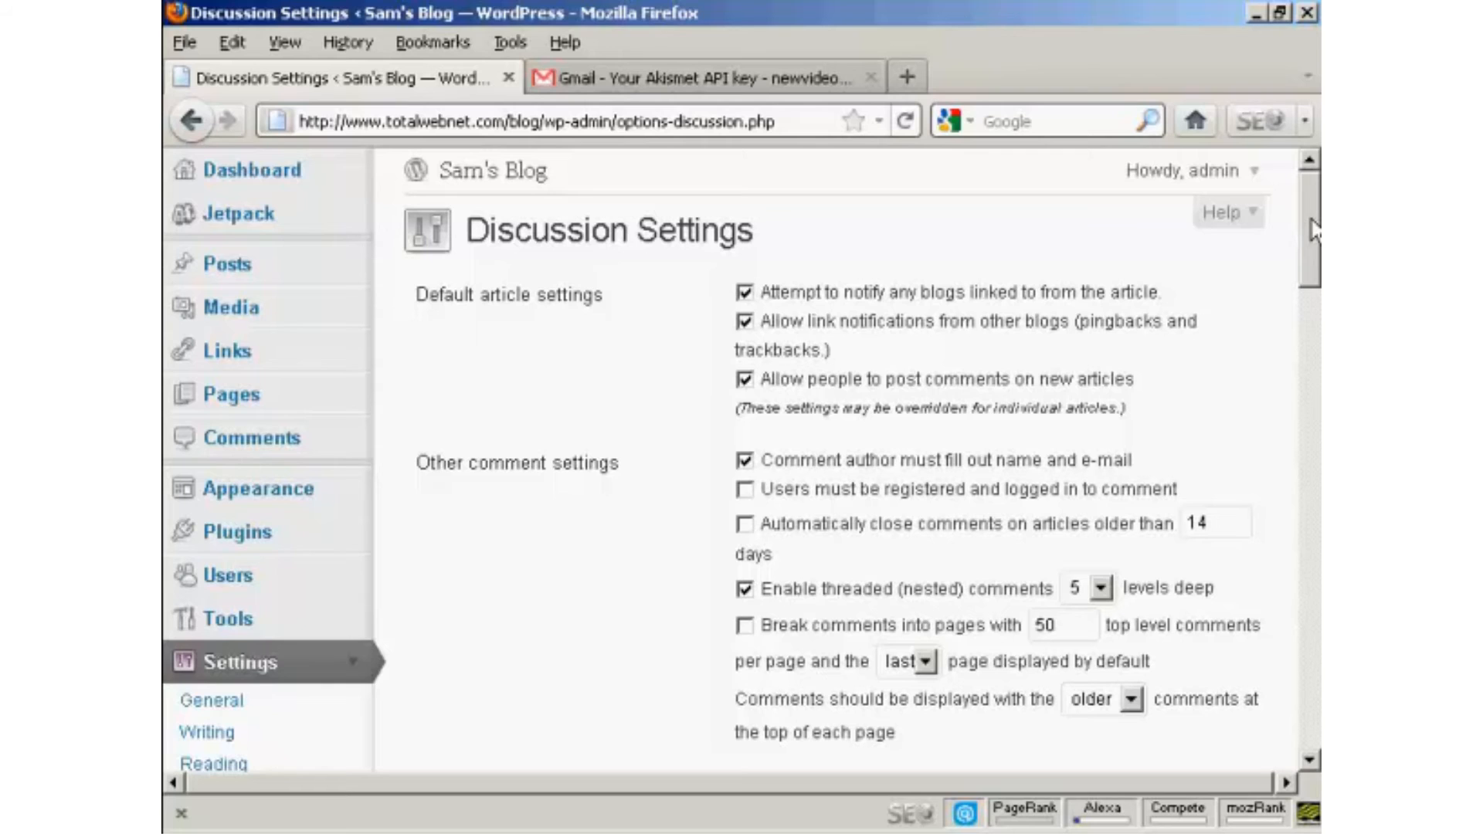
Change the Comment Moderation links threshold from 2 to 1.
scroll(down, 3)
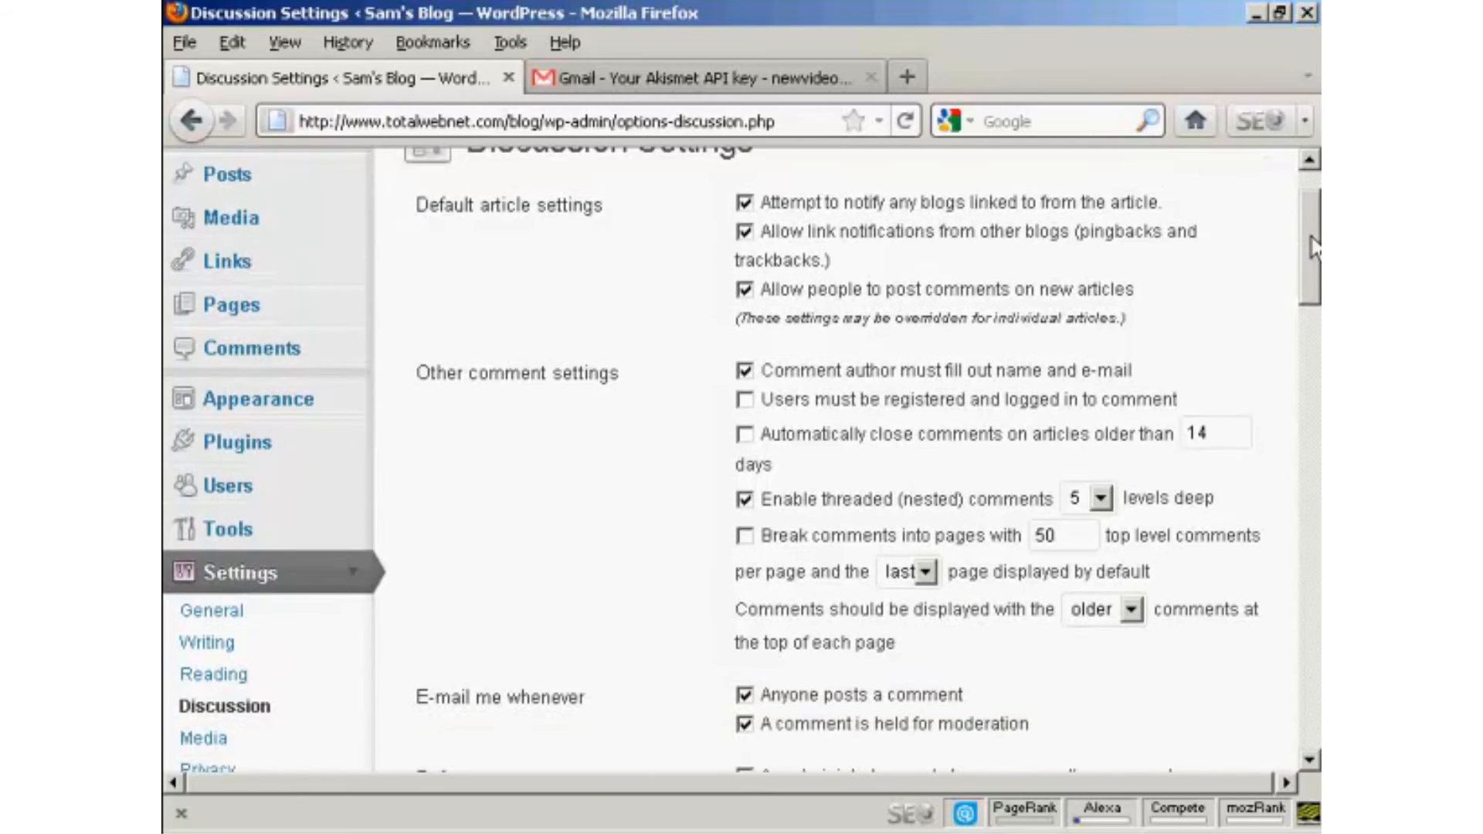
scroll(down, 3)
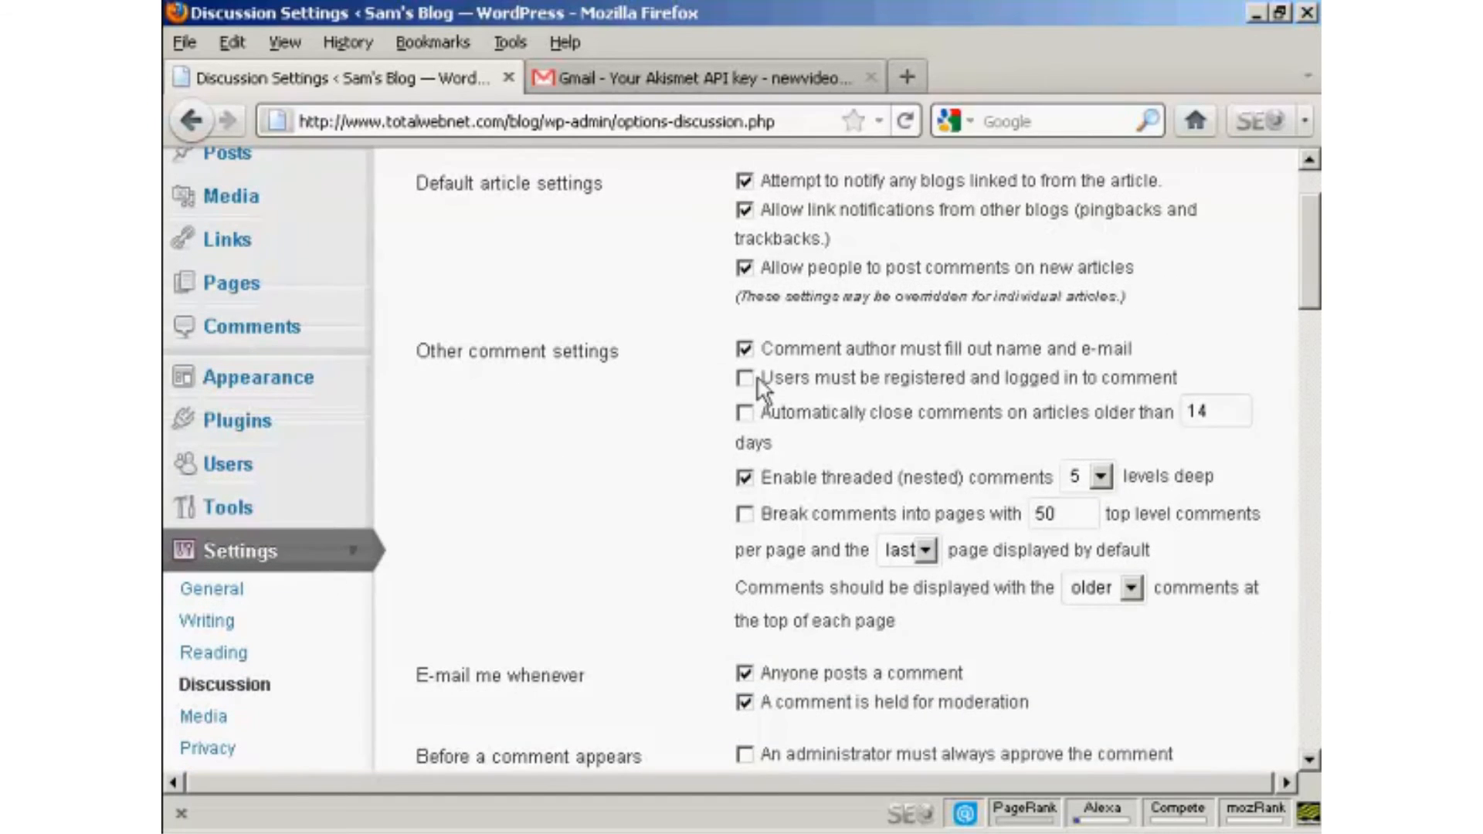
click(746, 378)
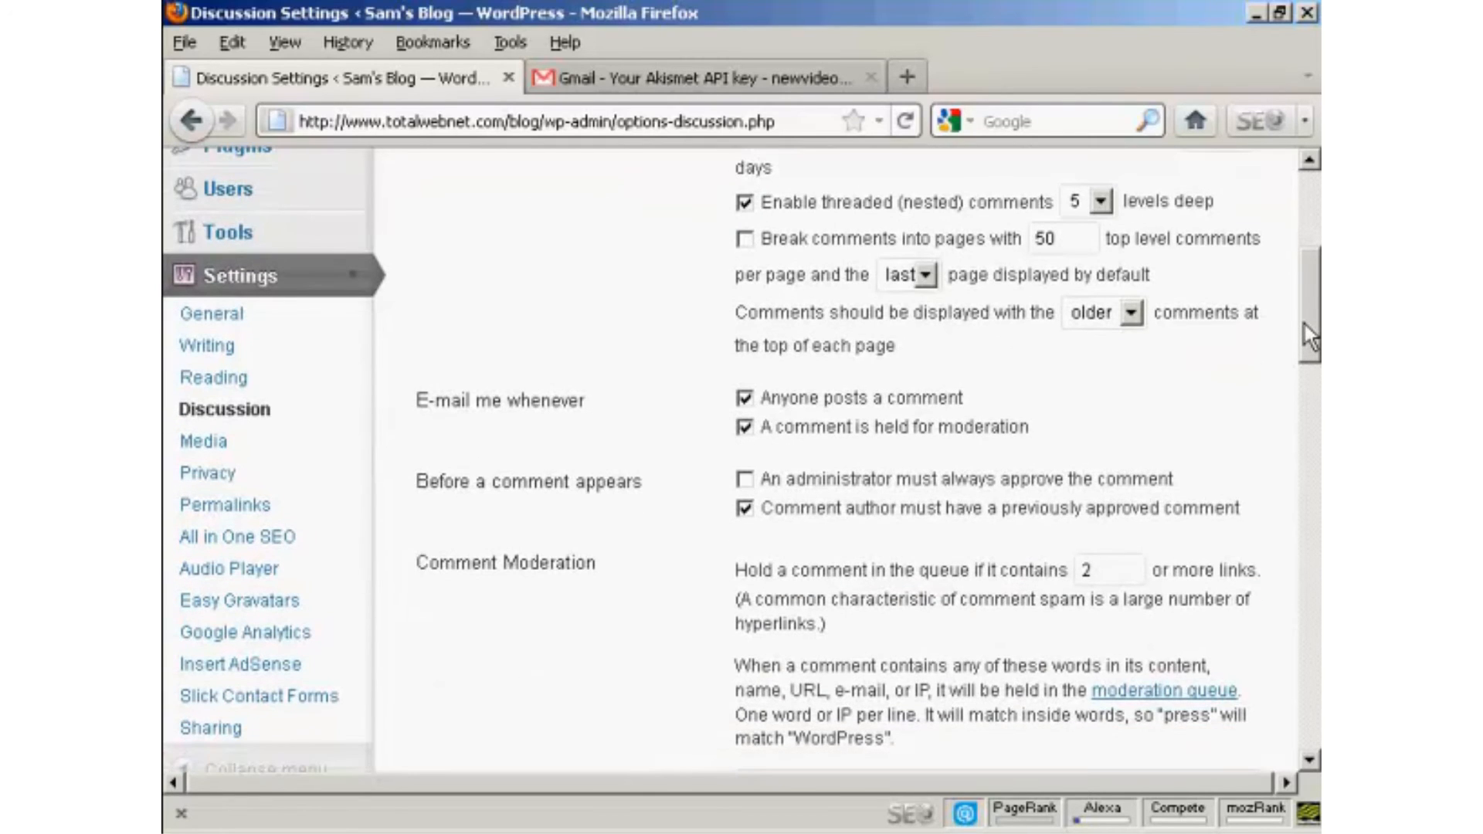
scroll(down, 3)
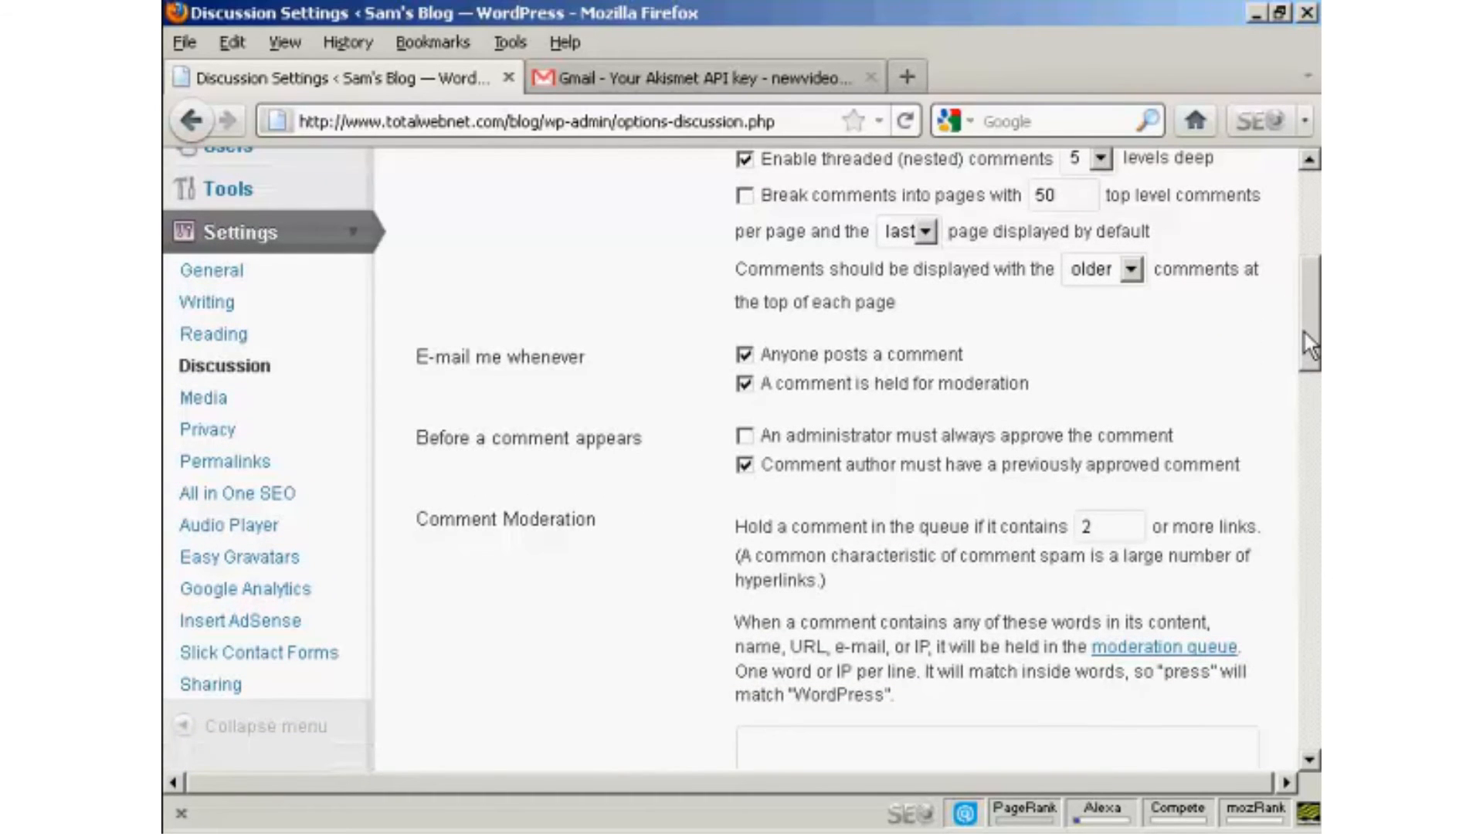
scroll(down, 3)
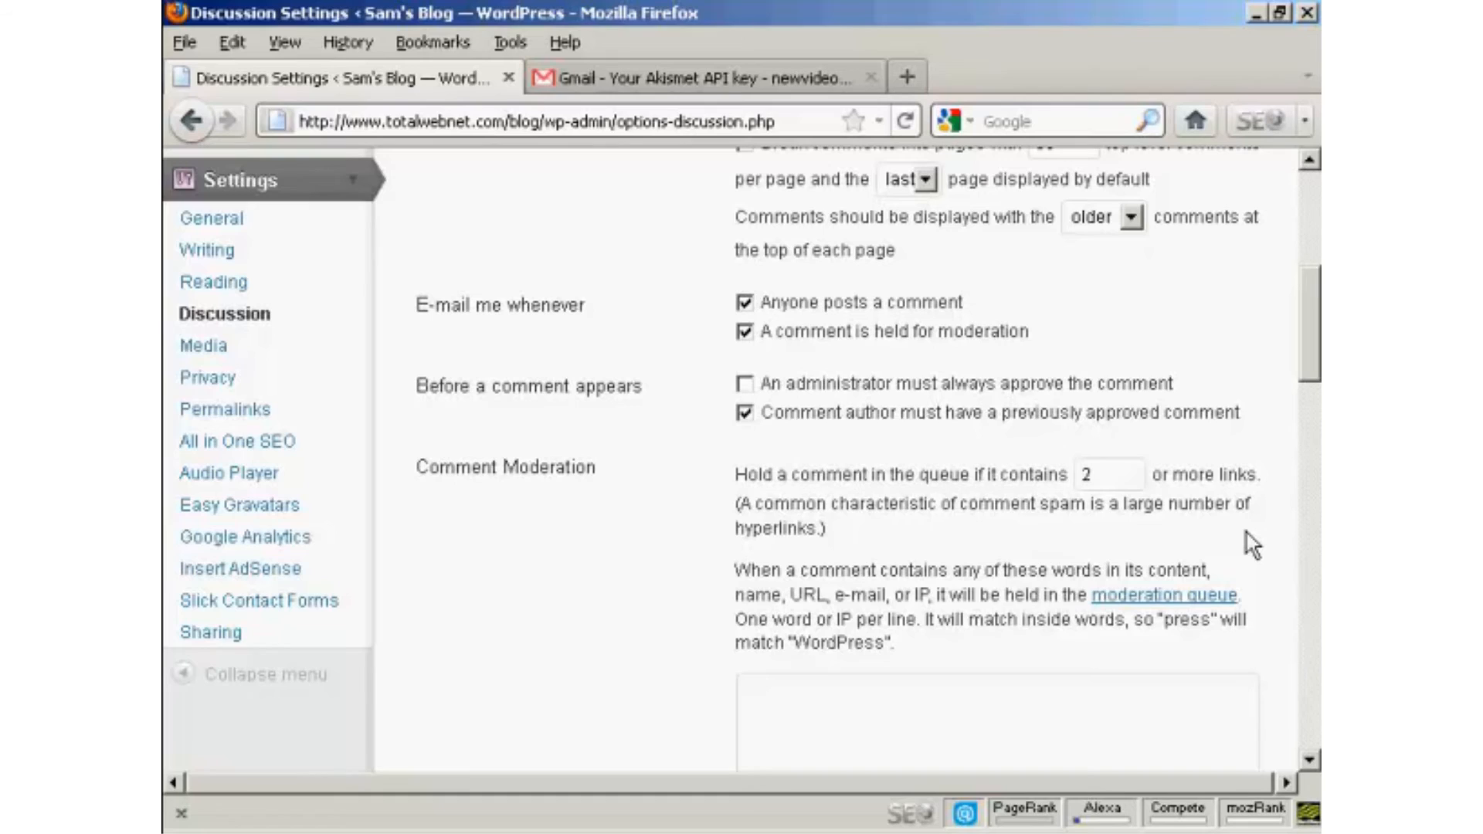
mouse_move(880, 497)
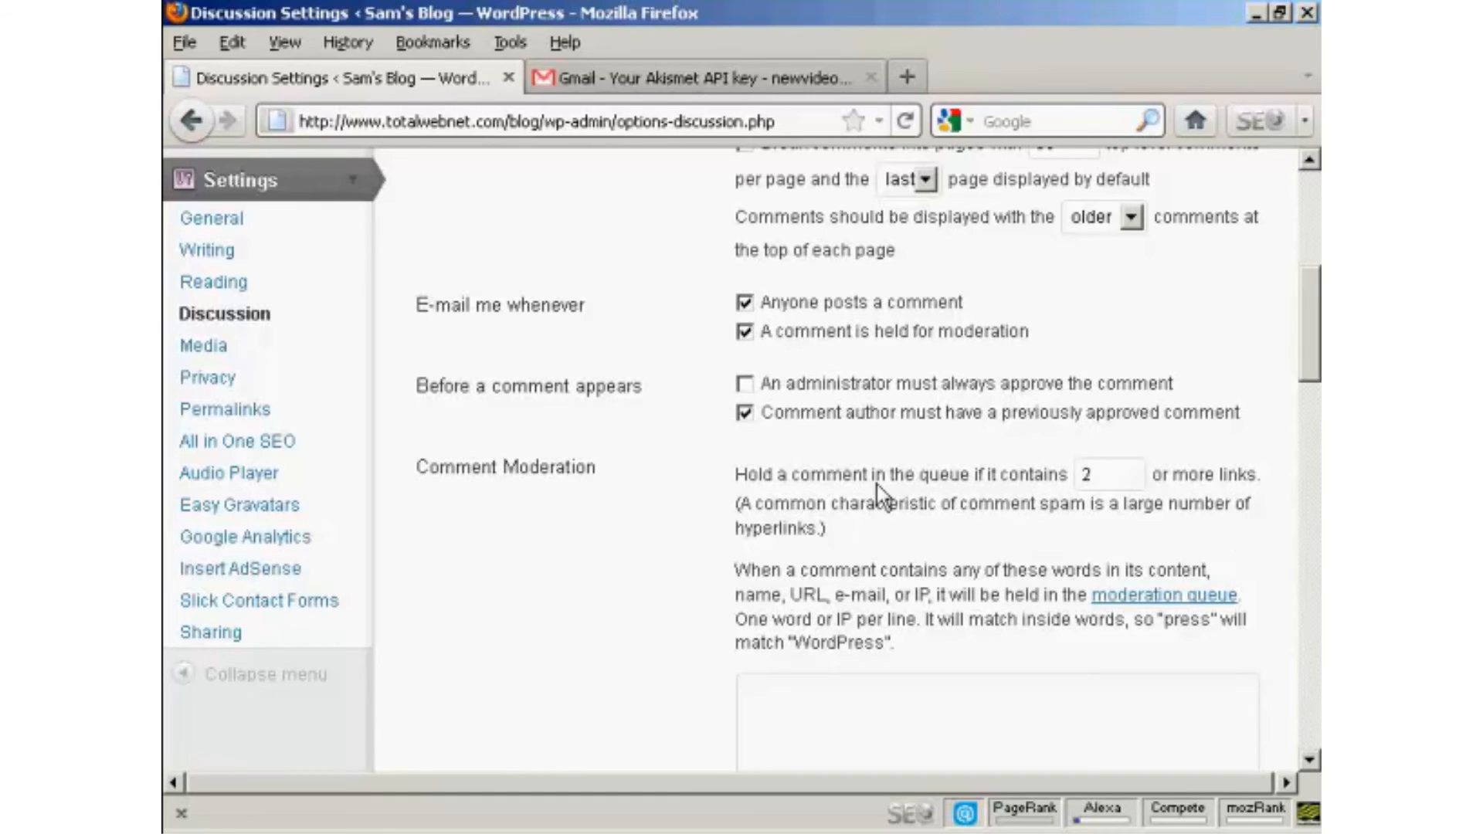
mouse_move(1195, 496)
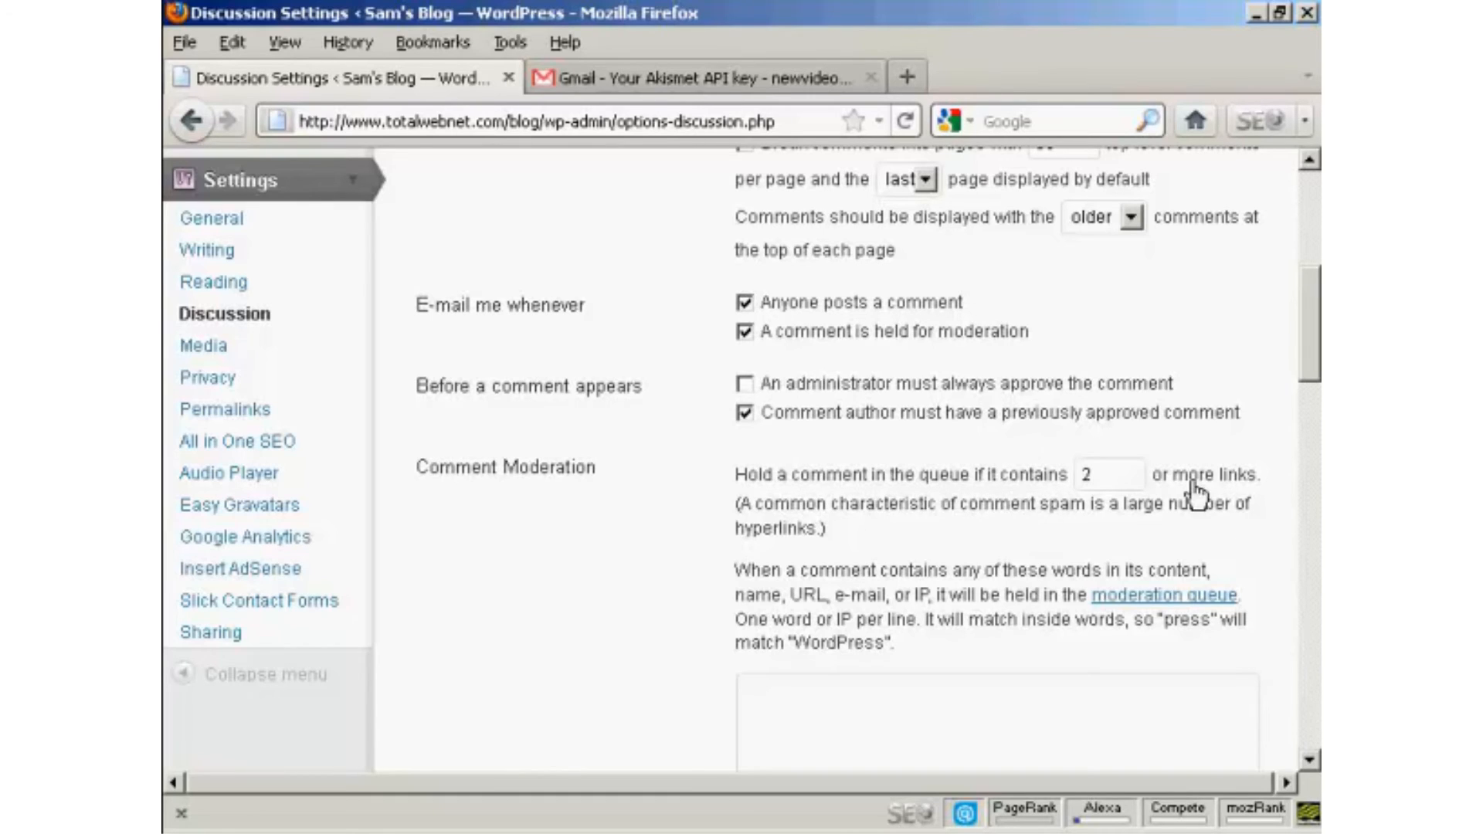
click(1109, 476)
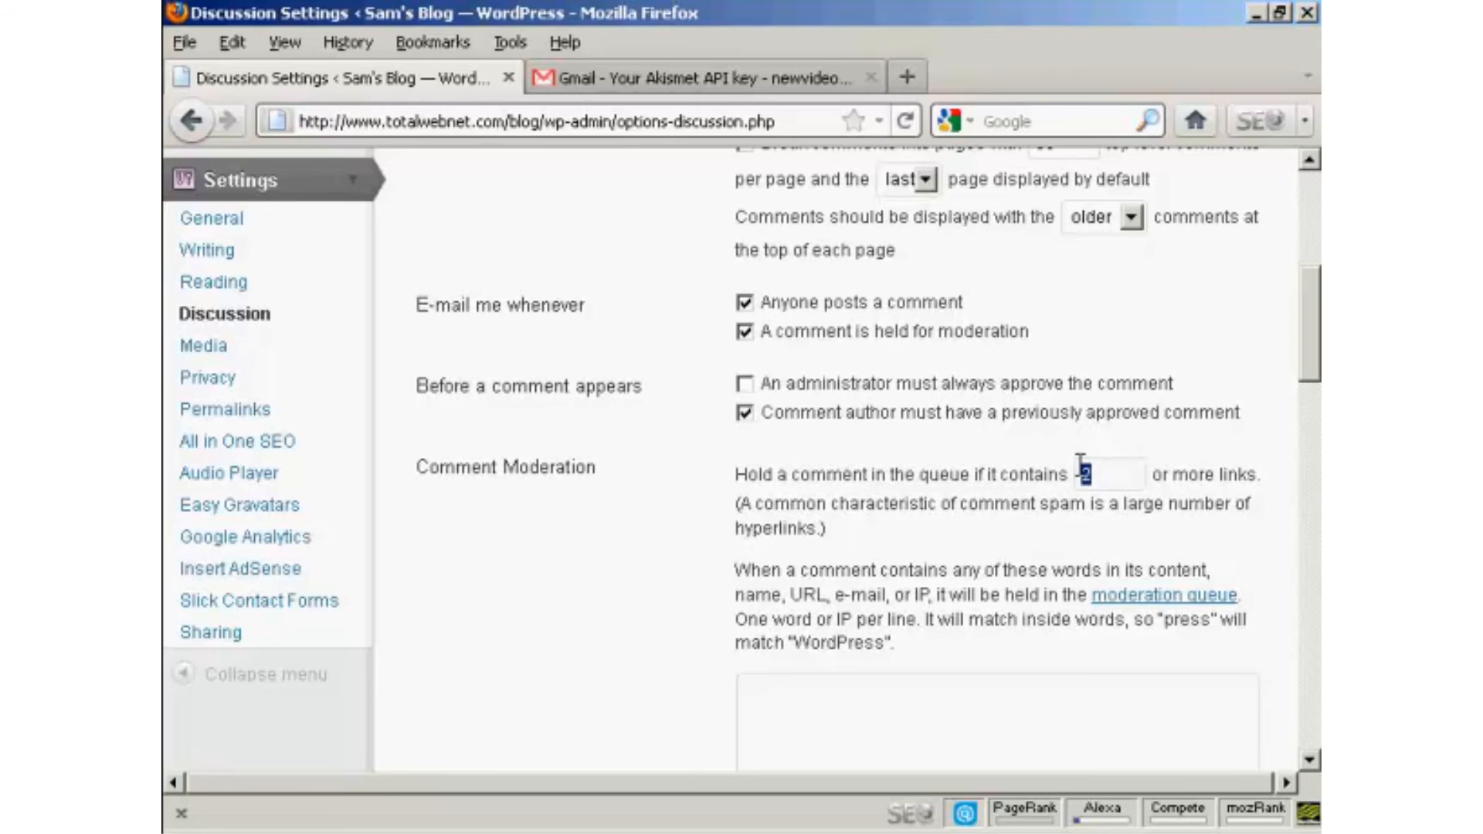
text(1)
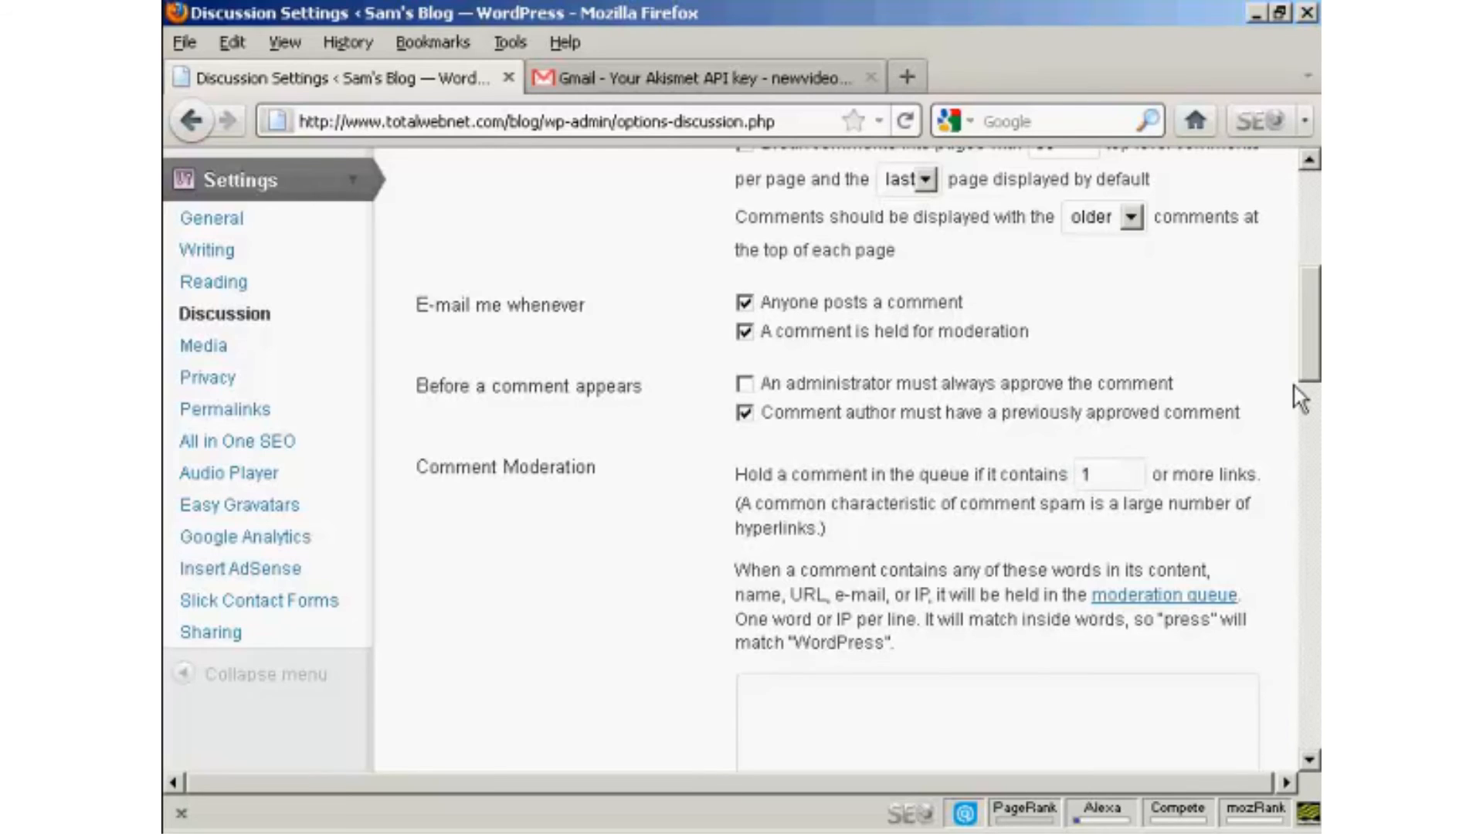
mouse_move(1308, 372)
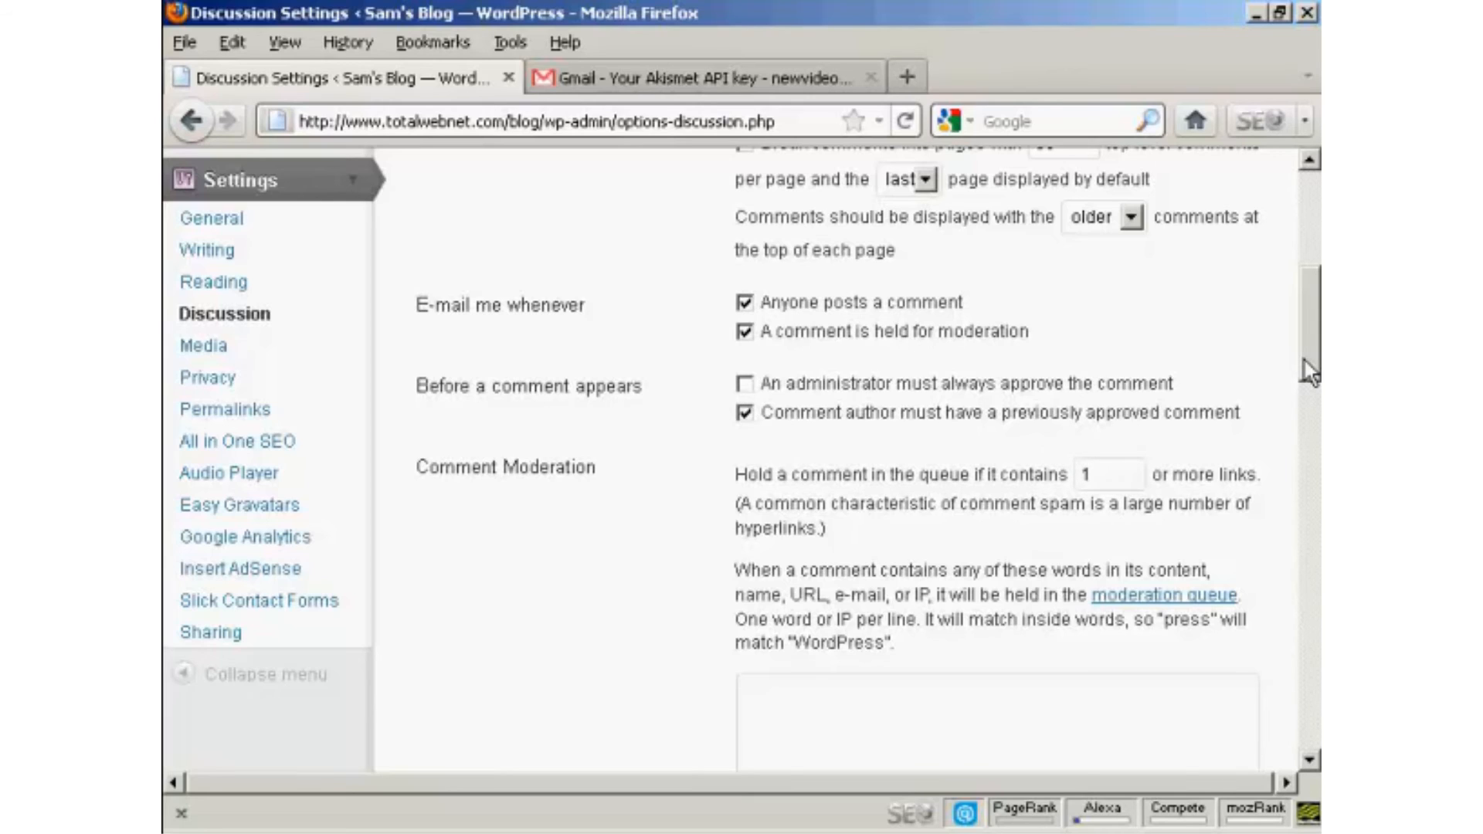
click(1109, 474)
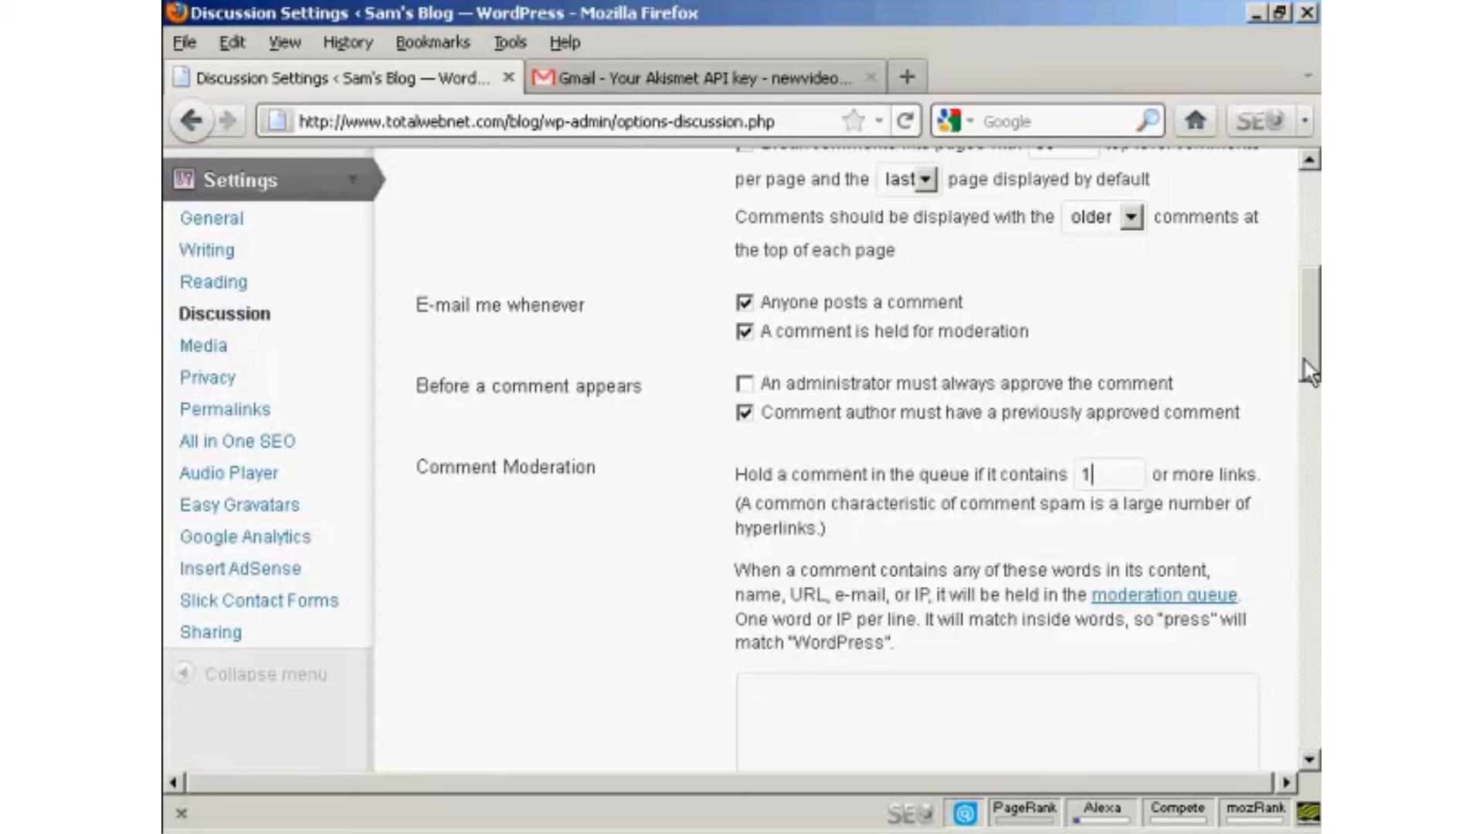
Add 'viagra' and 'watches' on separate lines to the Comment Blacklist.
scroll(down, 3)
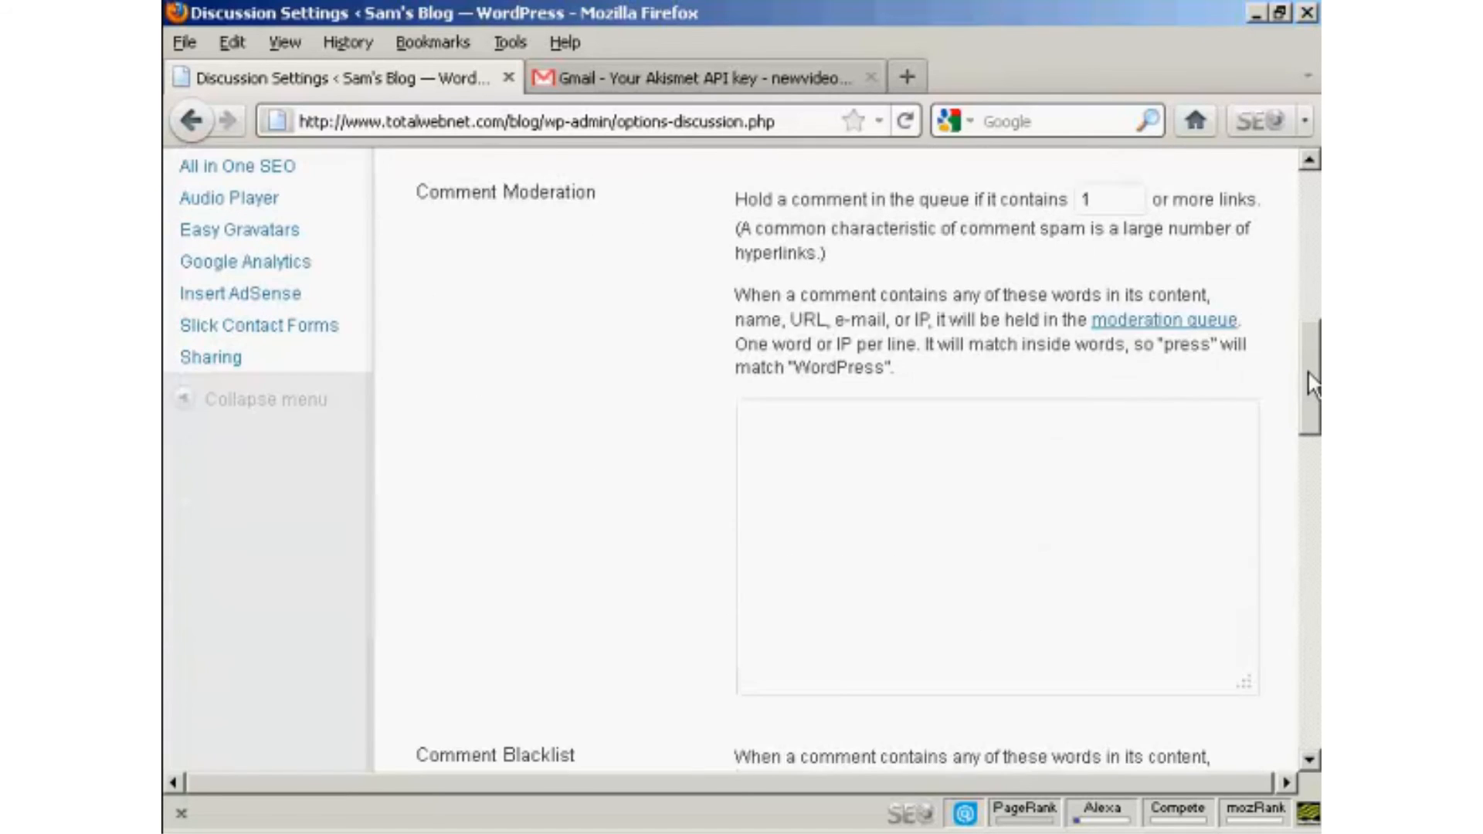
scroll(down, 3)
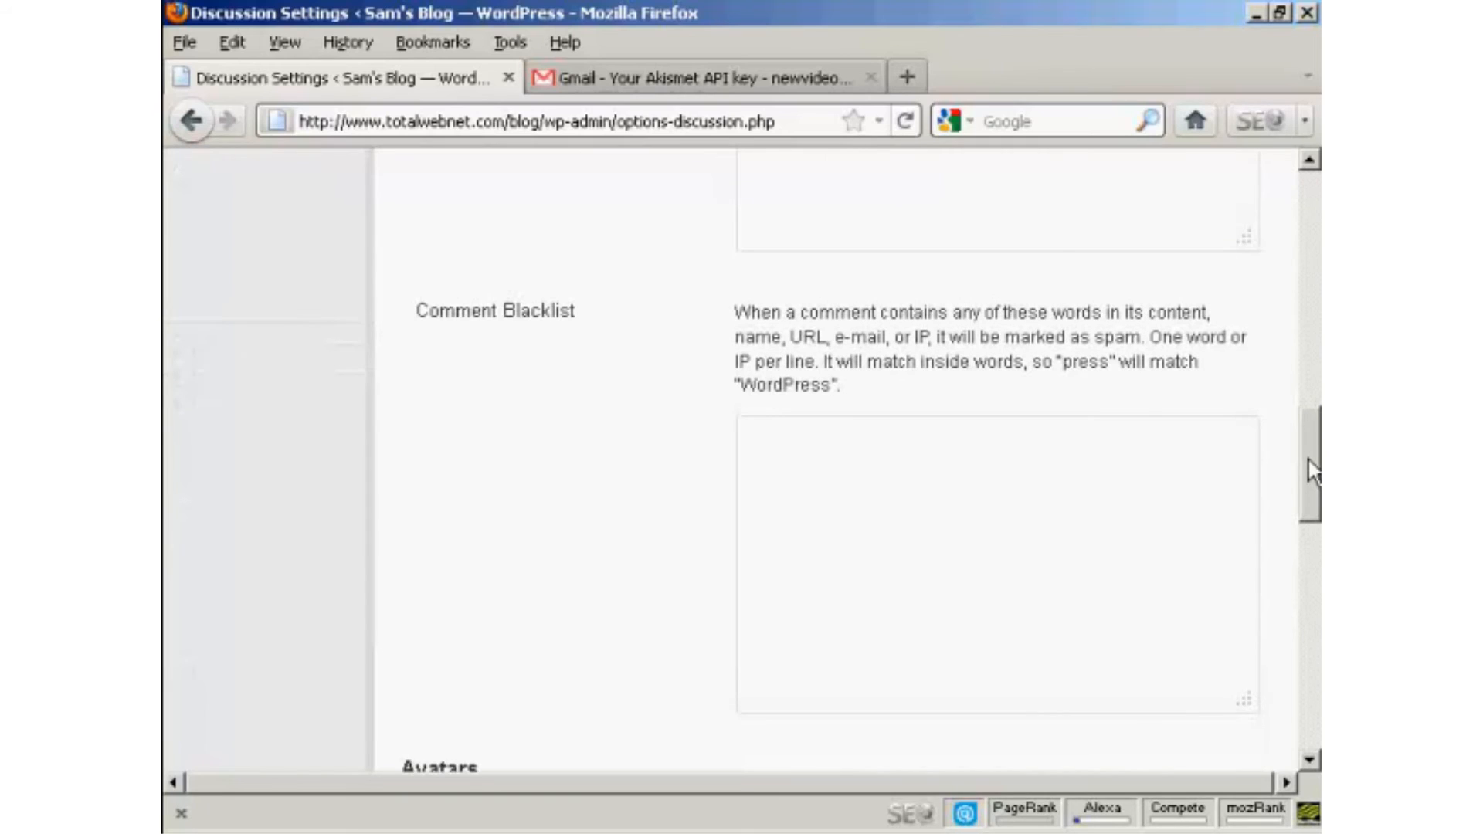
scroll(down, 3)
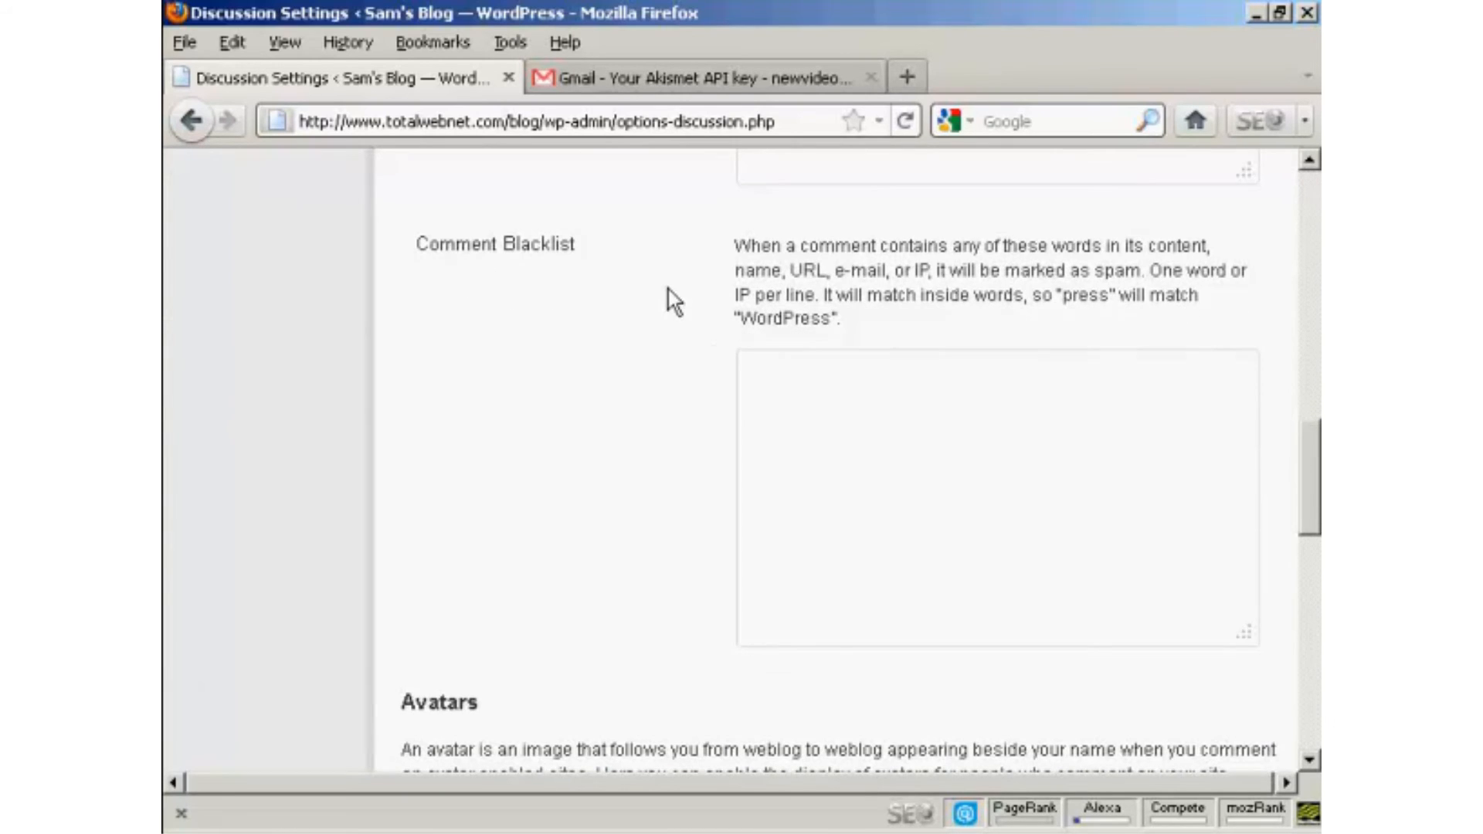
mouse_move(913, 329)
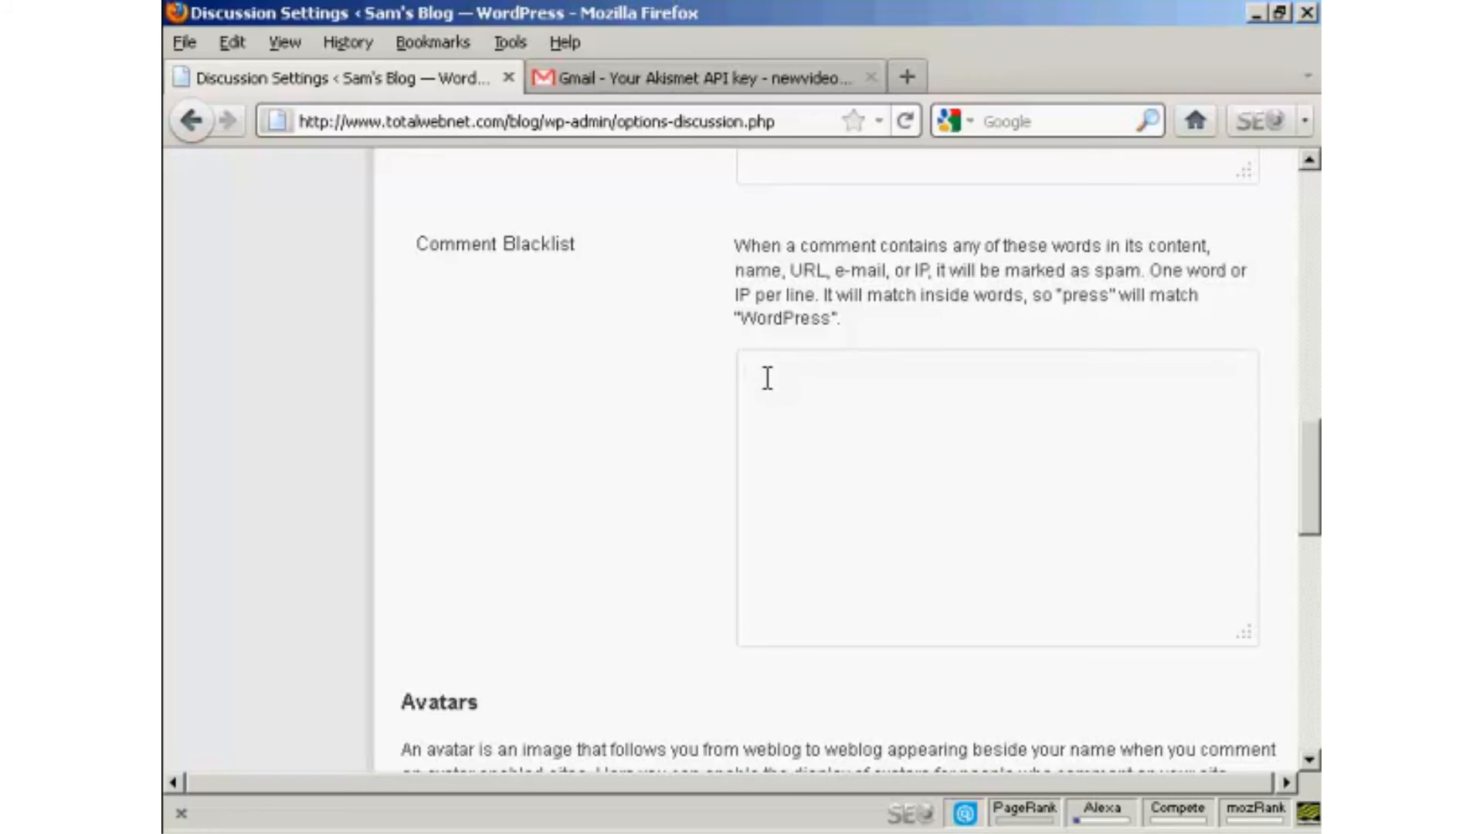
text(viagra)
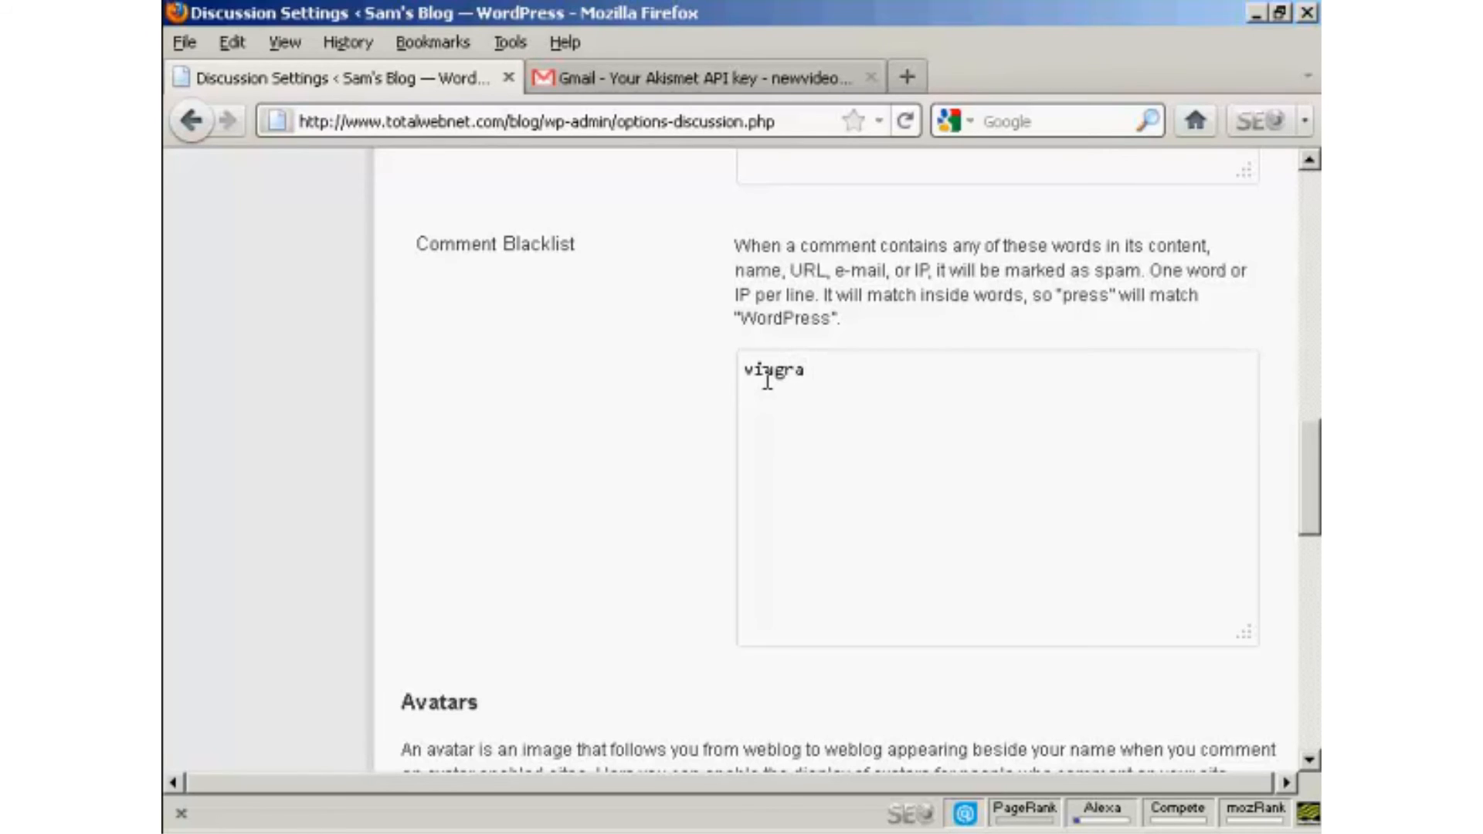
mouse_move(1291, 464)
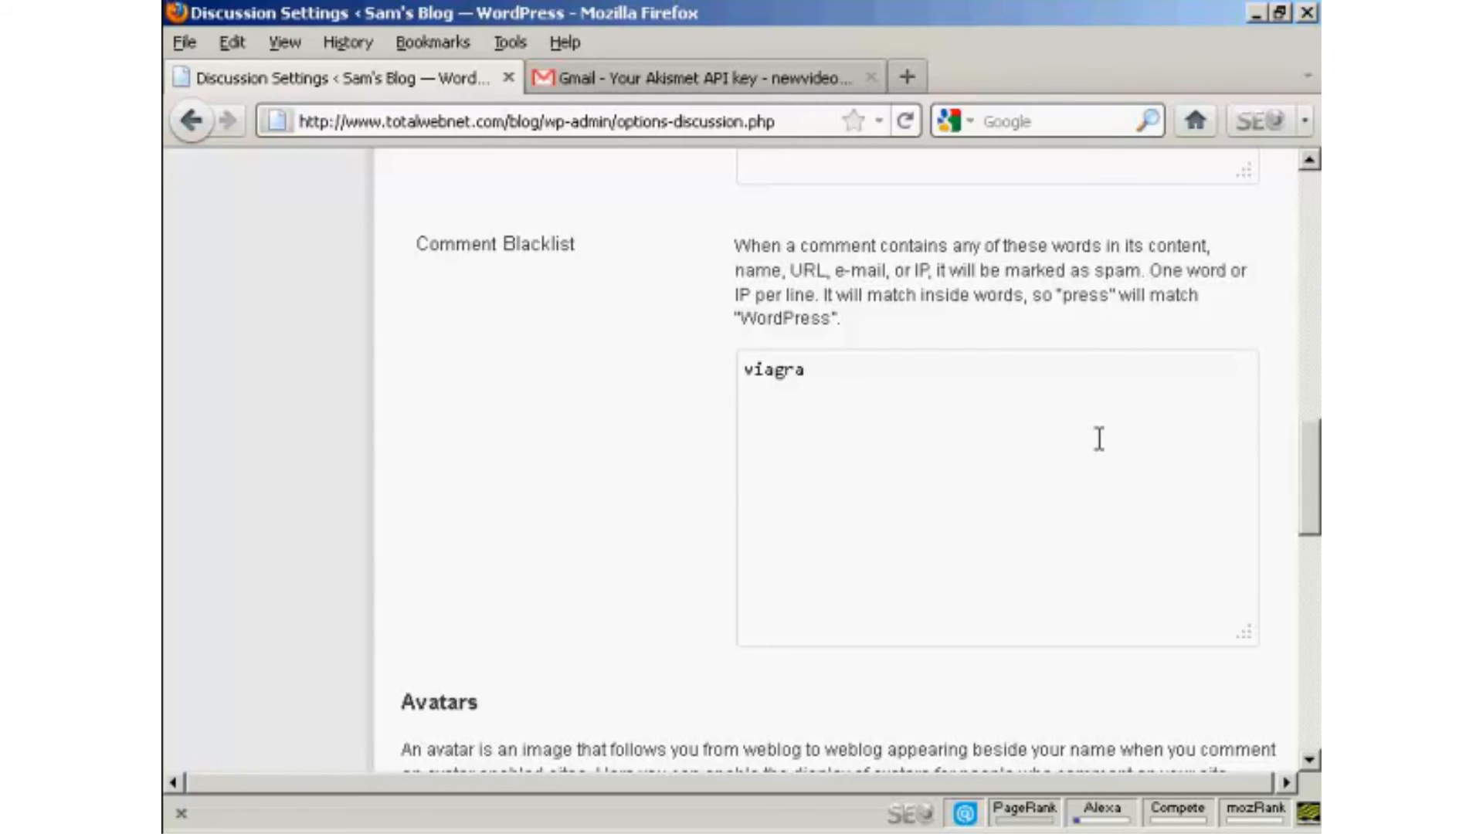
text(watch)
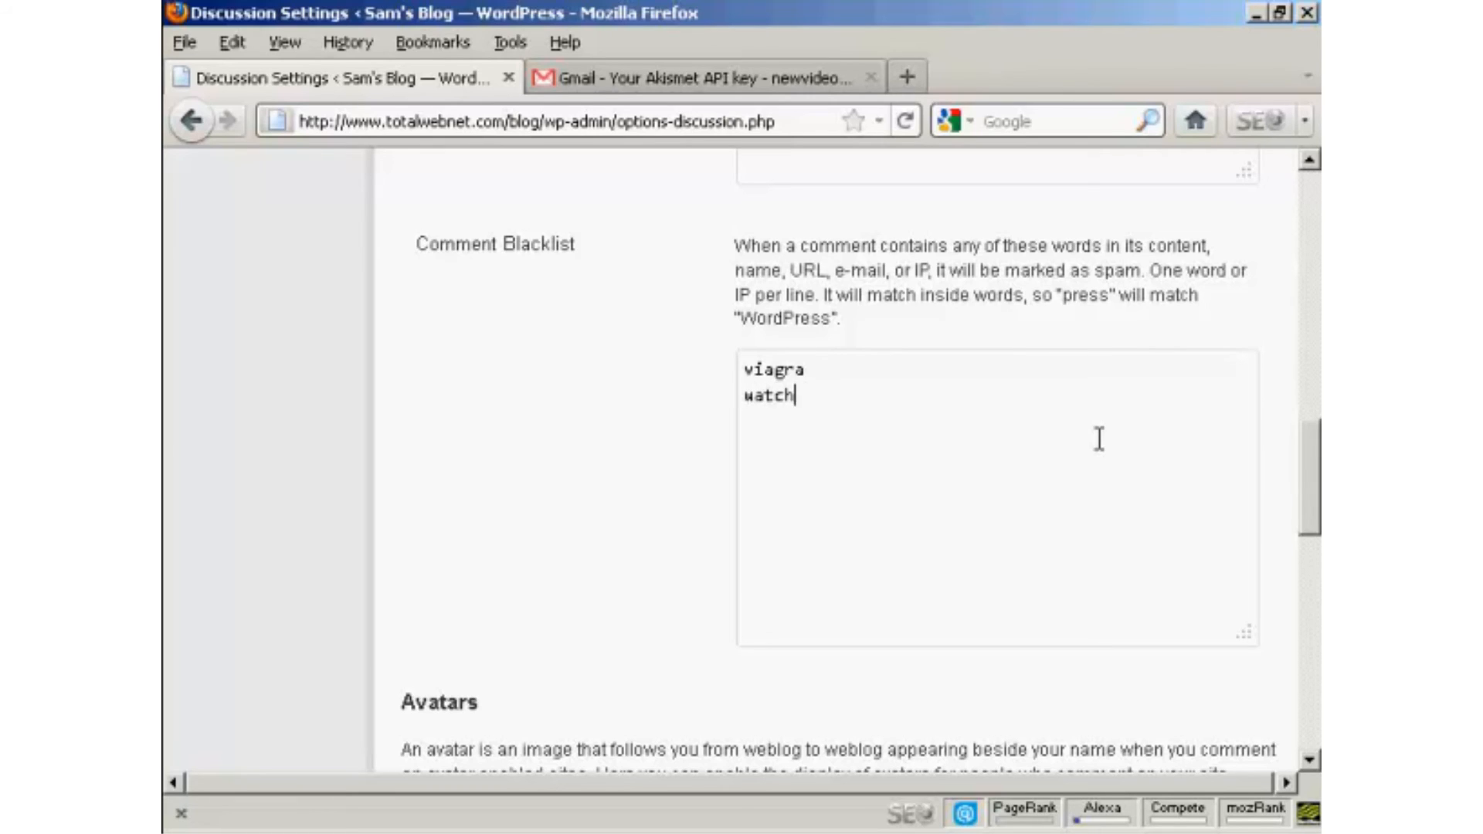
text(es)
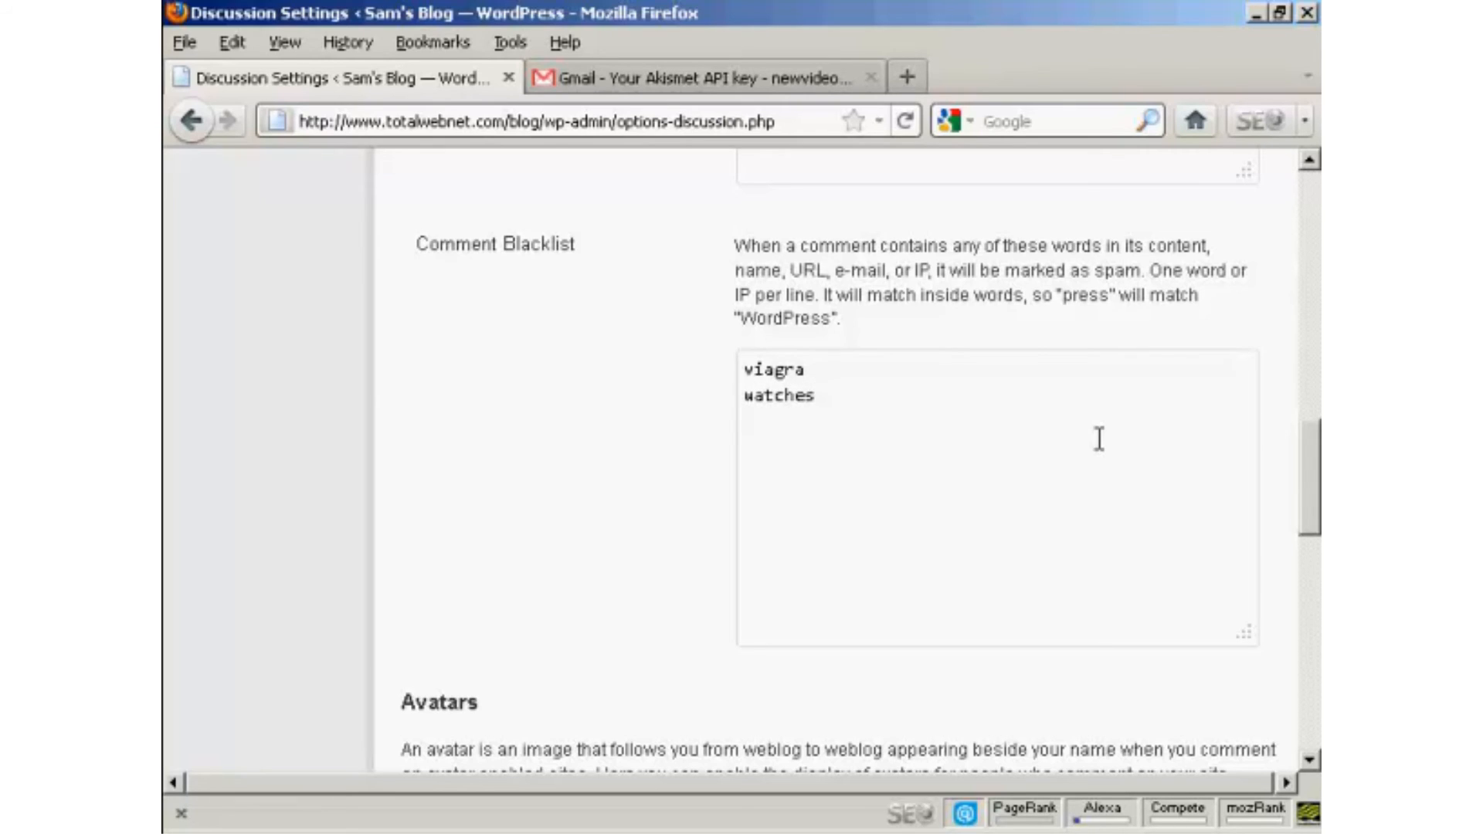
mouse_move(1018, 391)
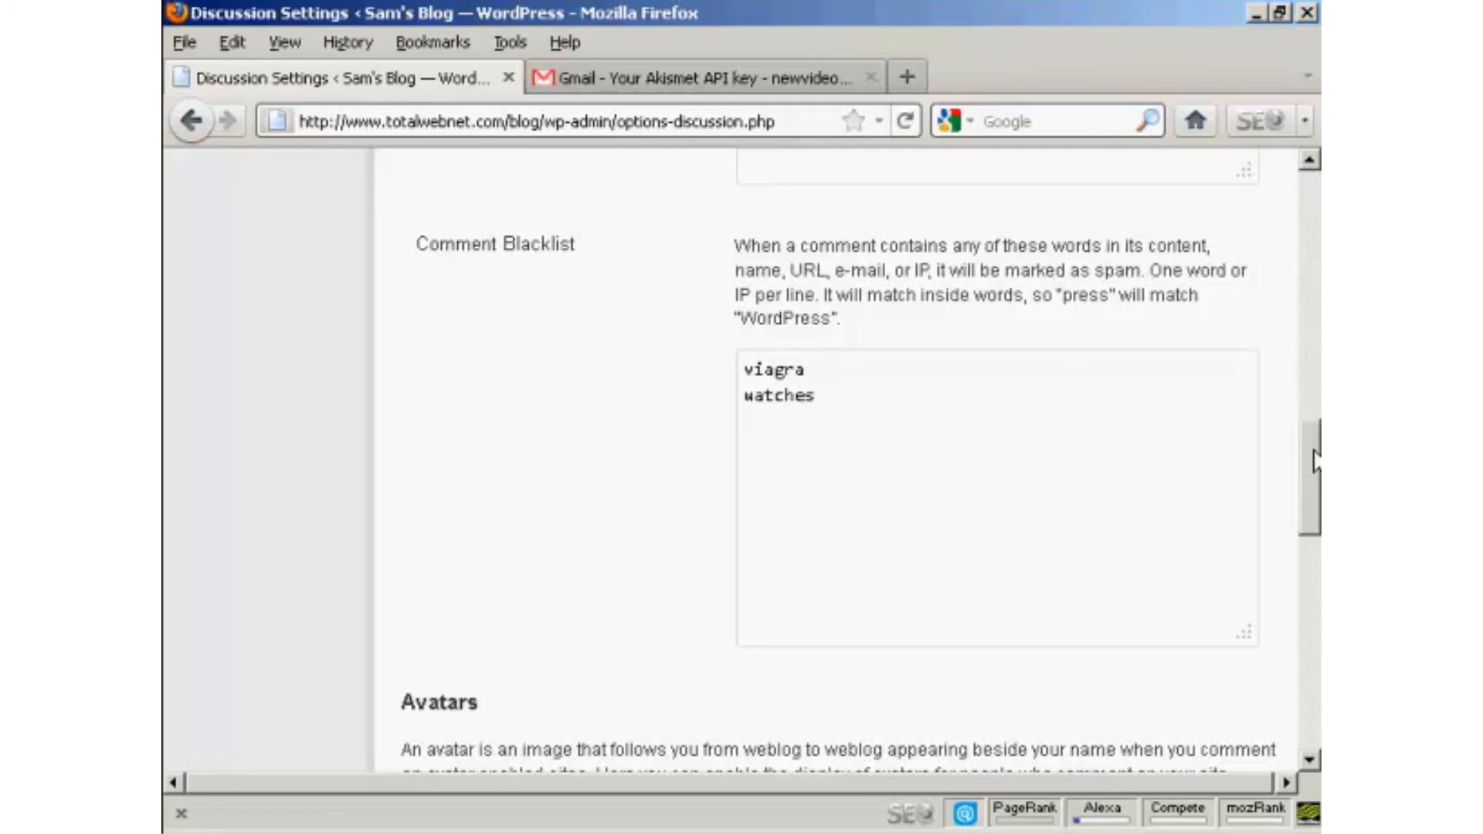
click(812, 396)
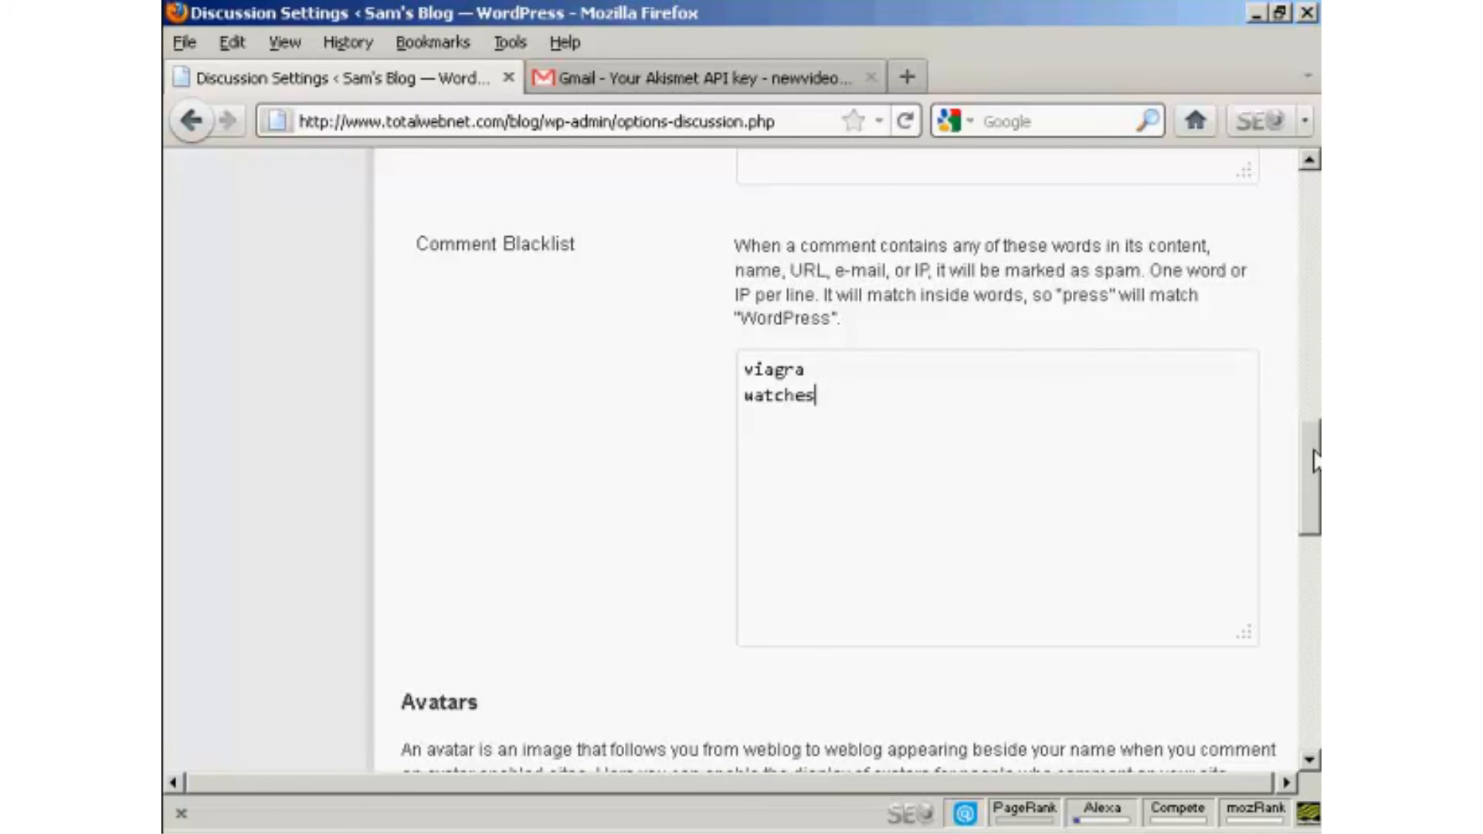
scroll(down, 3)
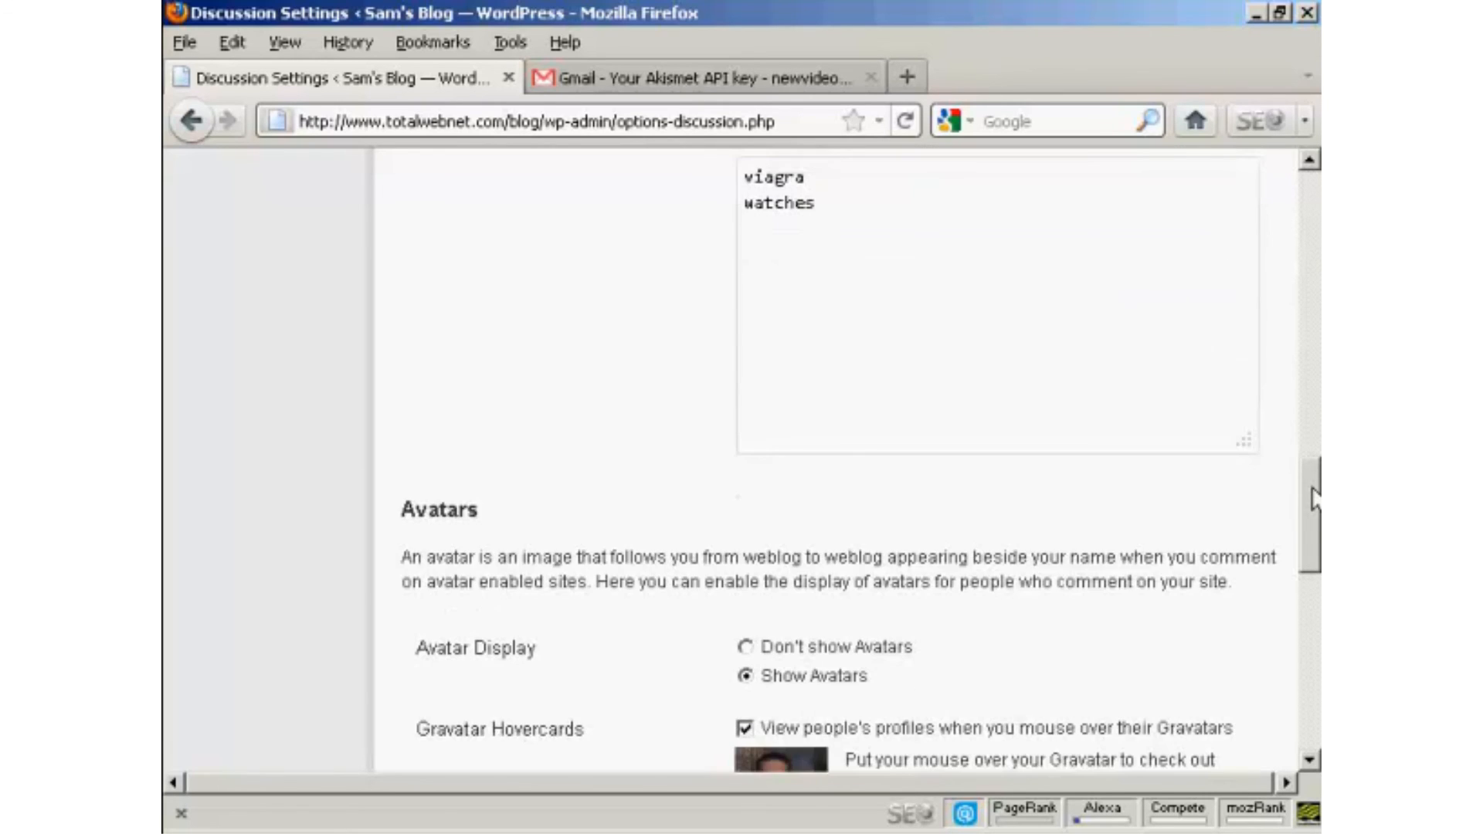
scroll(down, 3)
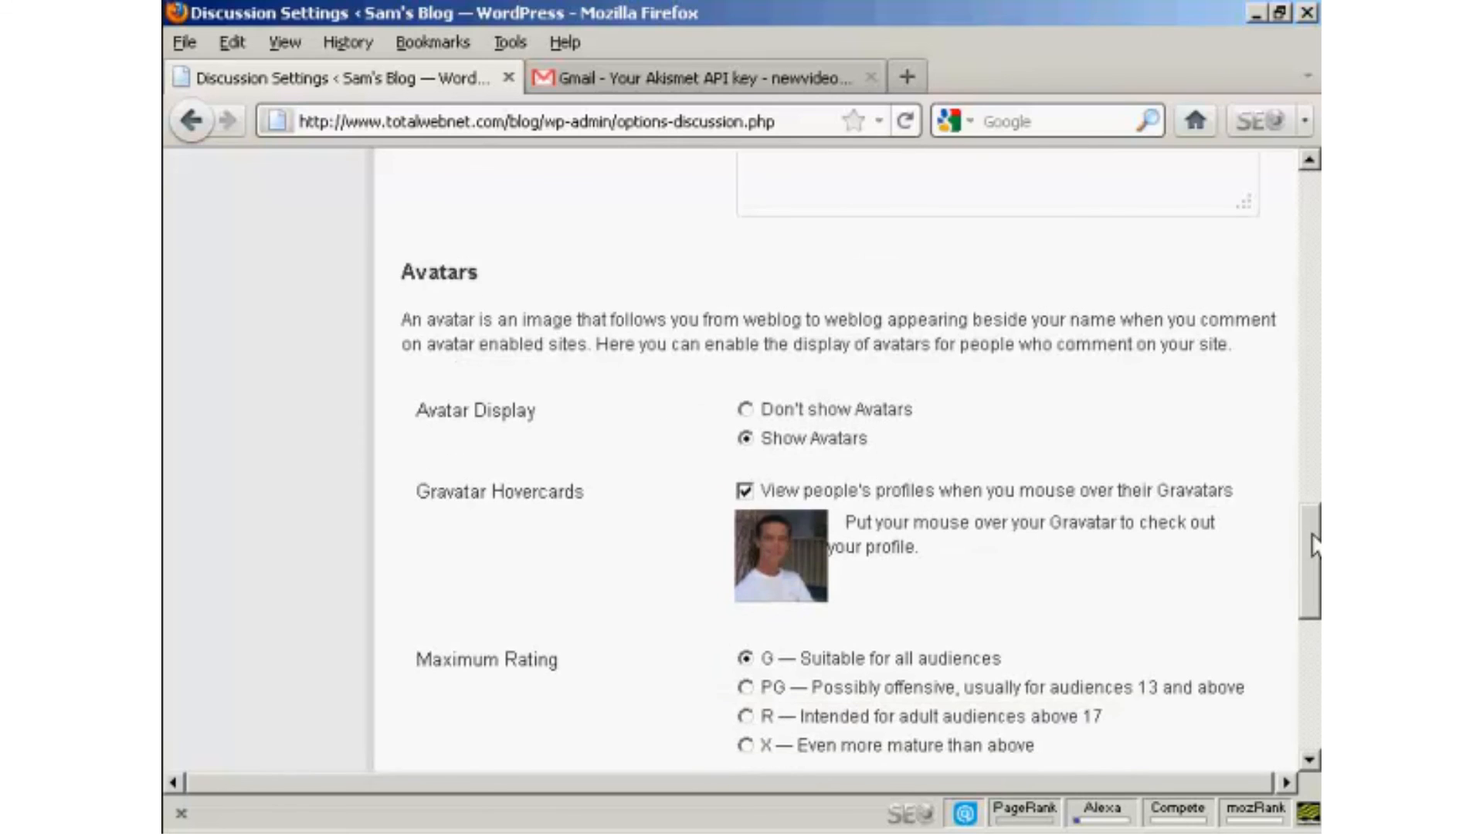
scroll(down, 3)
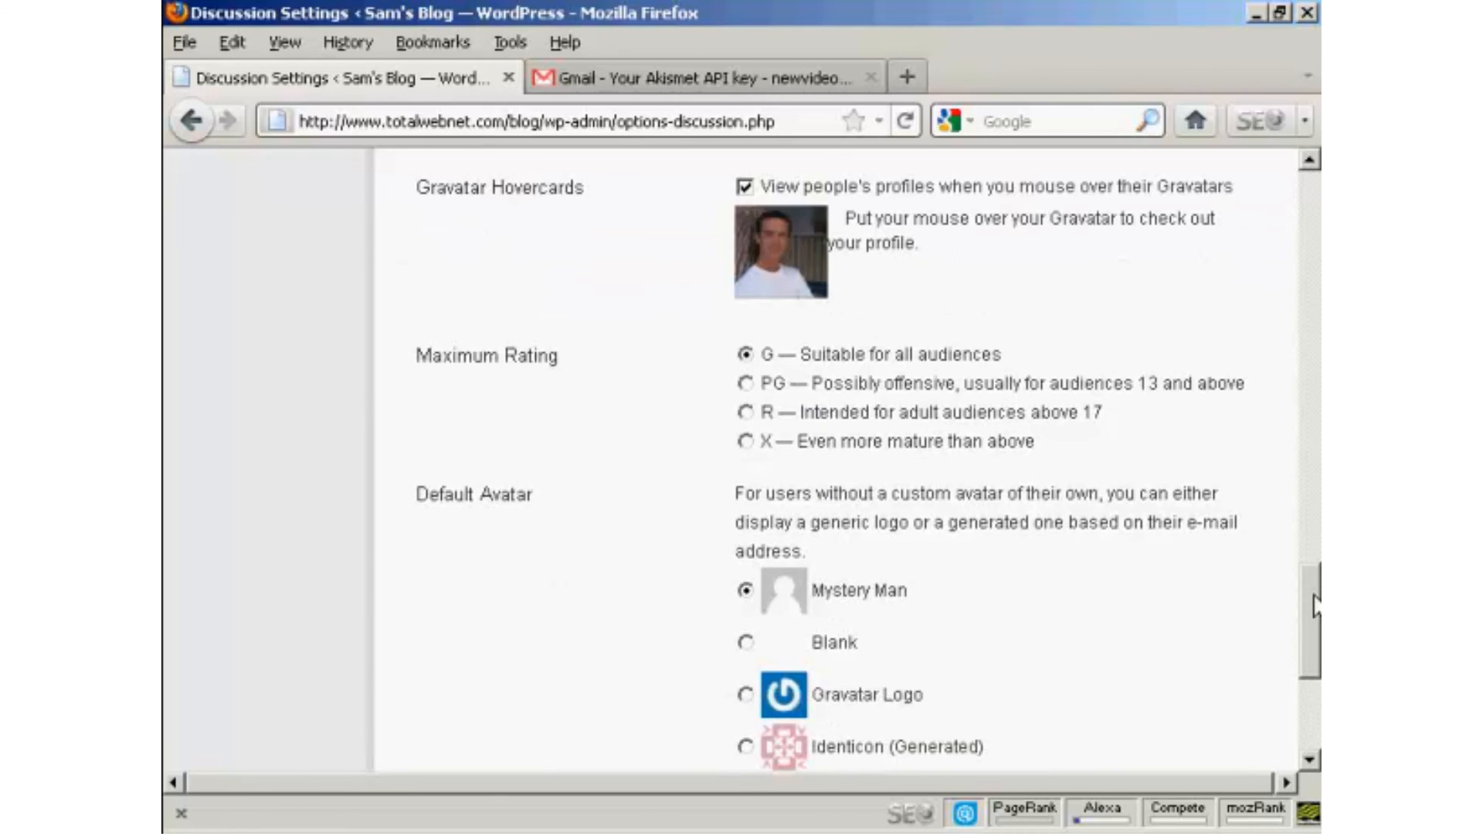
scroll(down, 3)
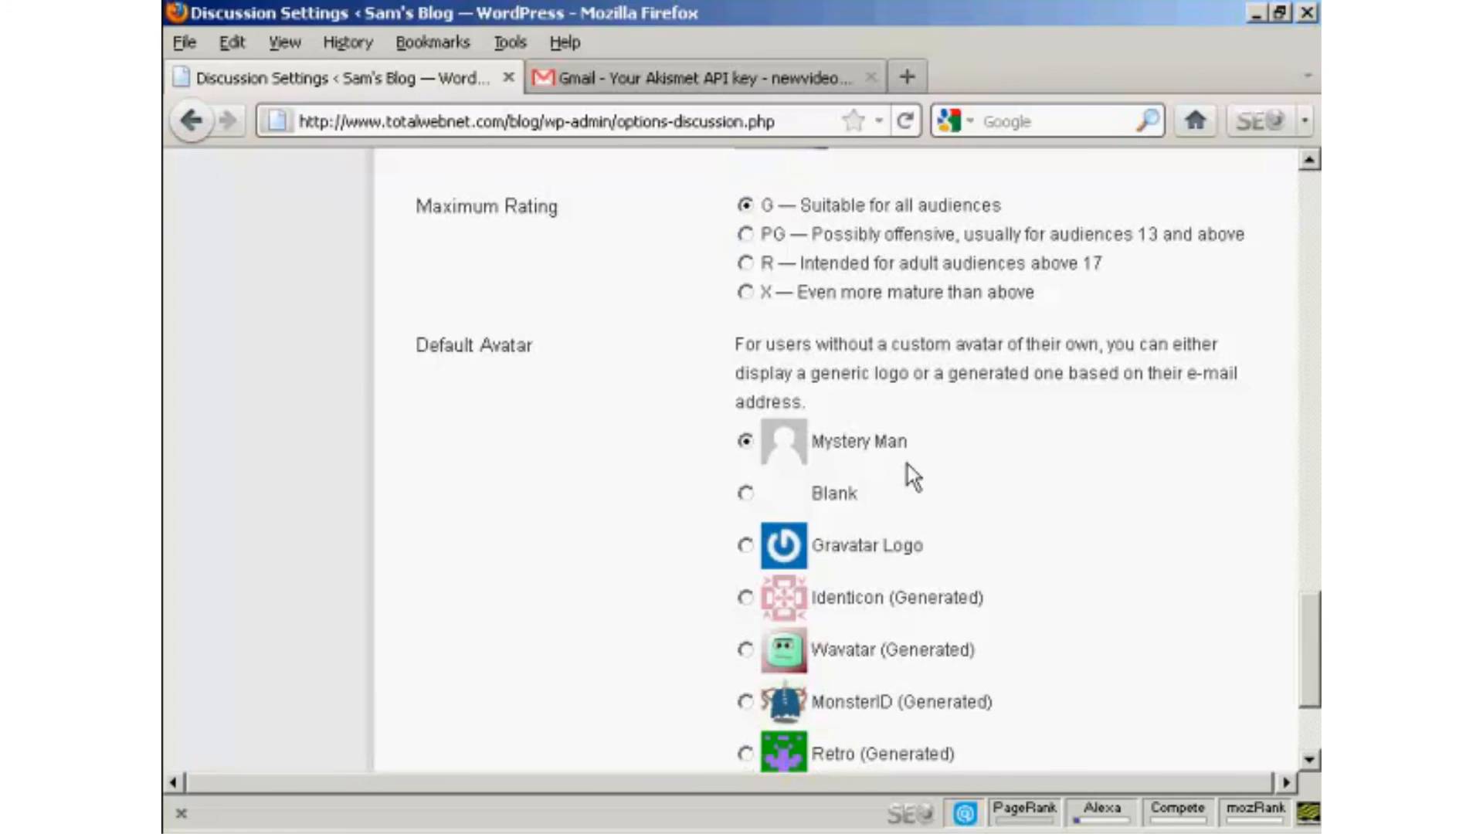
mouse_move(753, 573)
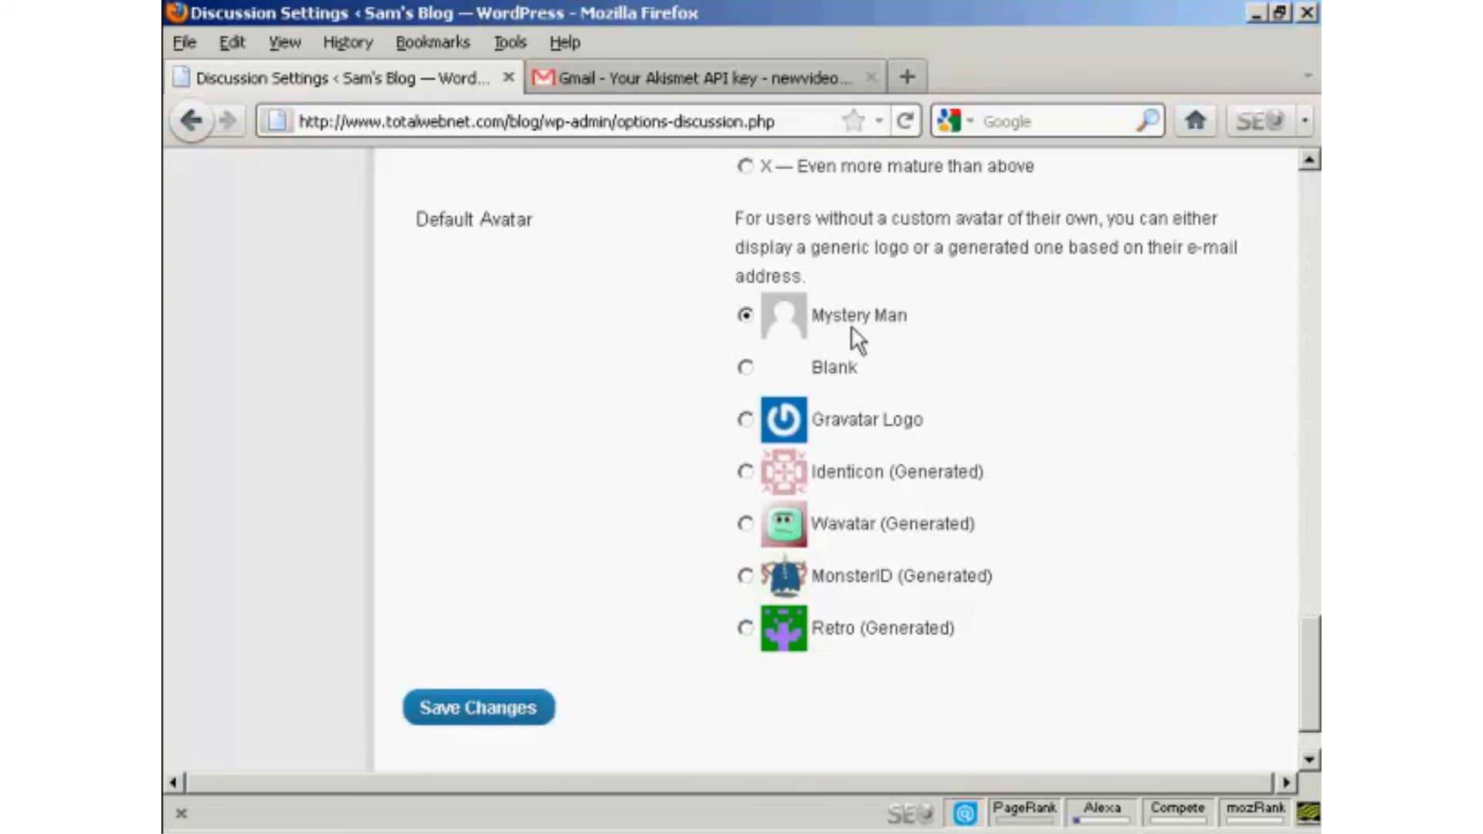
Save the Discussion Settings, including moderation threshold and blacklist changes.
click(478, 706)
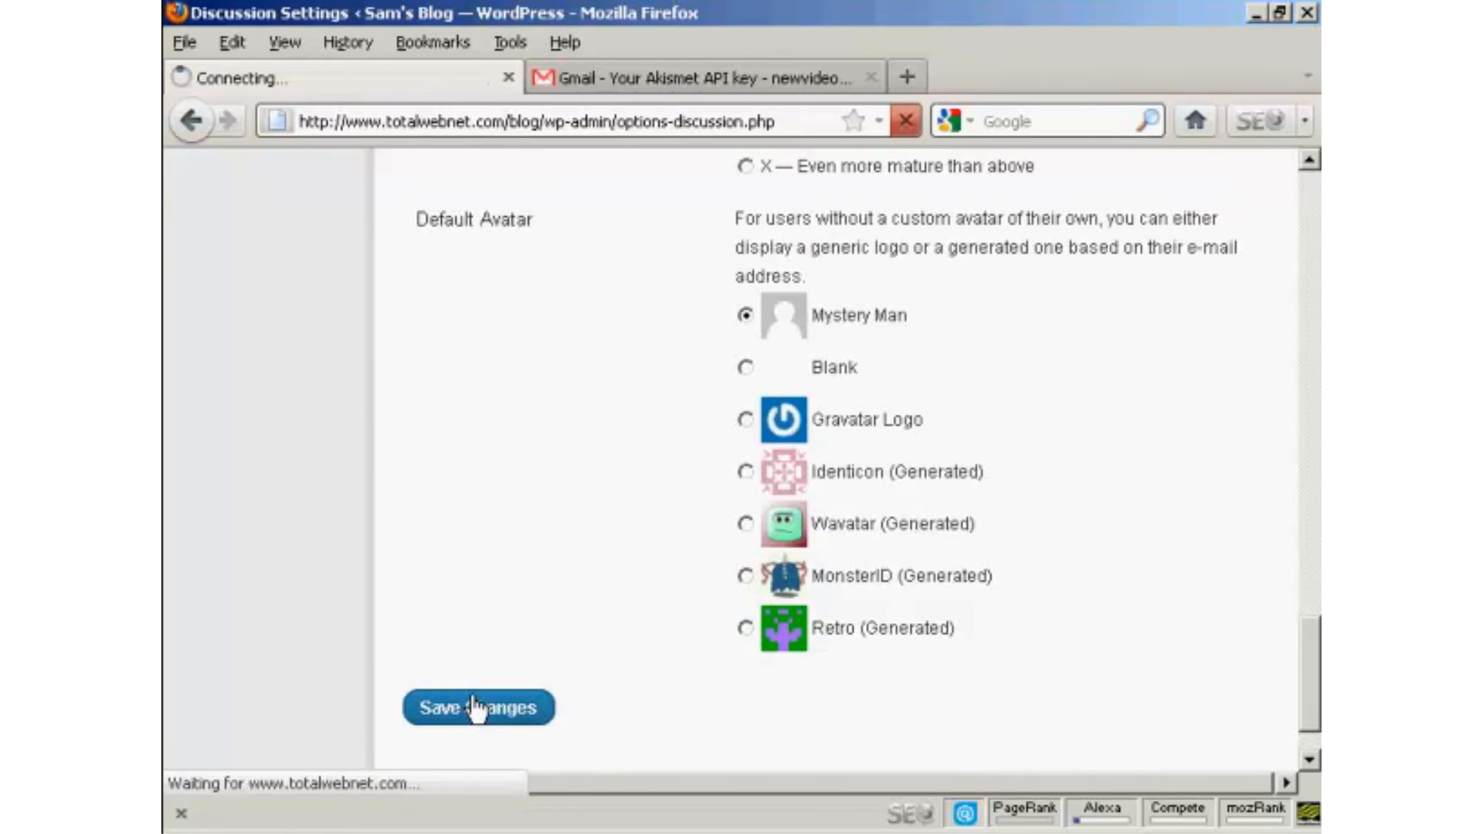
click(479, 707)
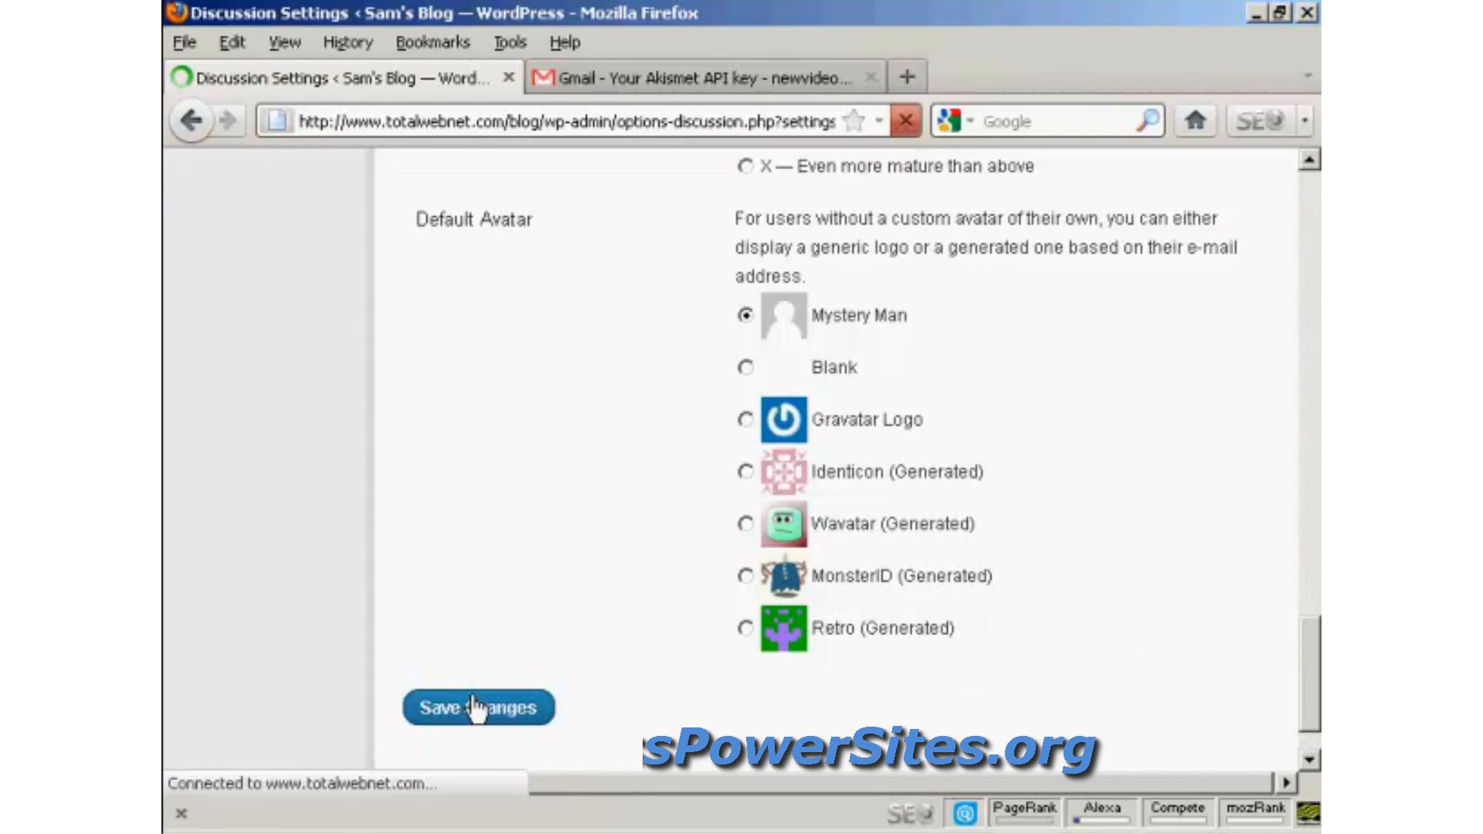
click(479, 708)
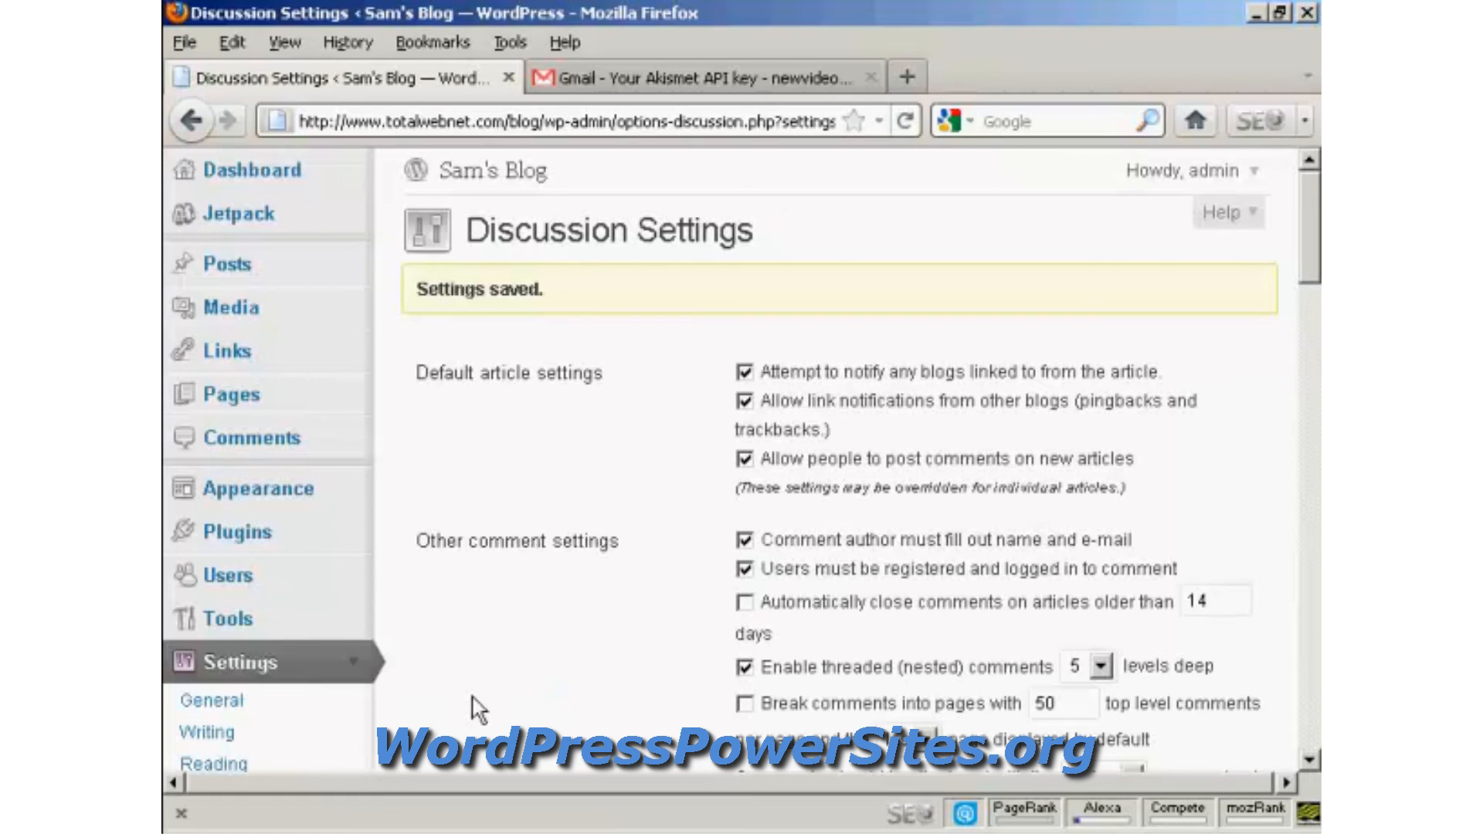